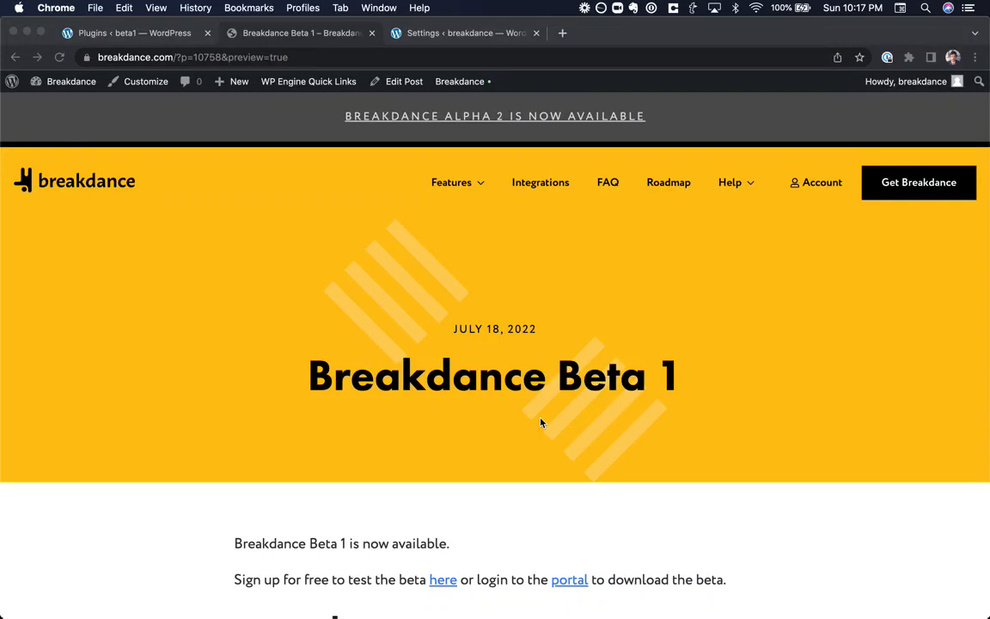
Activate the Breakdance plugin from the WordPress Plugins page
scroll("down", 3)
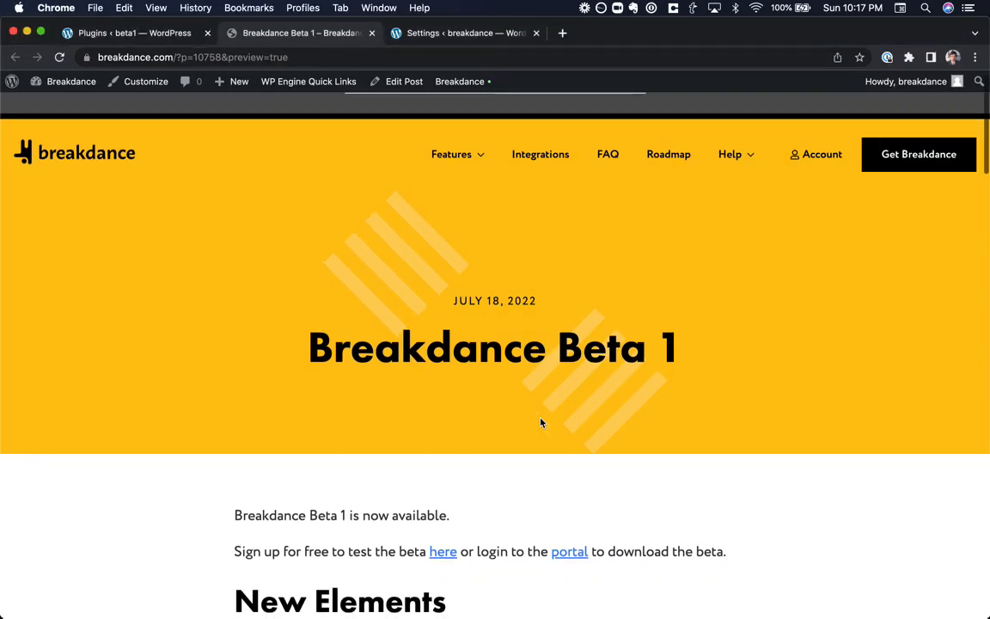
mouse_move(495, 355)
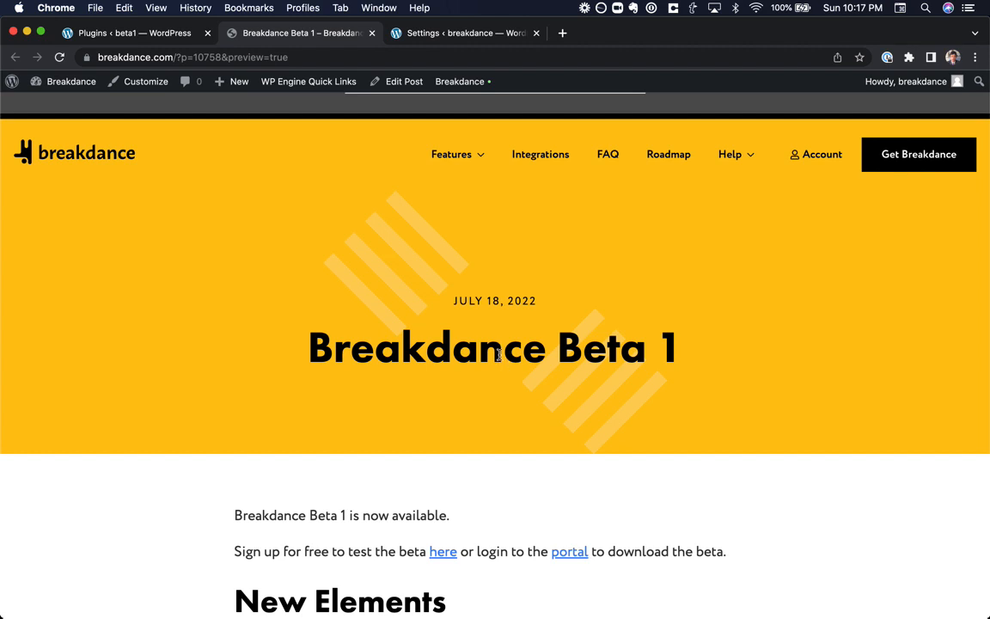
scroll("down", 3)
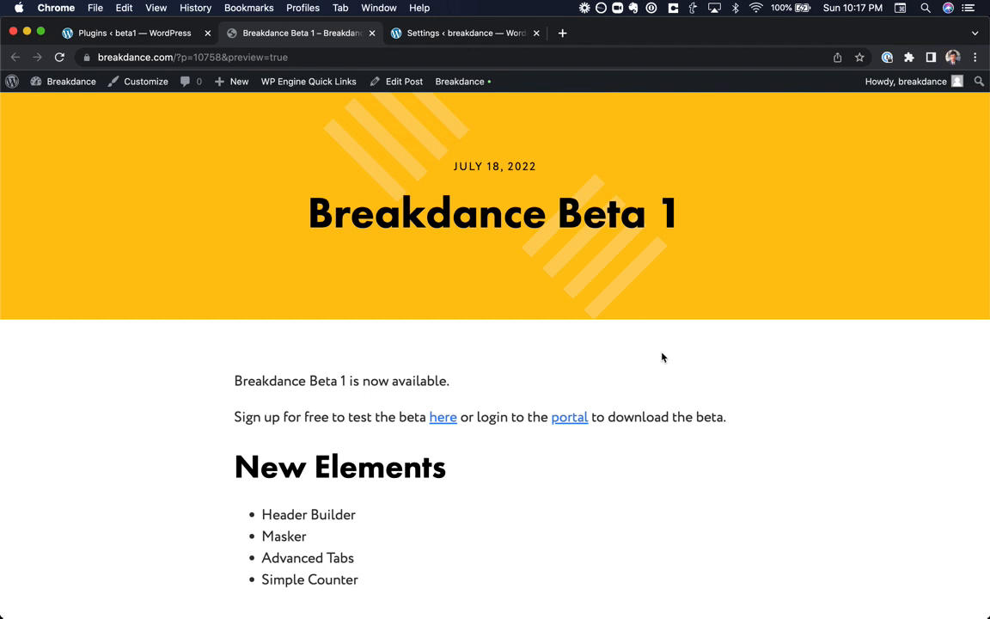
scroll("down", 3)
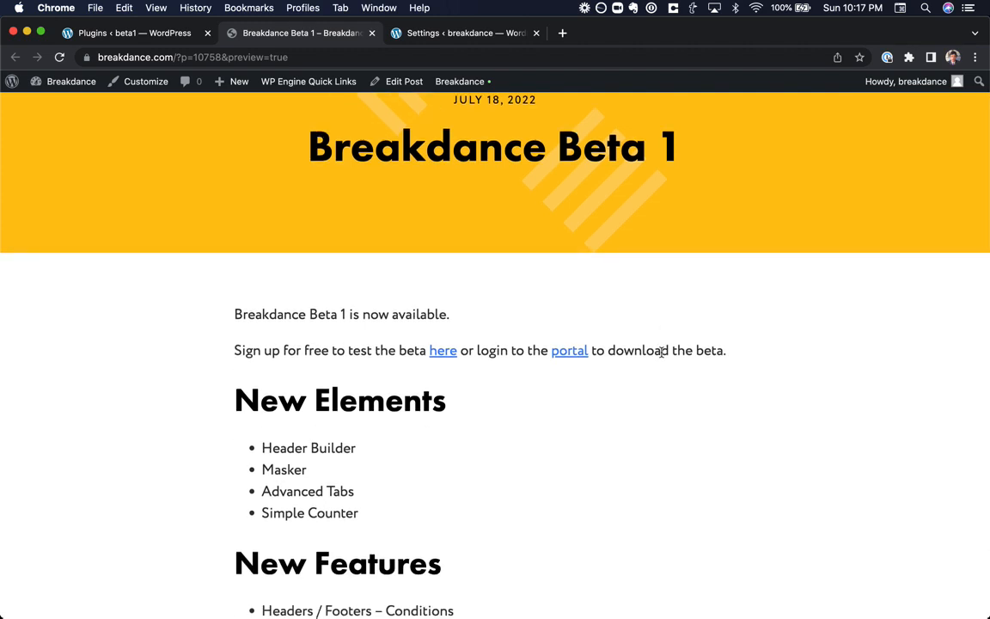
scroll("down", 3)
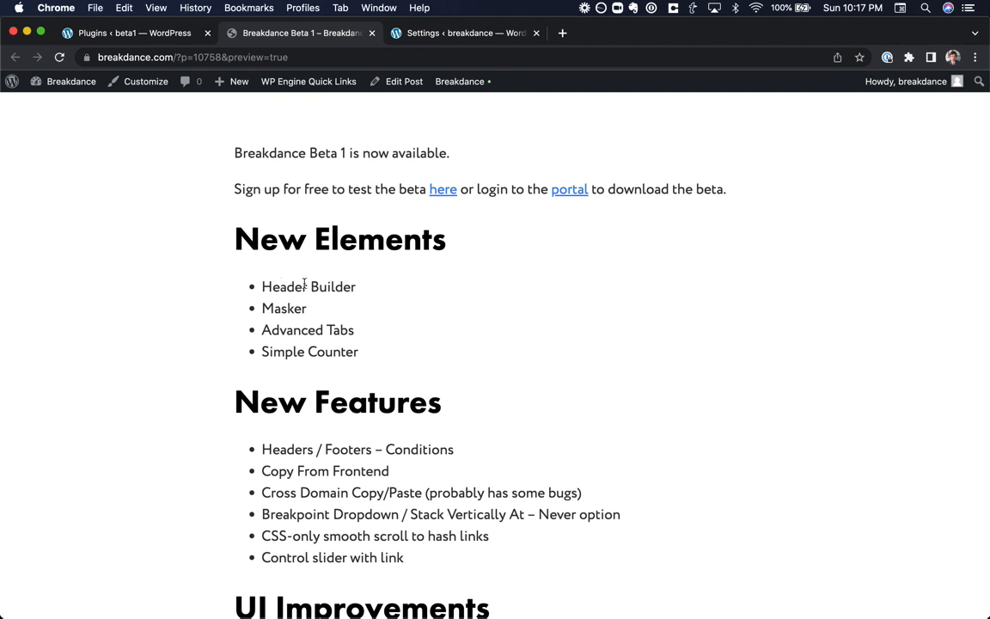
left_click(129, 32)
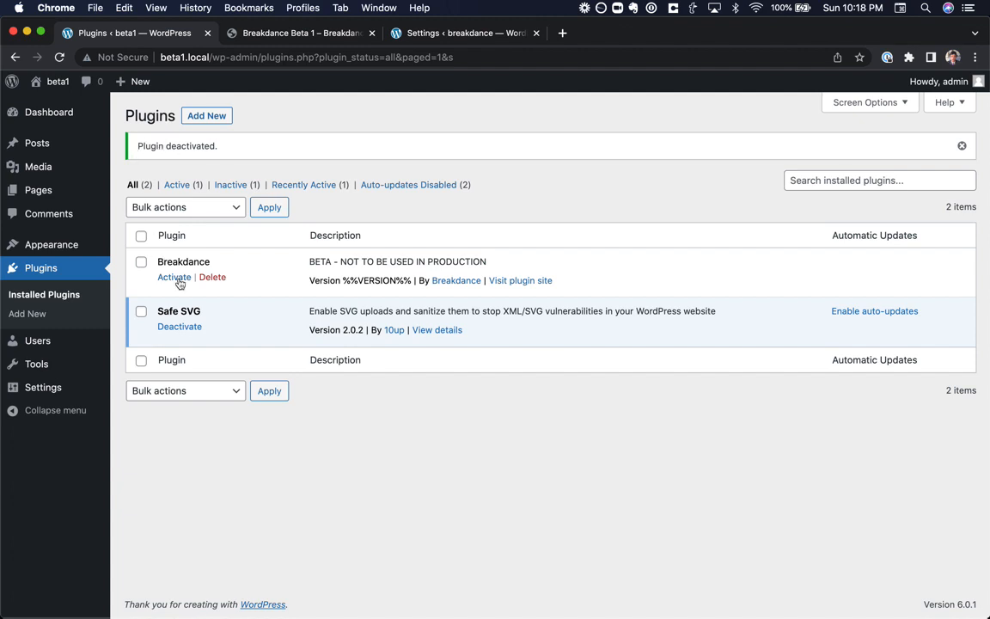
left_click(176, 277)
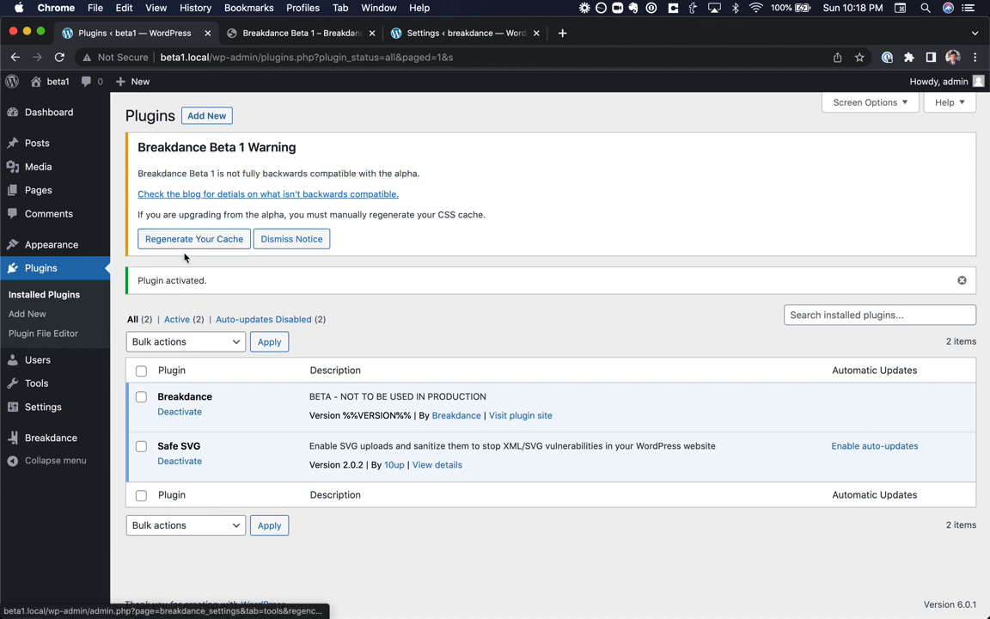
mouse_move(268, 213)
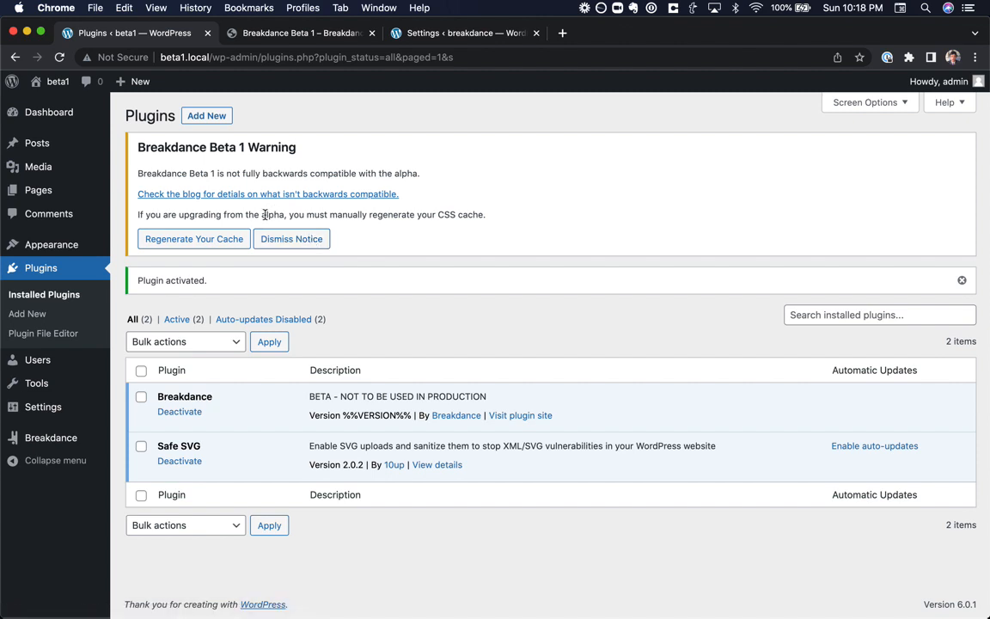
mouse_move(254, 203)
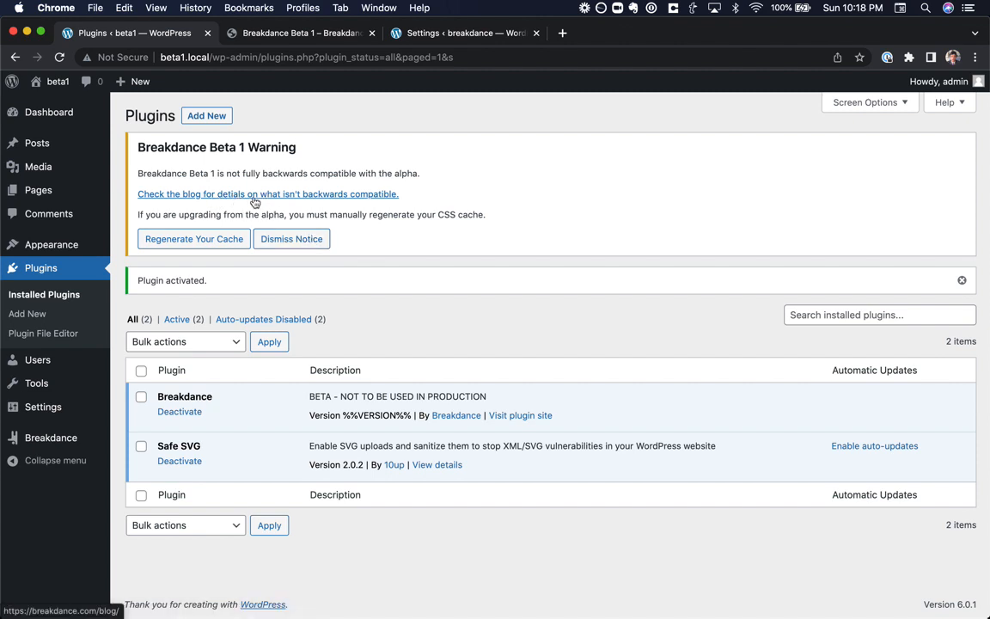
mouse_move(248, 213)
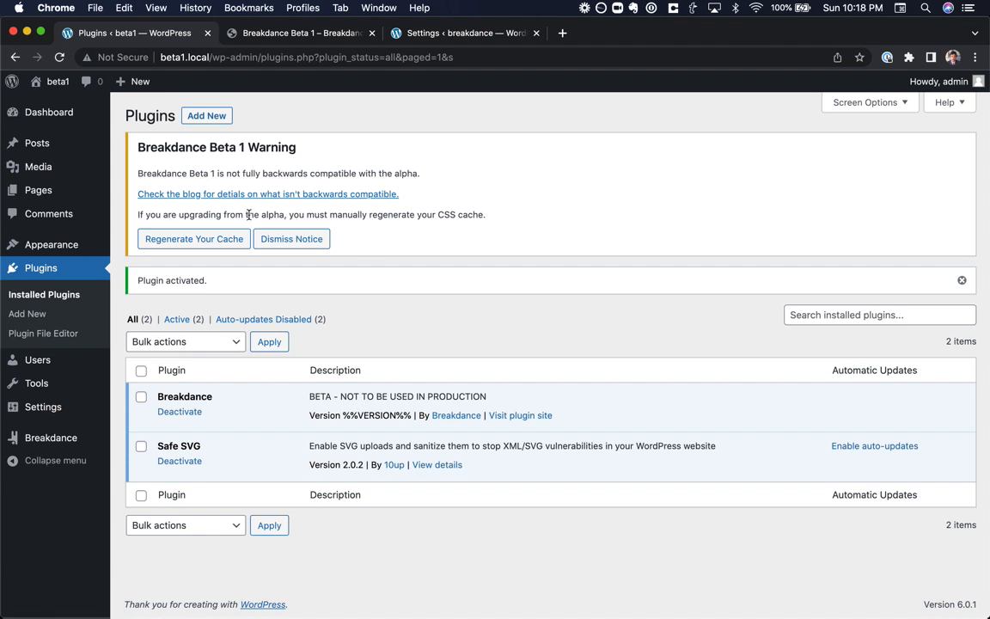
Regenerate the Breakdance CSS cache and go to the Breakdance Beta home page
left_click(192, 239)
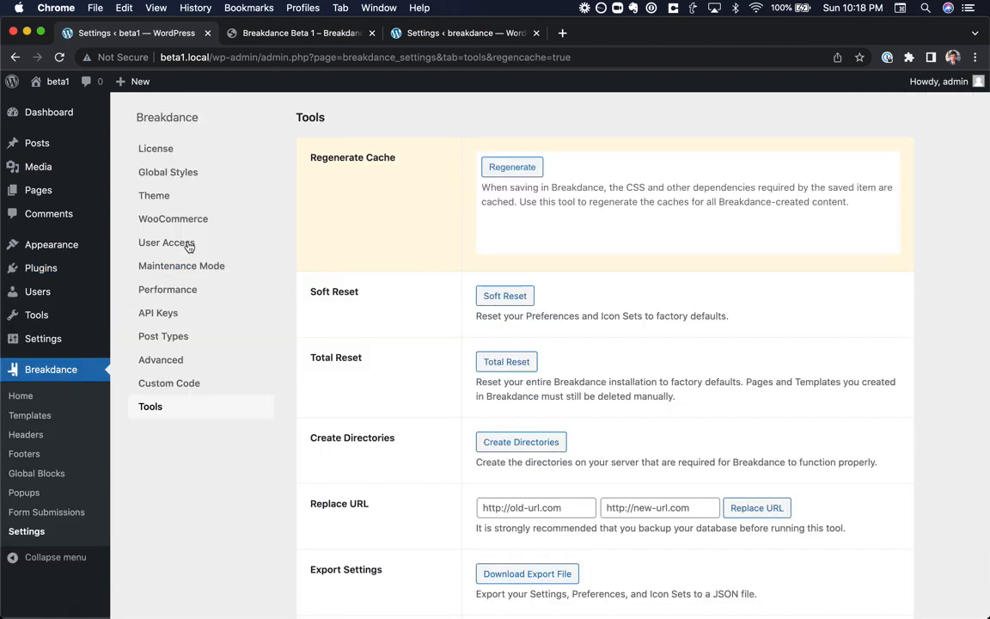
left_click(21, 395)
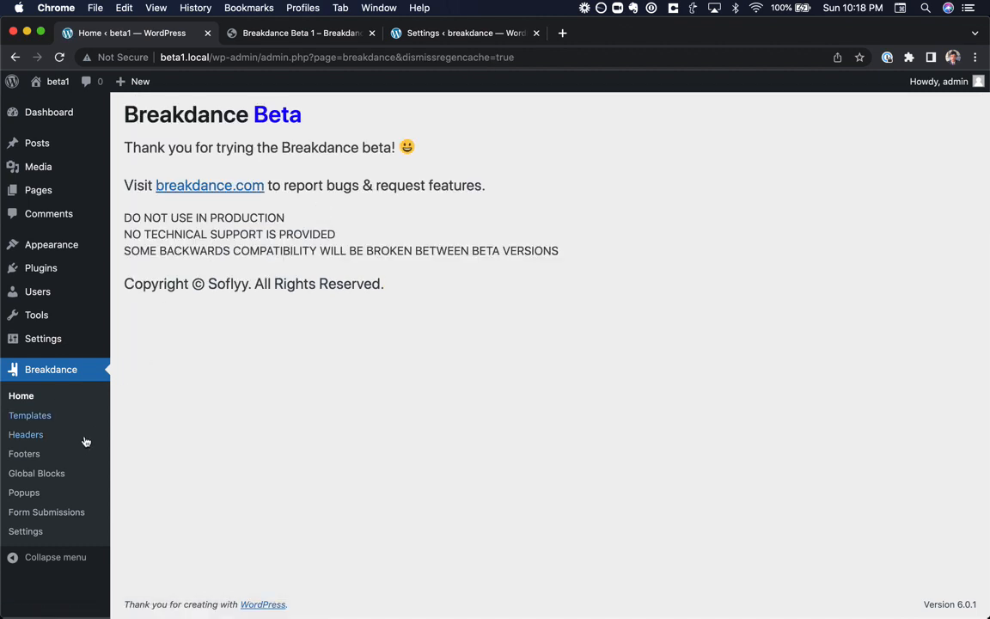
Start a new header from Breakdance > Headers with Location set to Everywhere
left_click(26, 433)
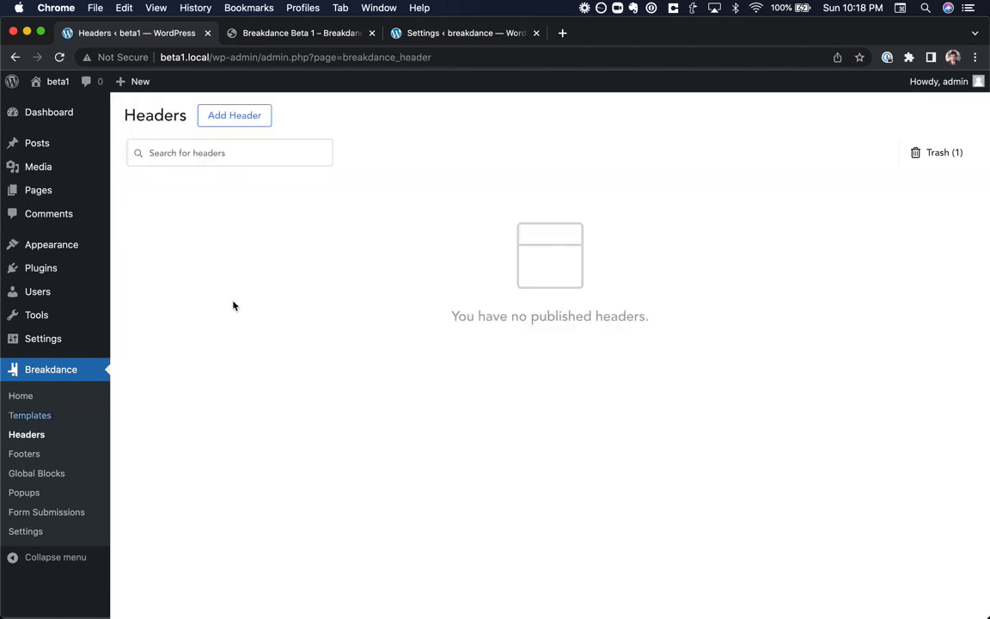
left_click(234, 115)
type("My Header")
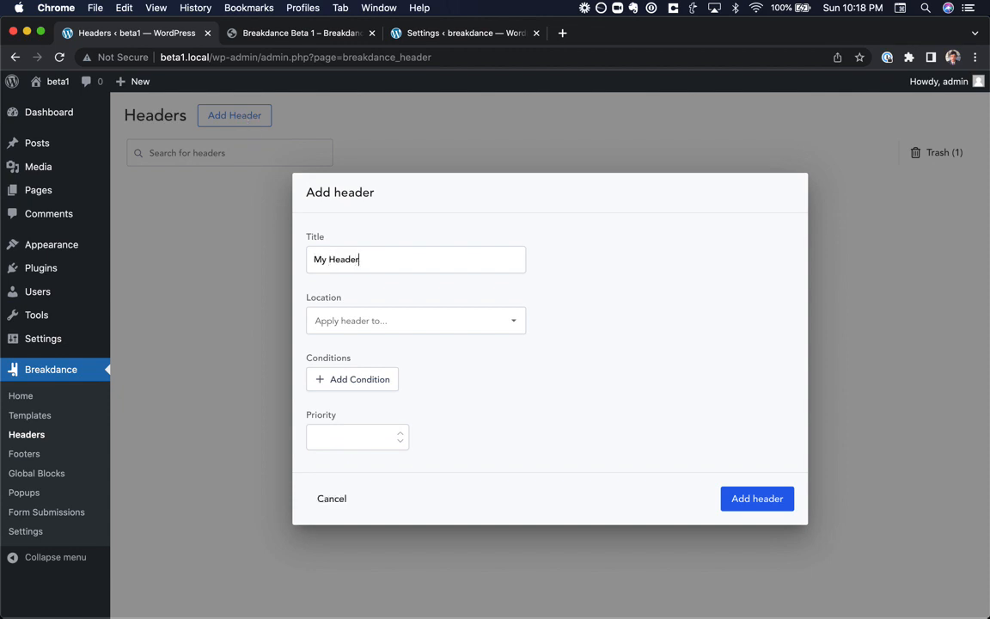
mouse_move(382, 330)
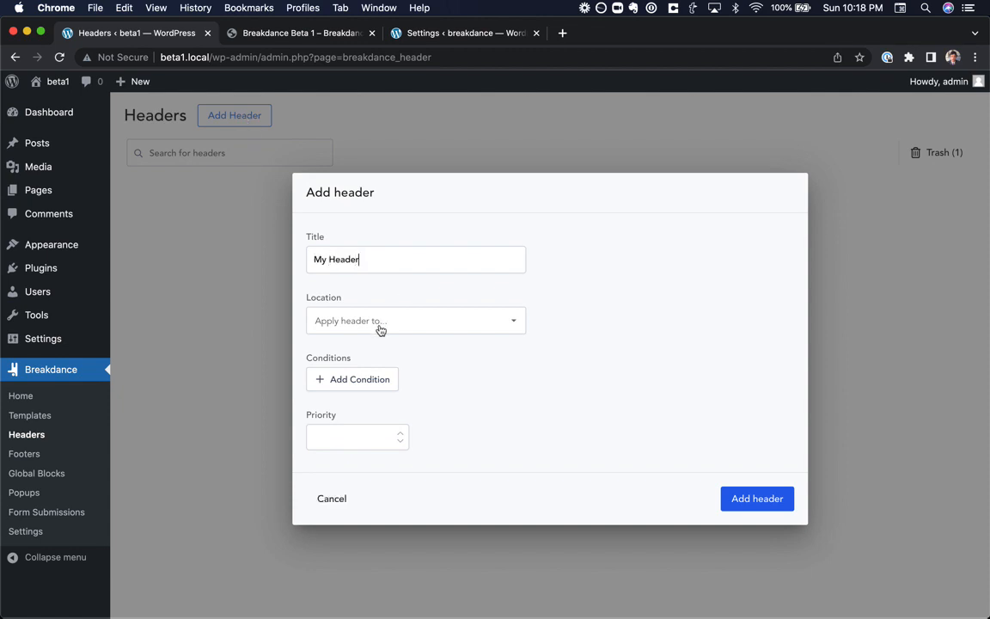
left_click(416, 320)
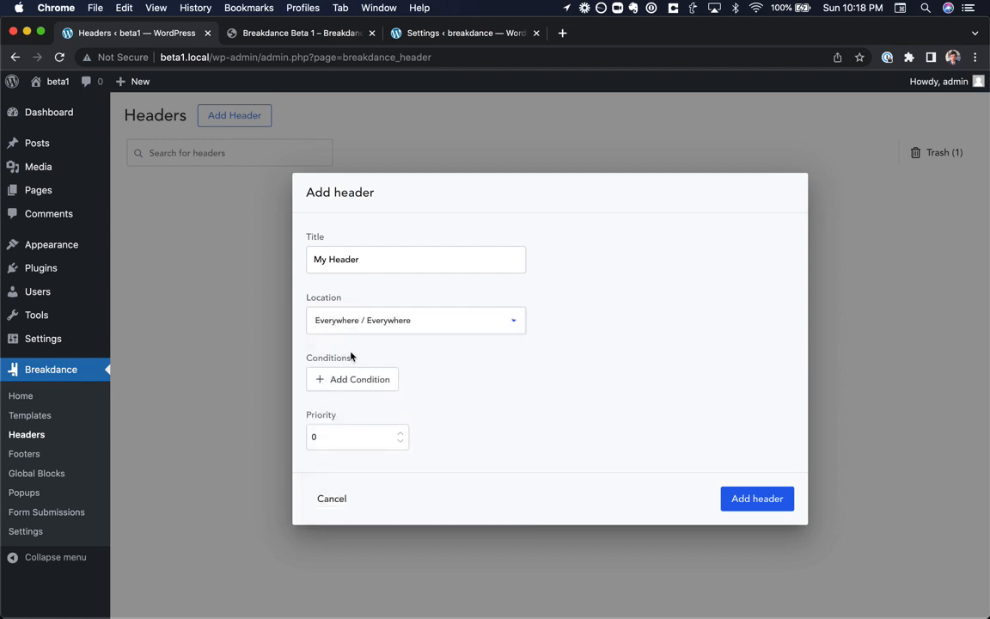
left_click(350, 380)
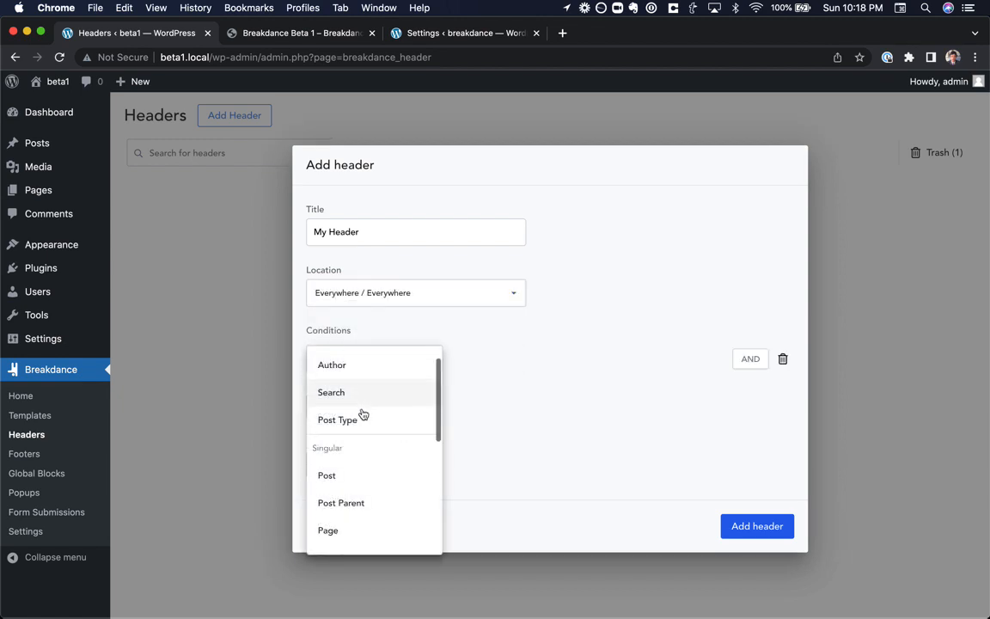
Create 'My Header' with those settings and open it in the builder
scroll("down", 3)
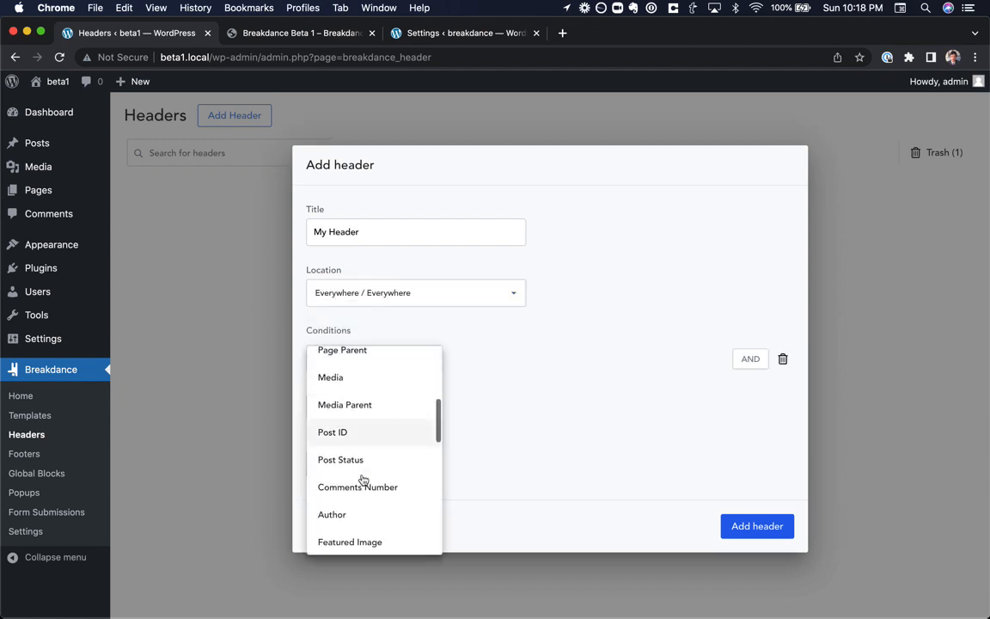
scroll("down", 3)
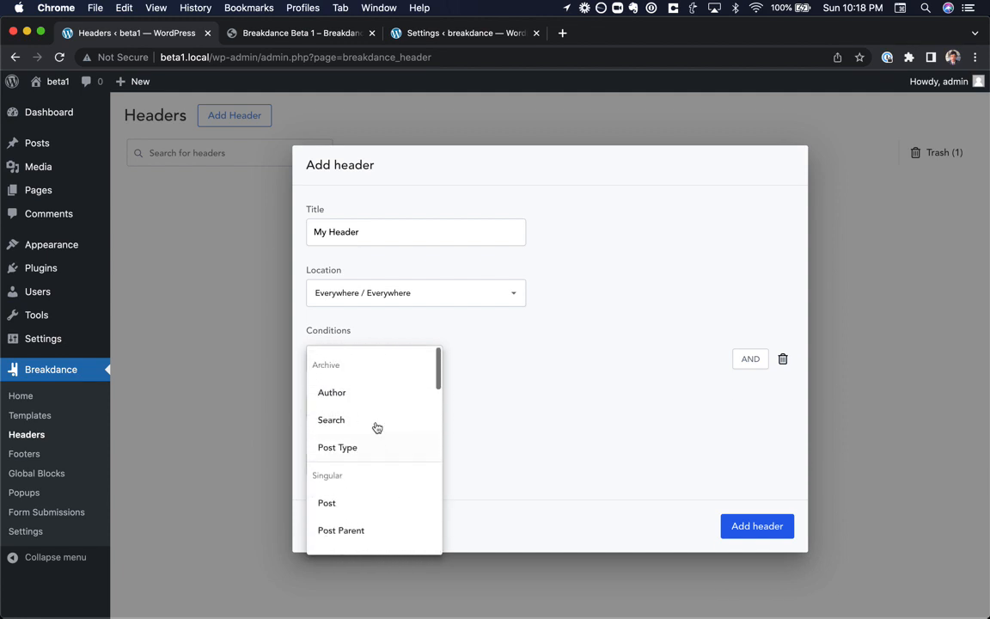
mouse_move(477, 379)
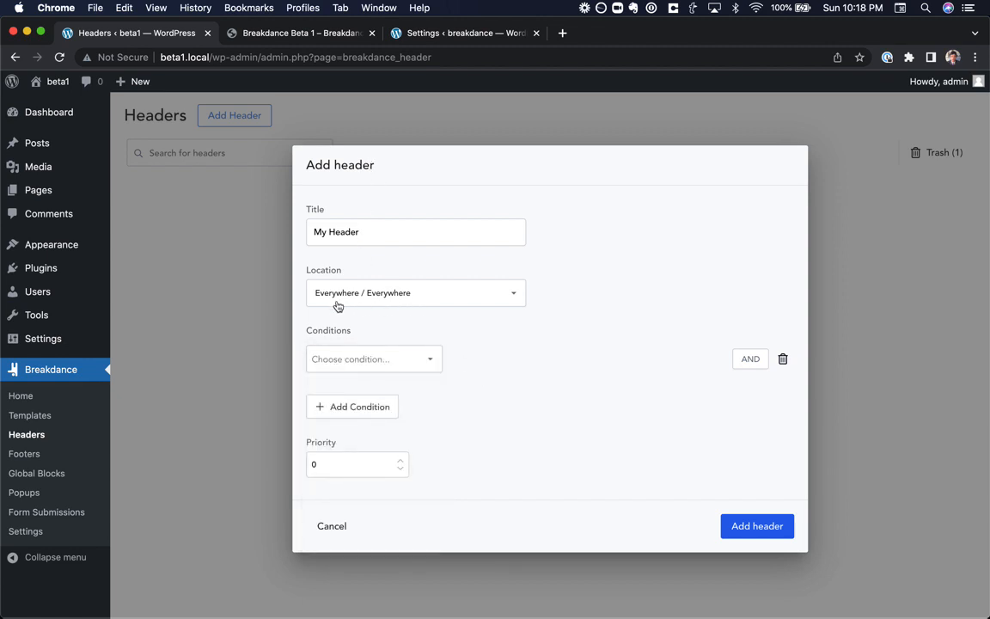
left_click(756, 526)
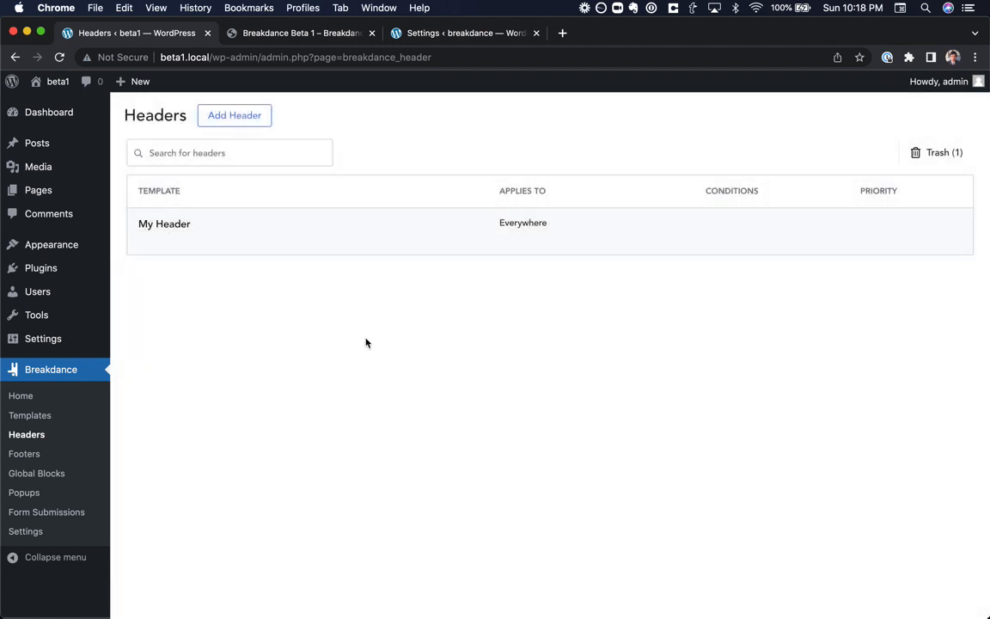
left_click(165, 224)
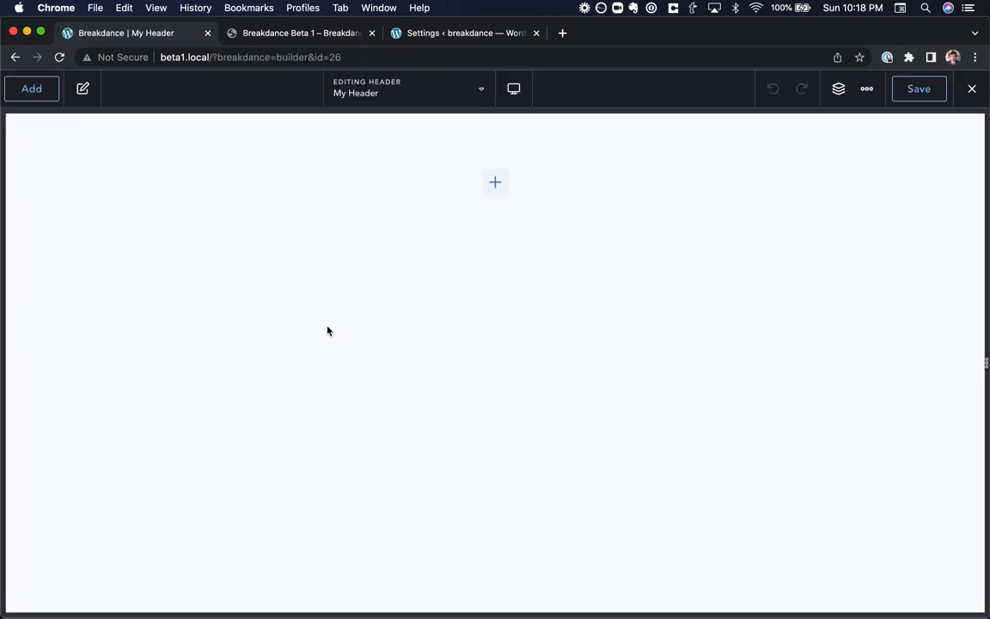
mouse_move(420, 227)
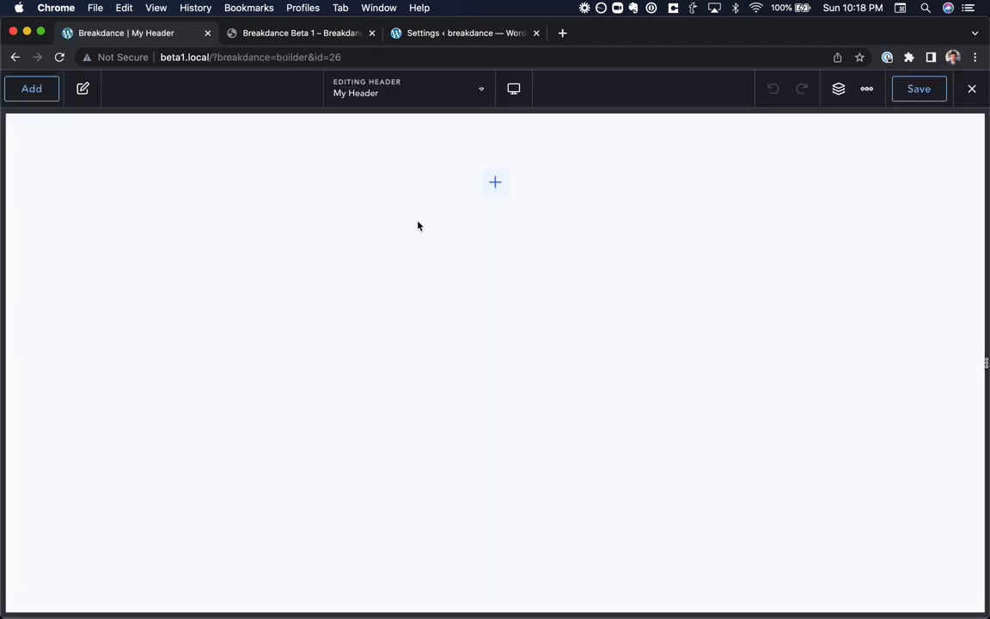
left_click(250, 57)
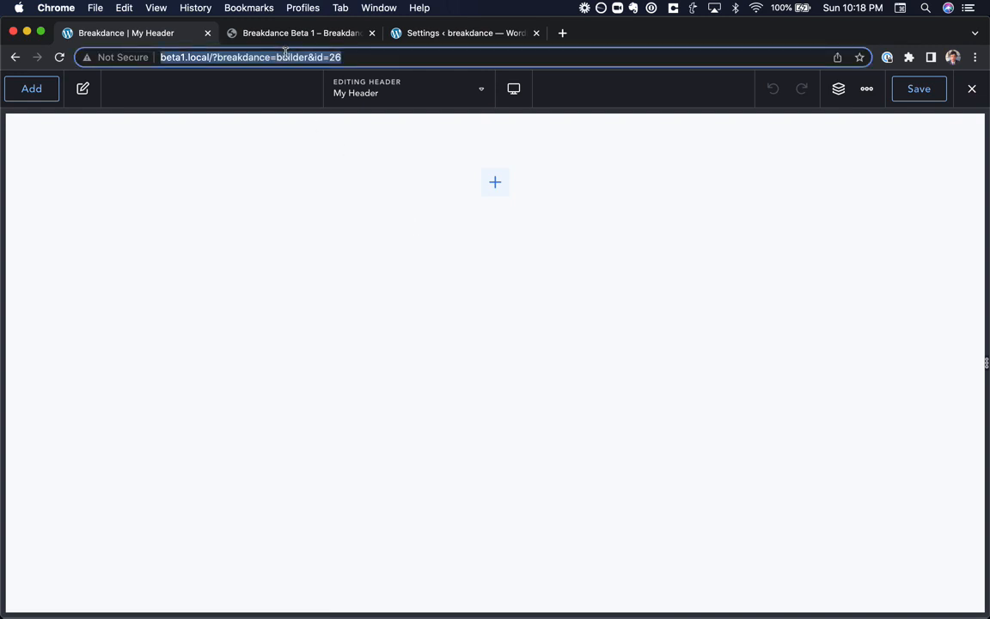
key("Return")
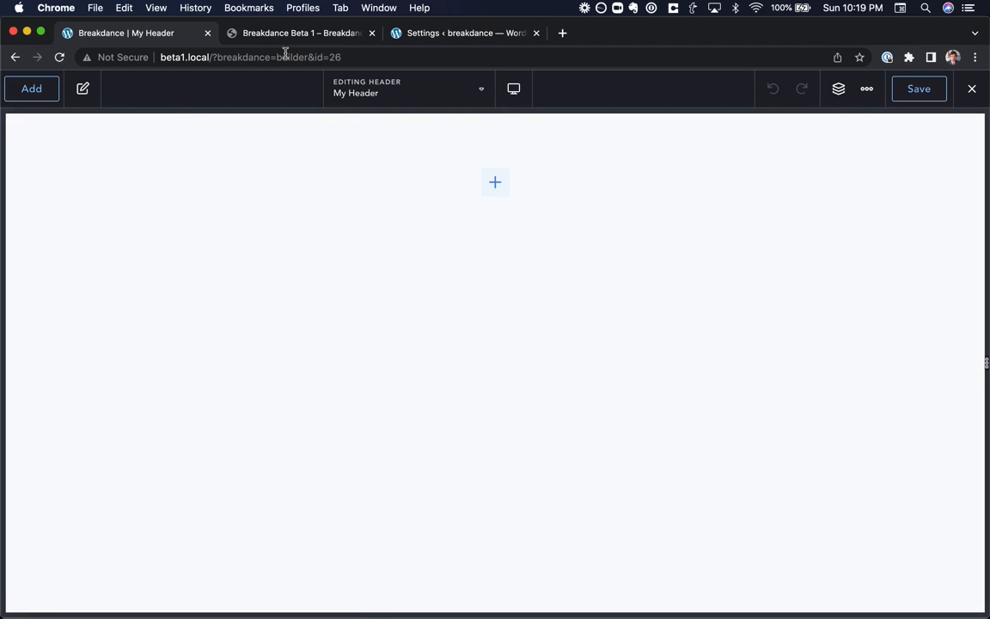
Insert a Header Builder element into the empty header
left_click(31, 90)
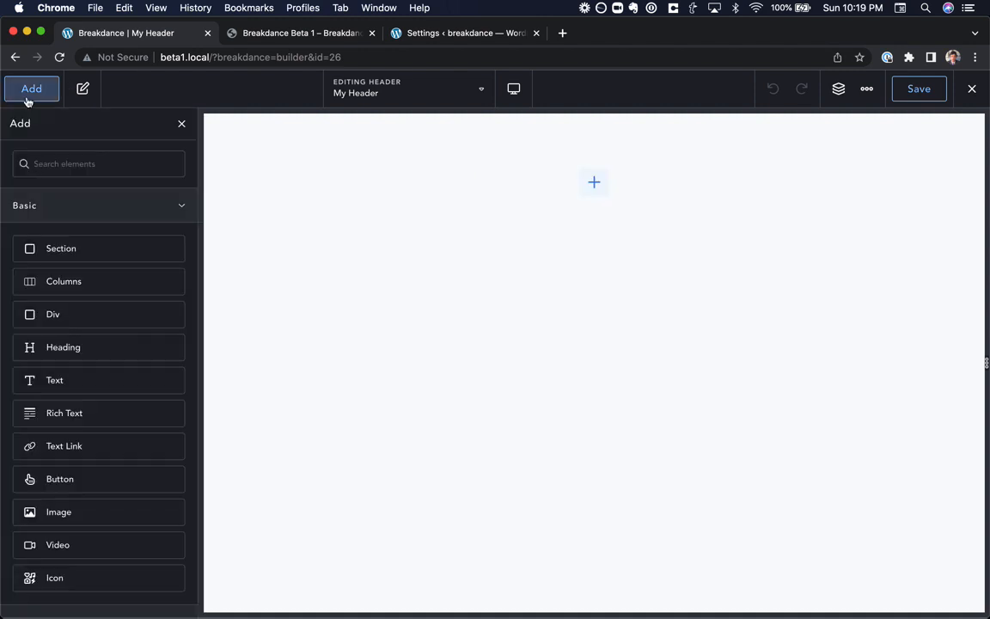
type("head")
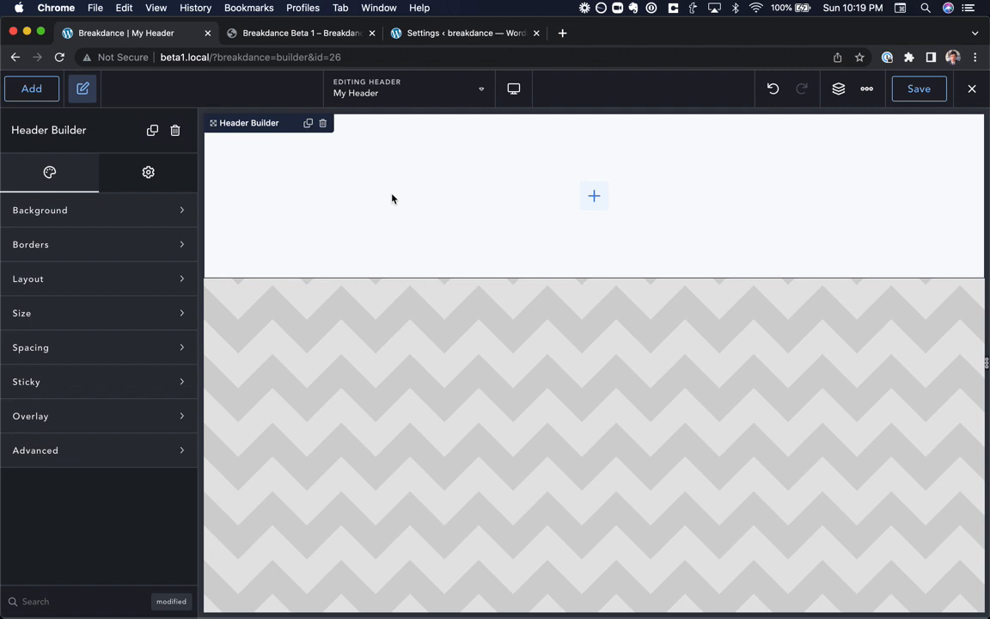
mouse_move(400, 403)
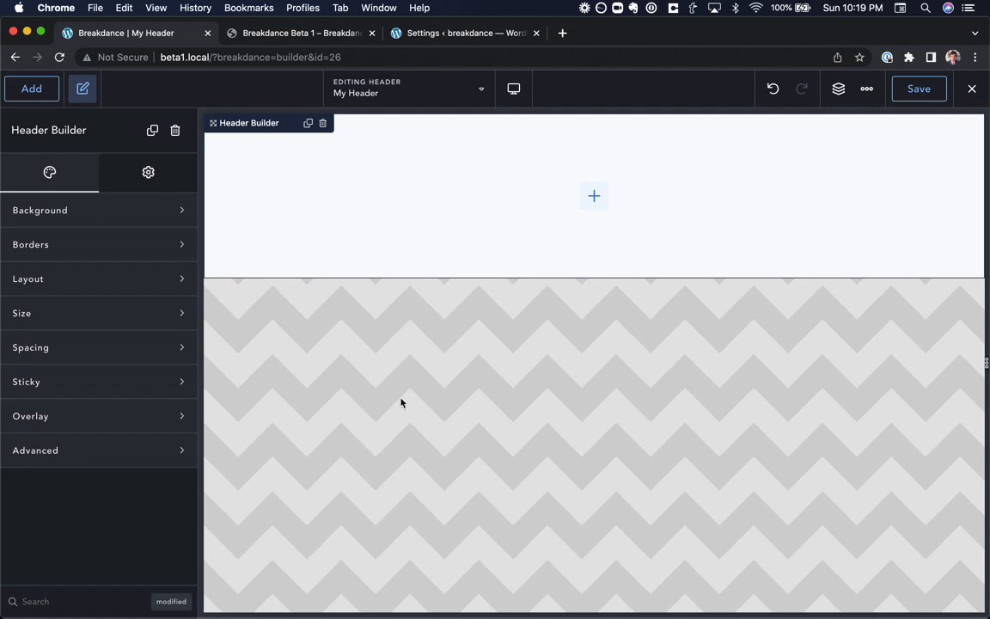
left_click(98, 381)
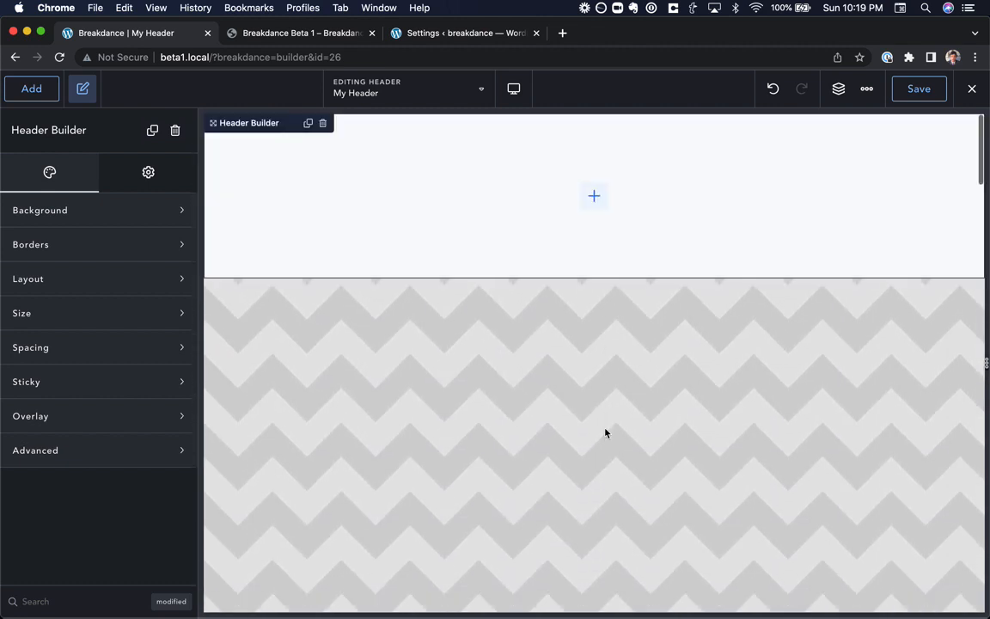
Add an Image element using breakdance-black.svg from the Media Library as the logo
left_click(30, 89)
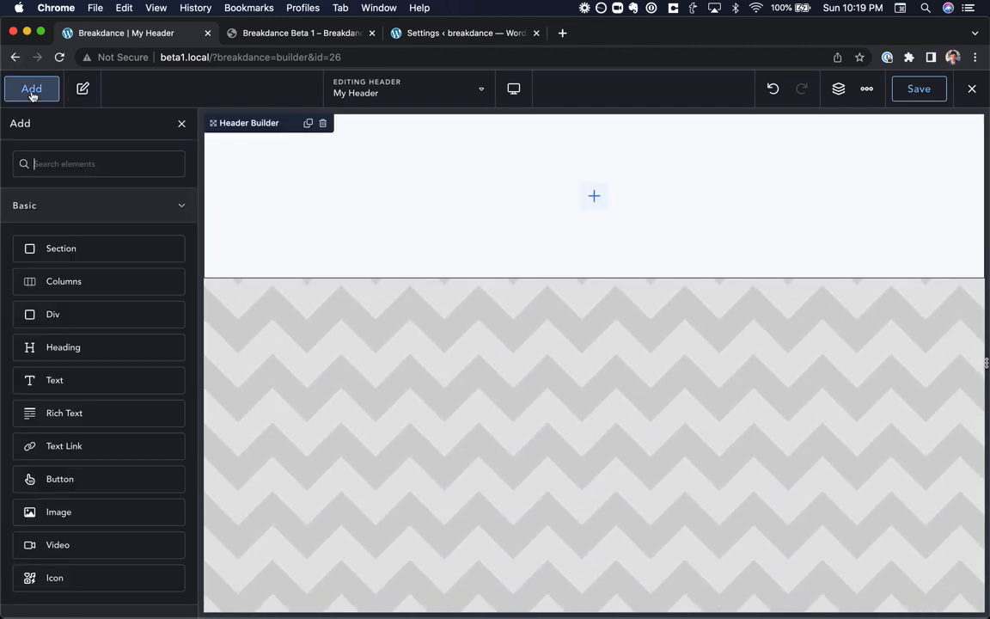
left_click(58, 512)
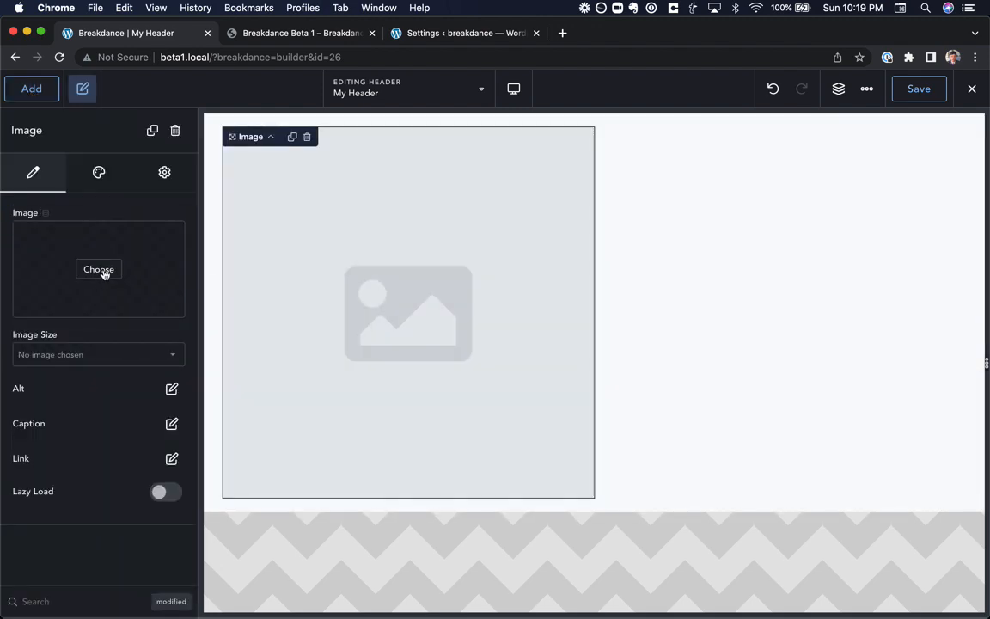
left_click(97, 268)
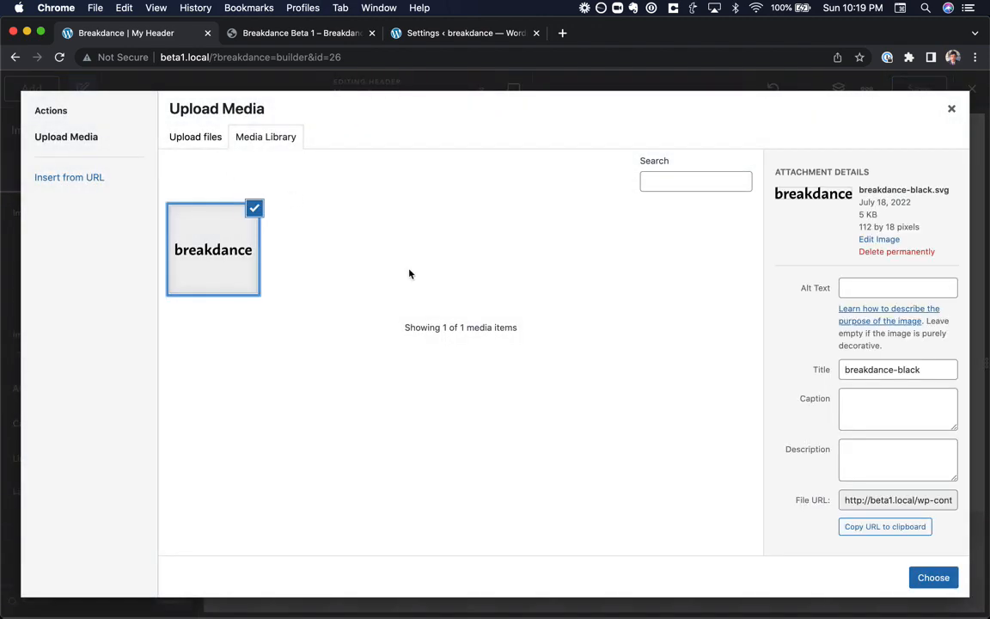
left_click(931, 578)
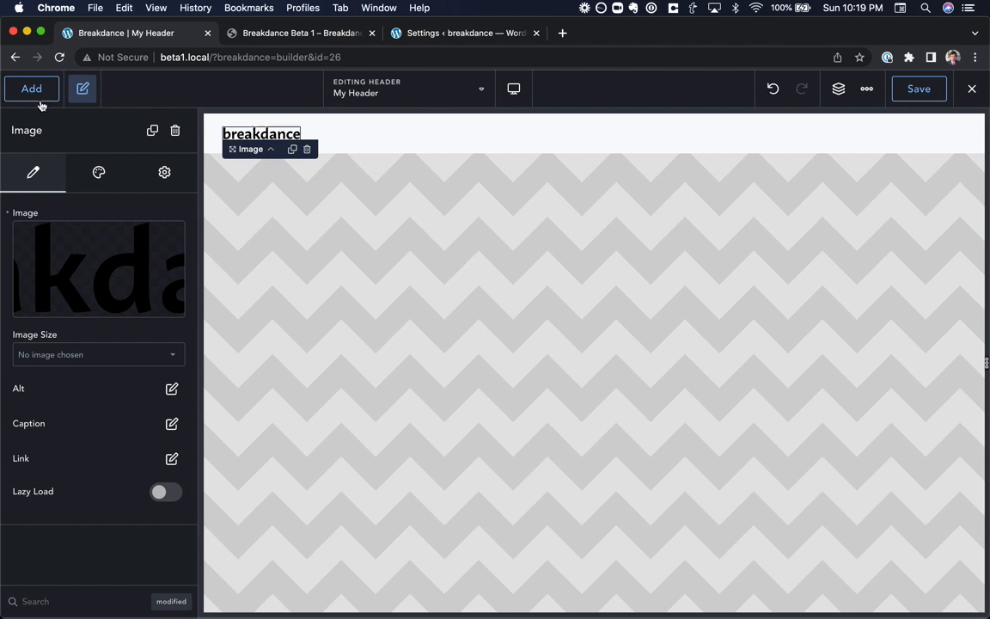
Add a Menu Builder navigation menu and select the Header Builder for editing
left_click(31, 90)
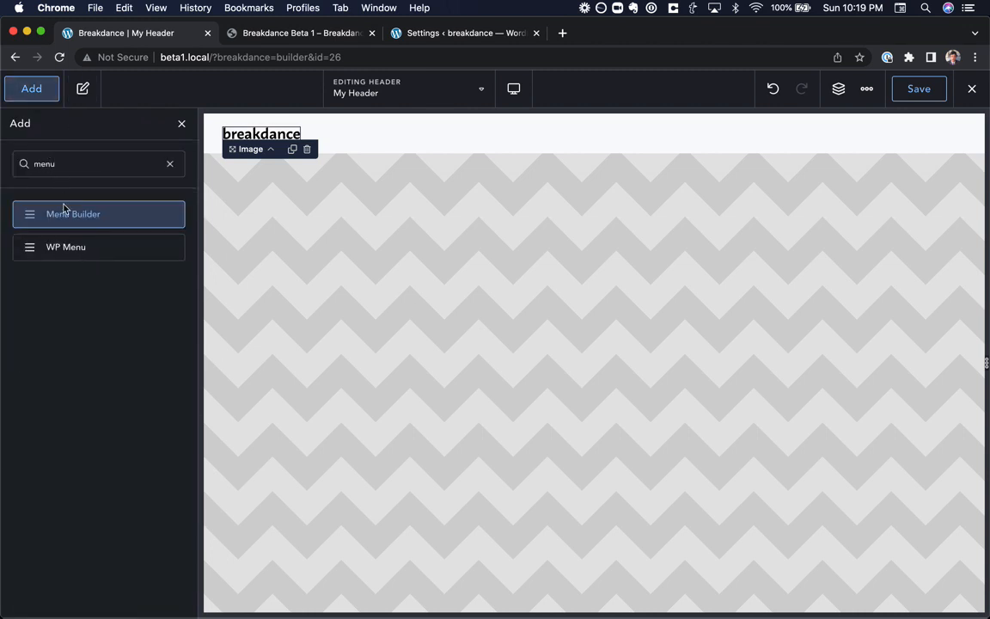
left_click(72, 213)
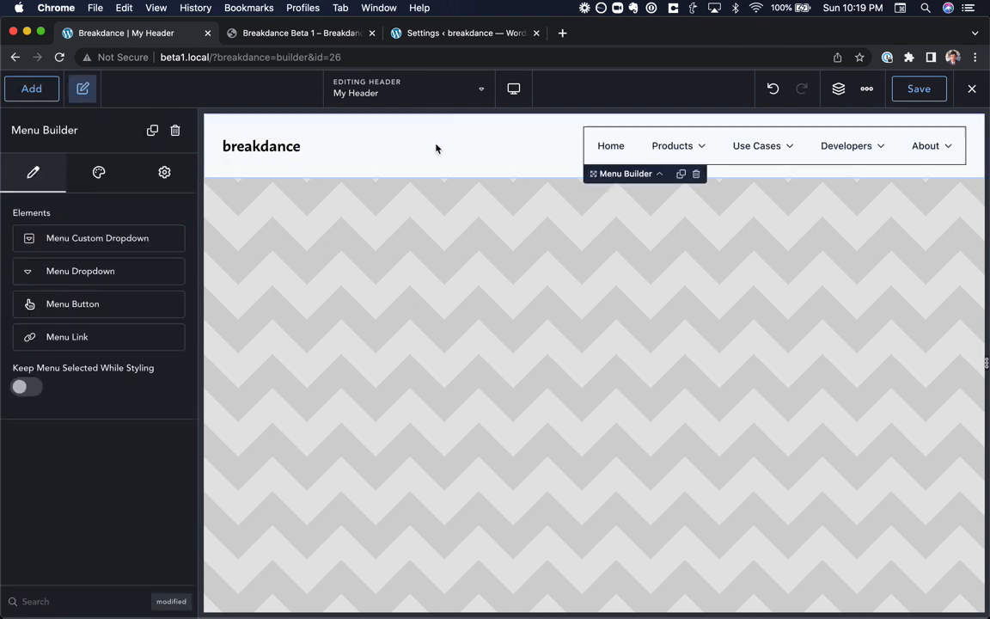
left_click(437, 144)
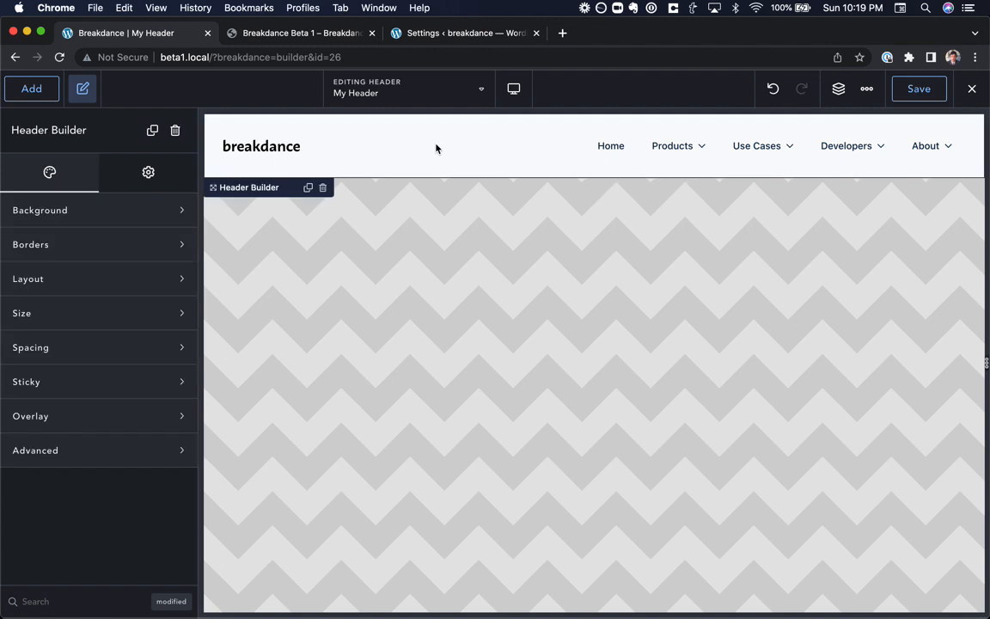
mouse_move(344, 151)
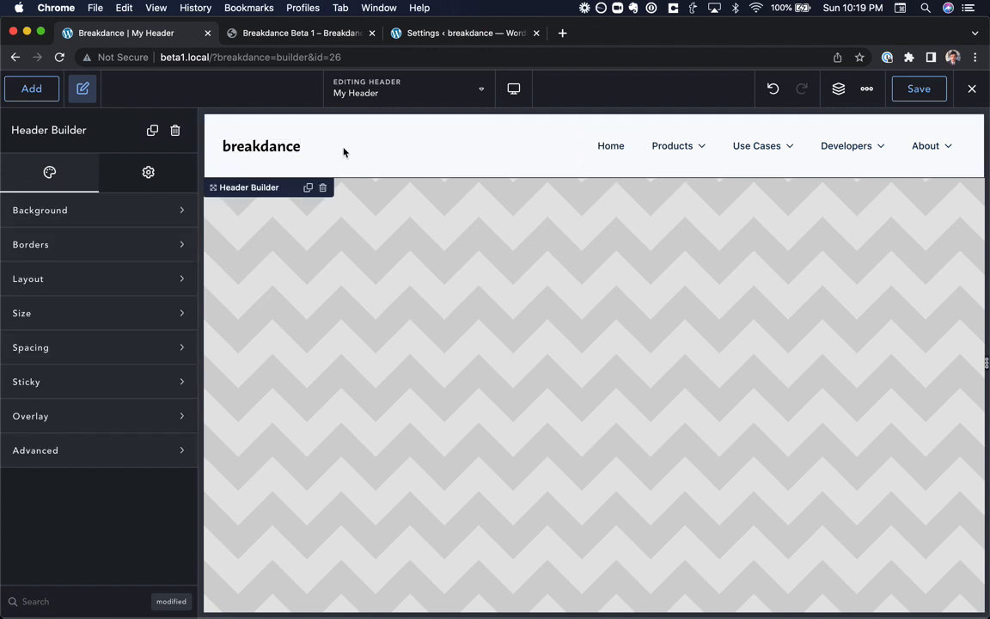
mouse_move(151, 385)
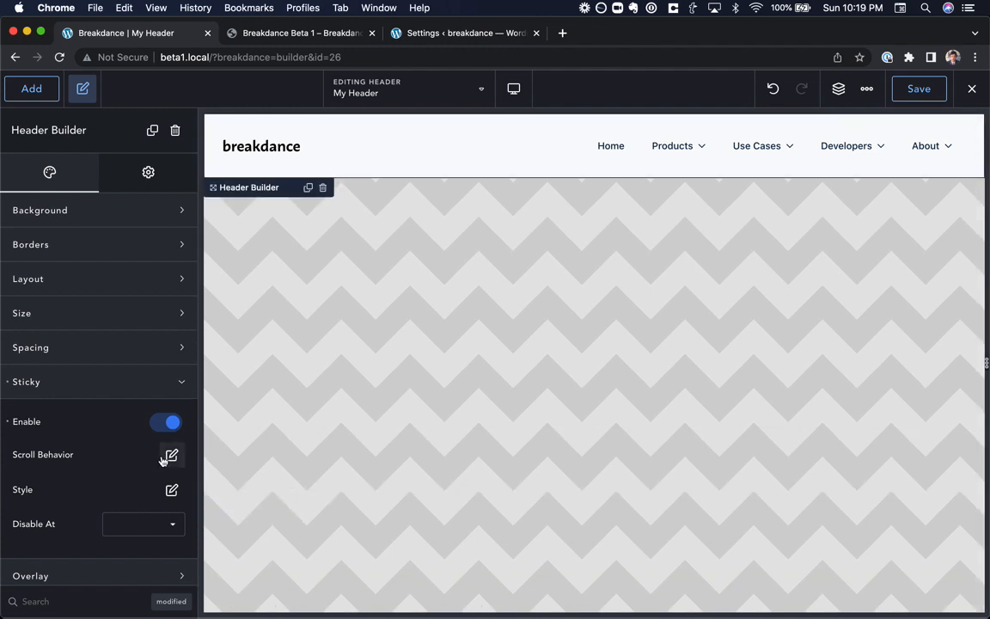
Set sticky Scroll Behavior to hide after 300 px and fade back in on scroll up
left_click(170, 454)
type("300")
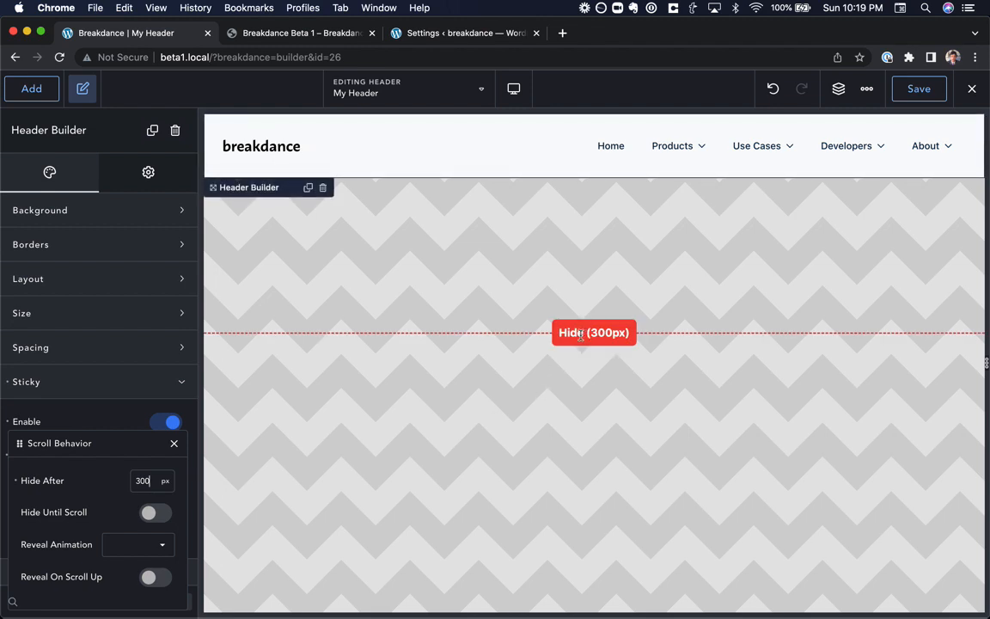
mouse_move(489, 416)
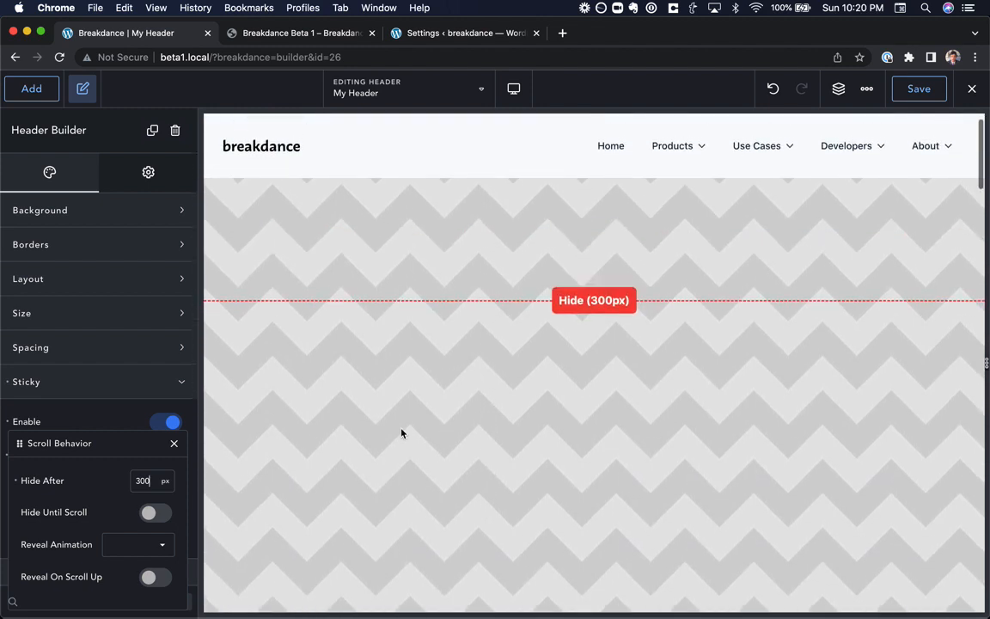
left_click(137, 543)
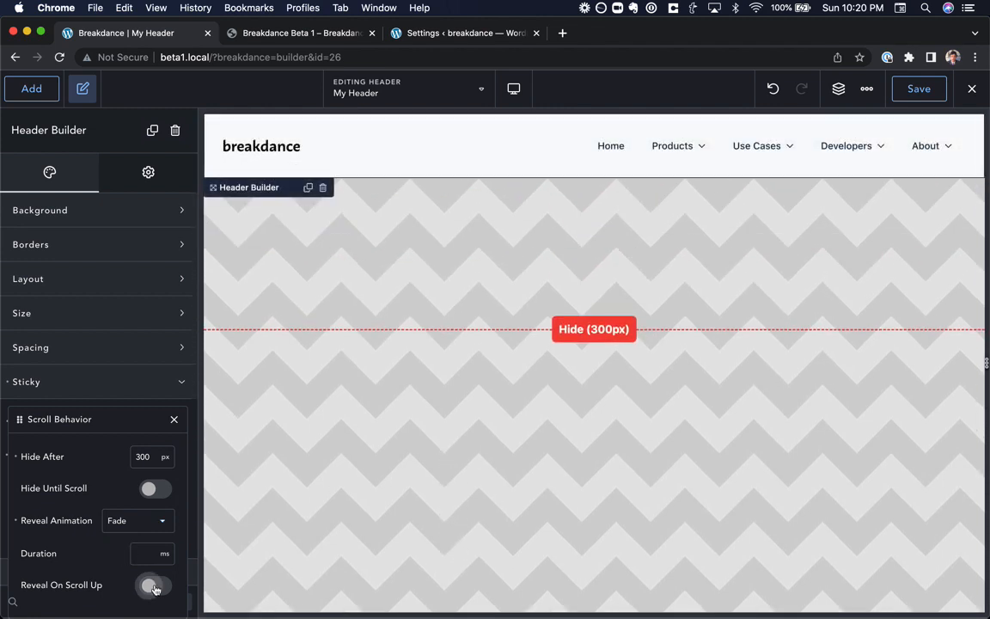
left_click(155, 585)
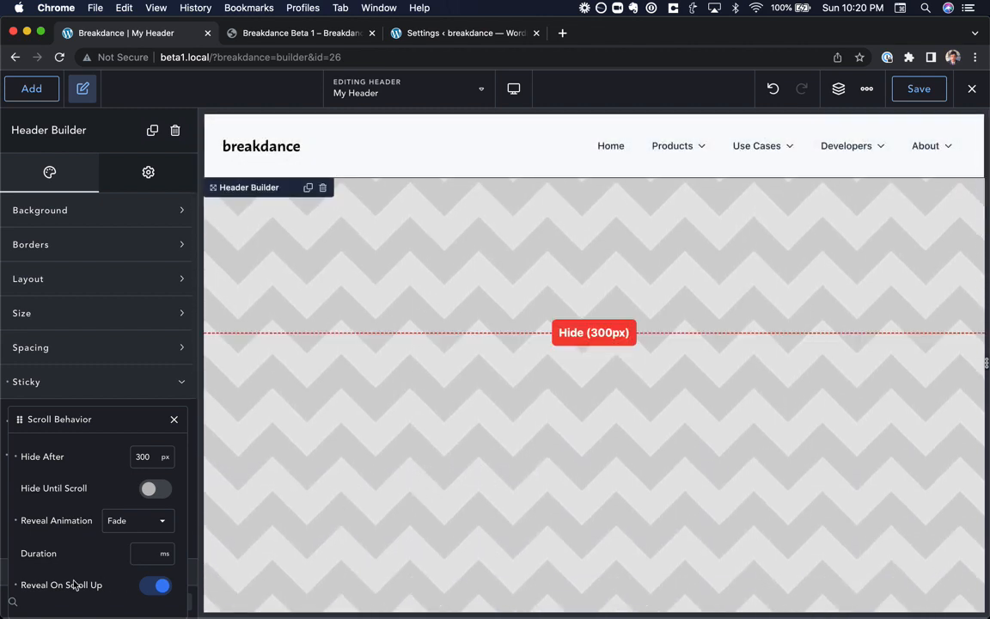
left_click(173, 419)
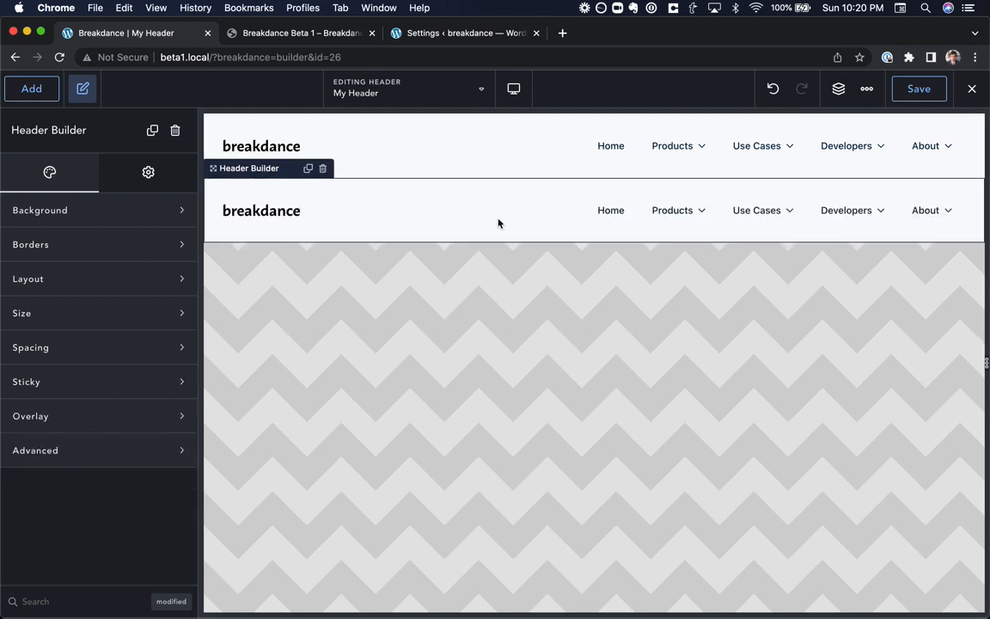
Give the sticky header a purple #7C41FF background colour
left_click(610, 209)
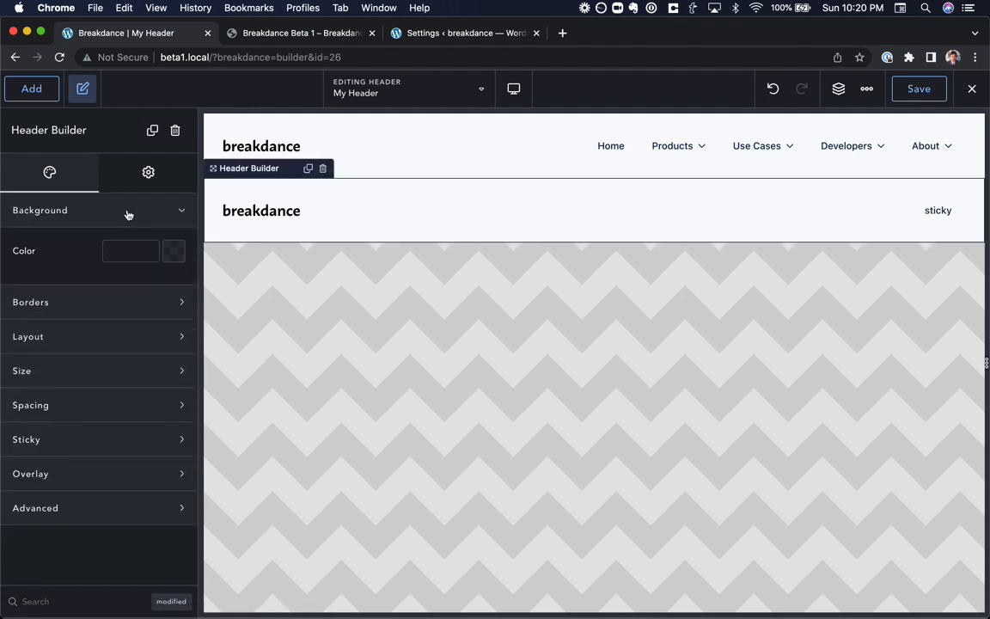
left_click(171, 251)
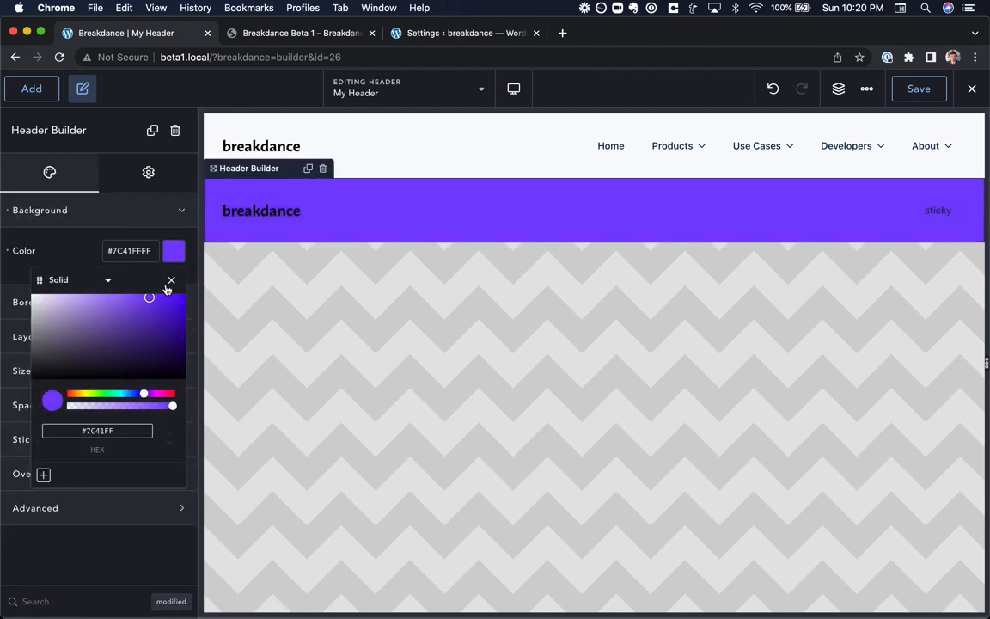
left_click(172, 280)
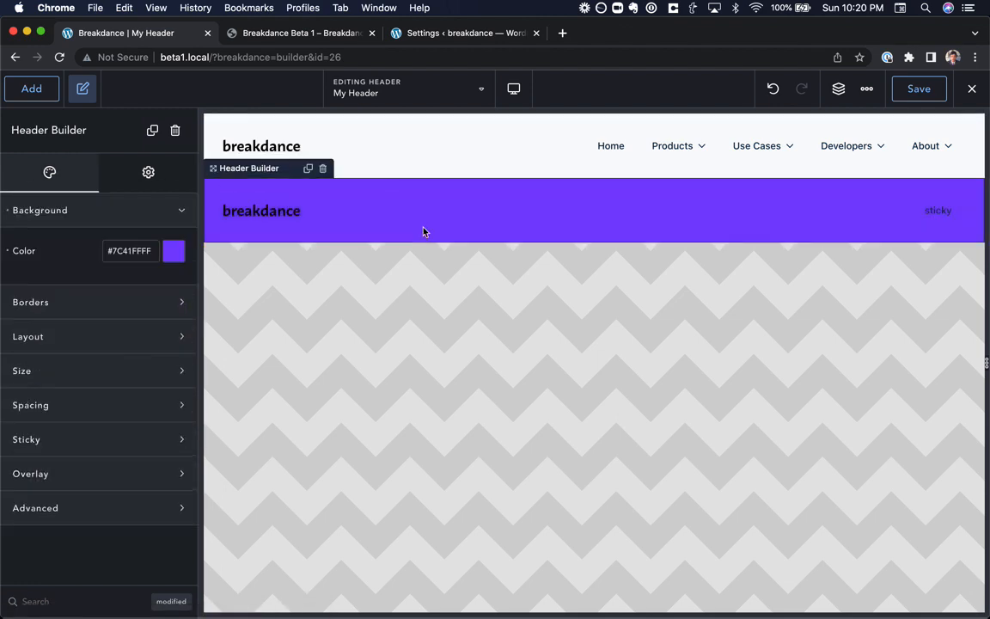
Try Hide Until Scroll at 600 px on the Sticky settings, then switch sticky off
left_click(100, 440)
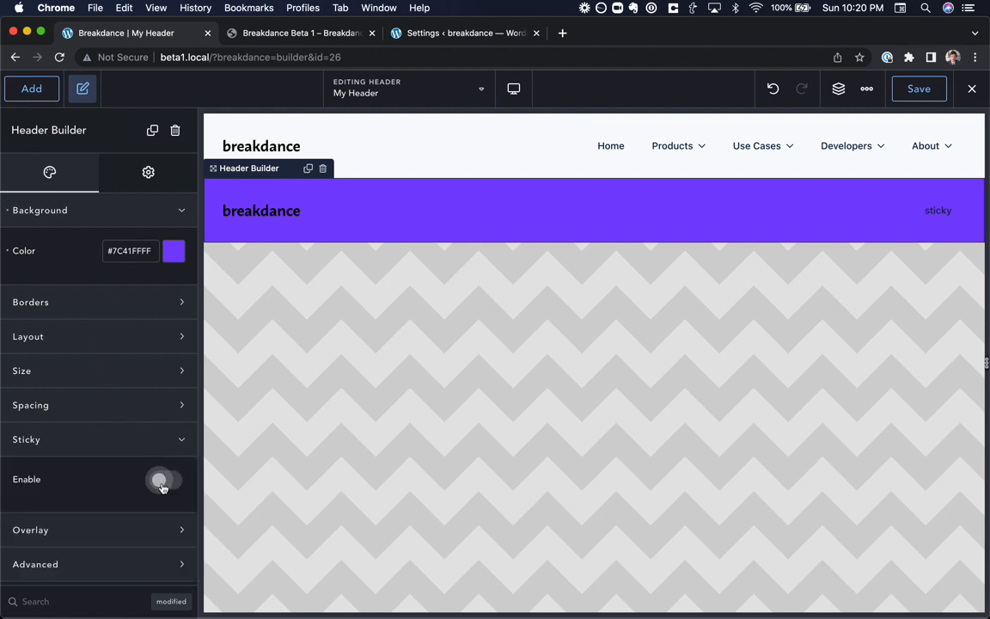
left_click(163, 479)
type("600")
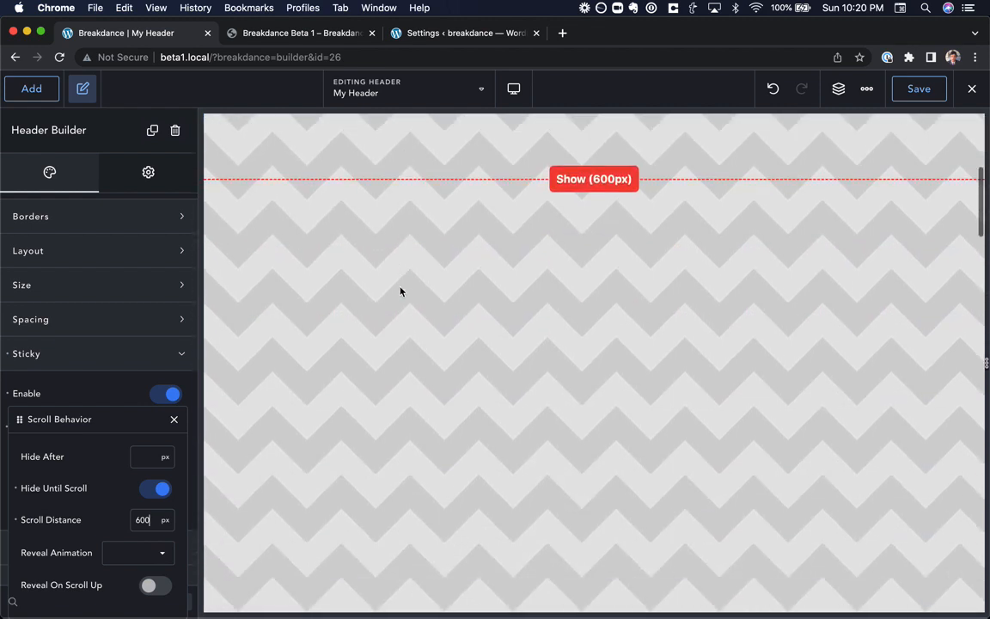
left_click(593, 179)
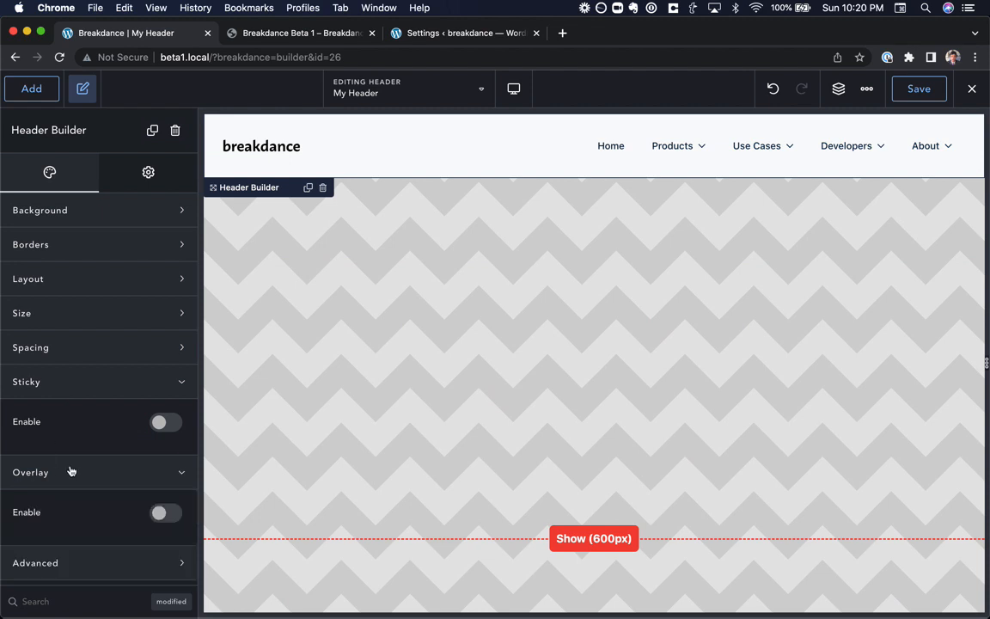
mouse_move(93, 276)
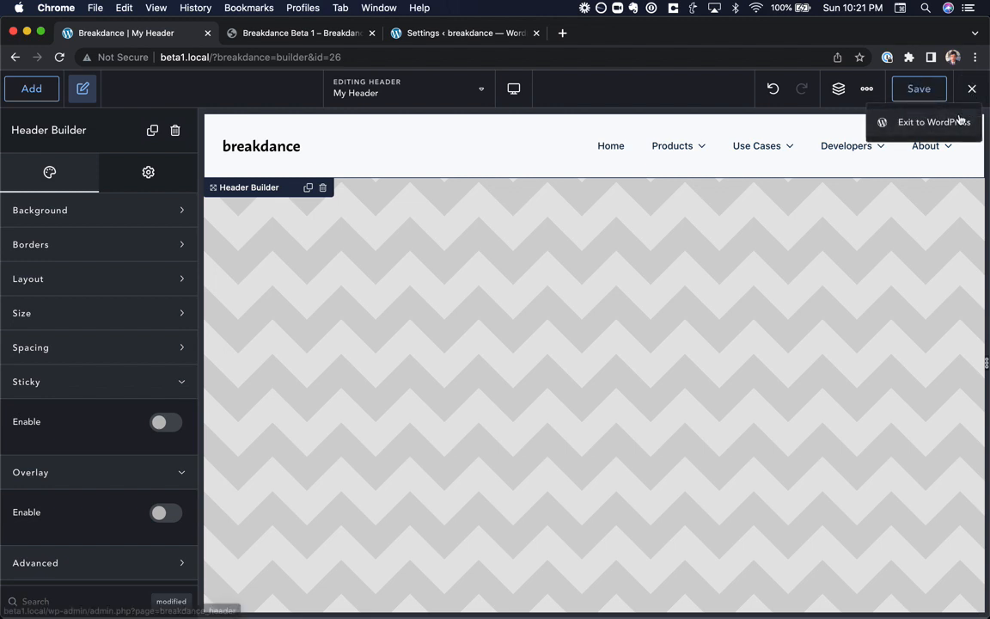
Return to WordPress and open the new Element Demos page in the Breakdance builder
left_click(934, 120)
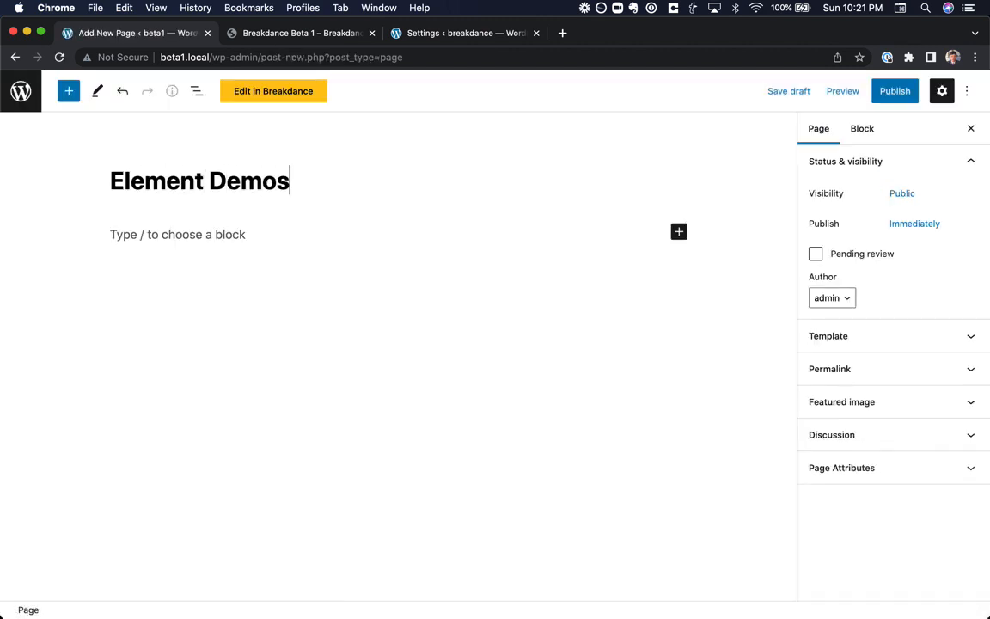
left_click(274, 90)
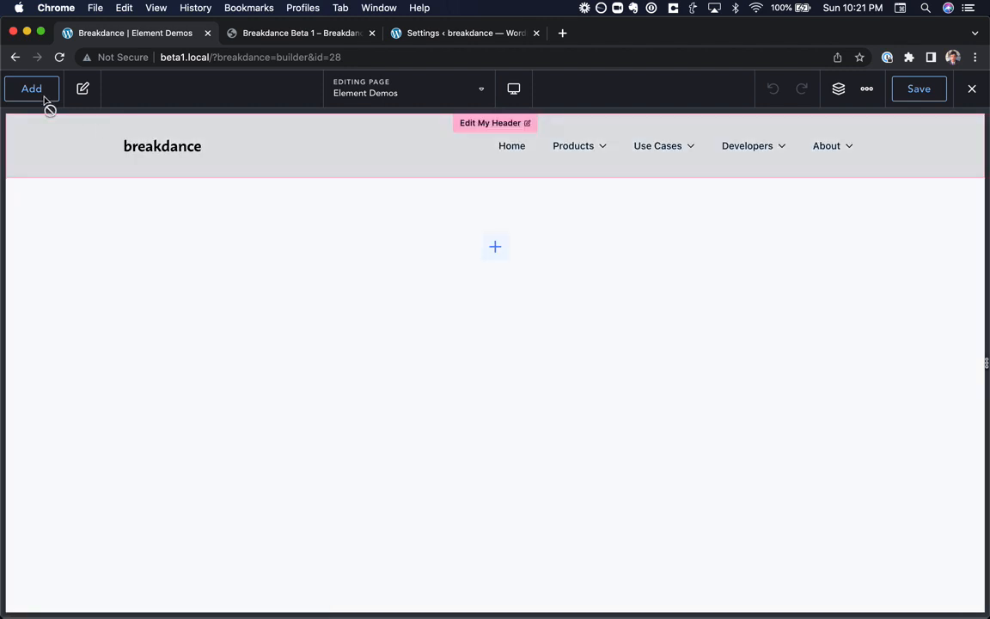
left_click(31, 89)
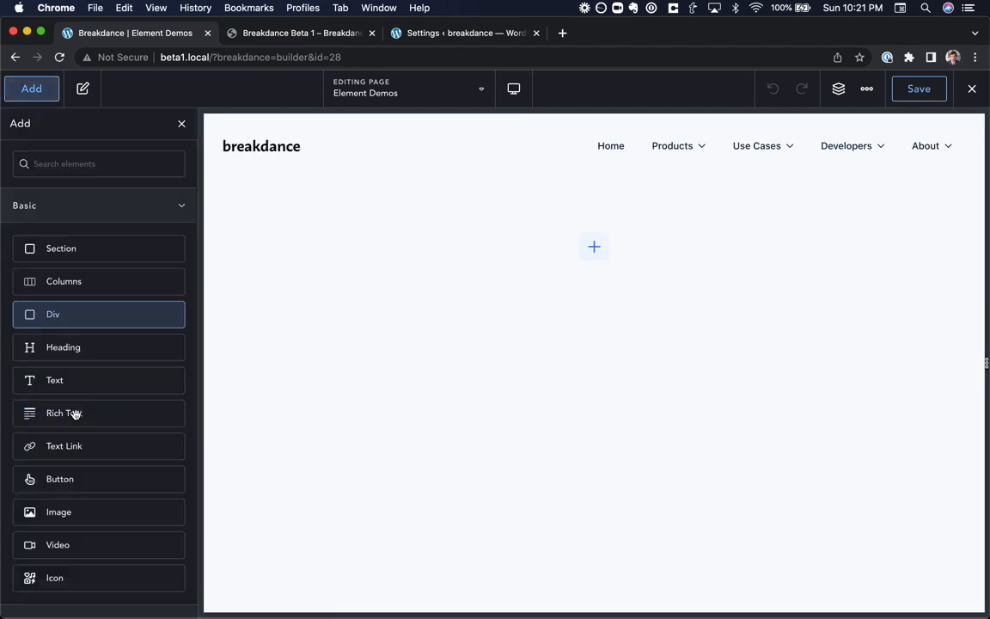
mouse_move(62, 468)
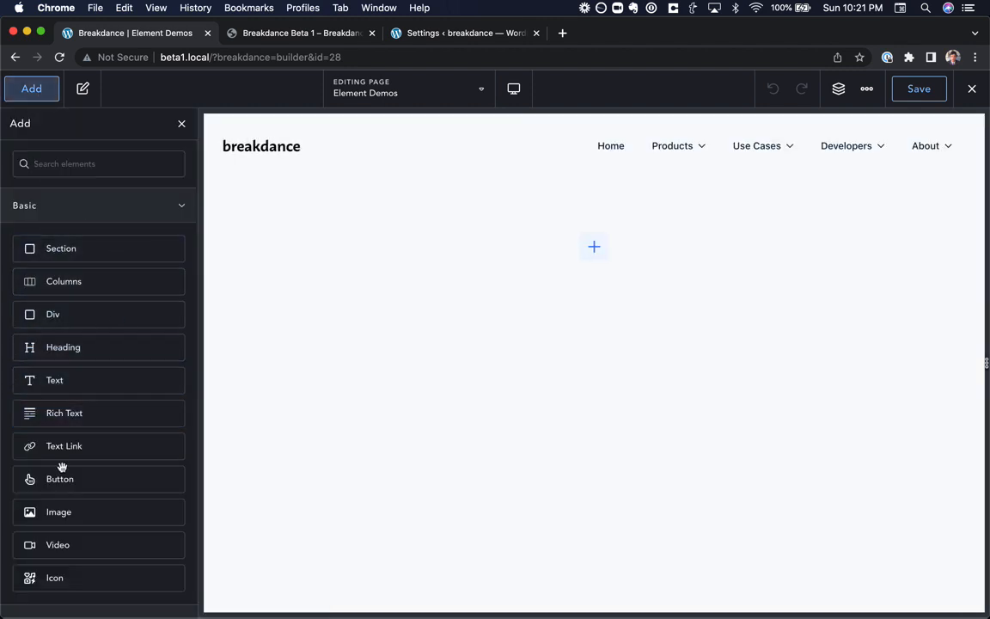
mouse_move(99, 247)
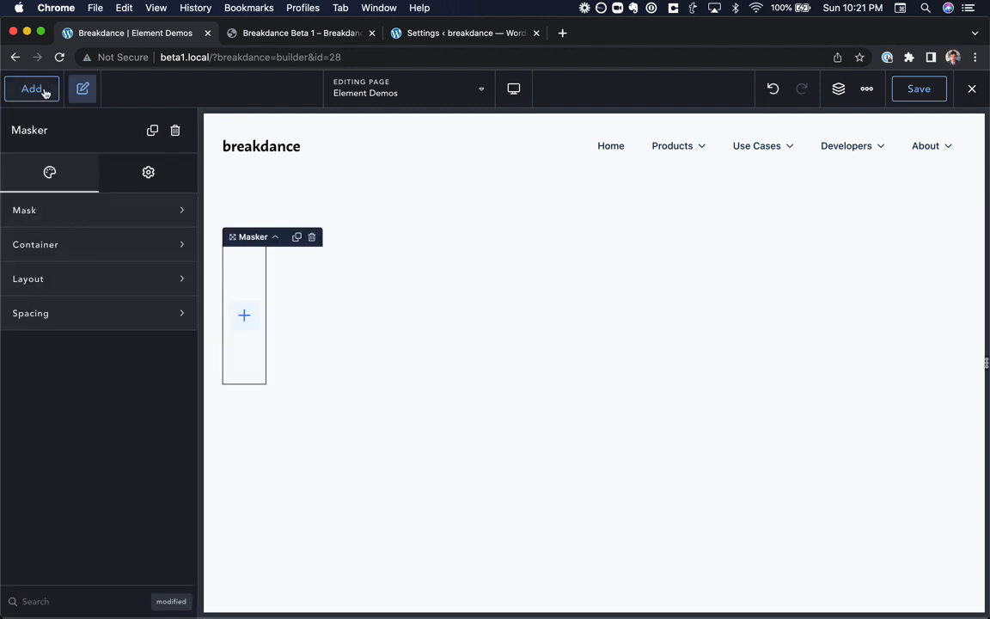
Place a video inside the Masker element and set its Mask Shape to Stripes
left_click(31, 90)
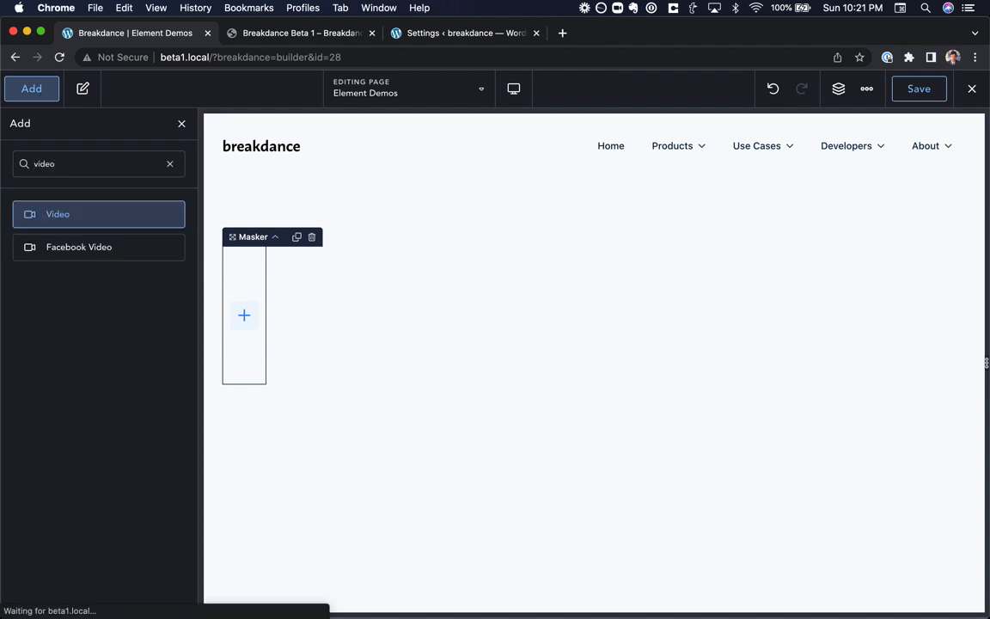
left_click(252, 237)
type("800")
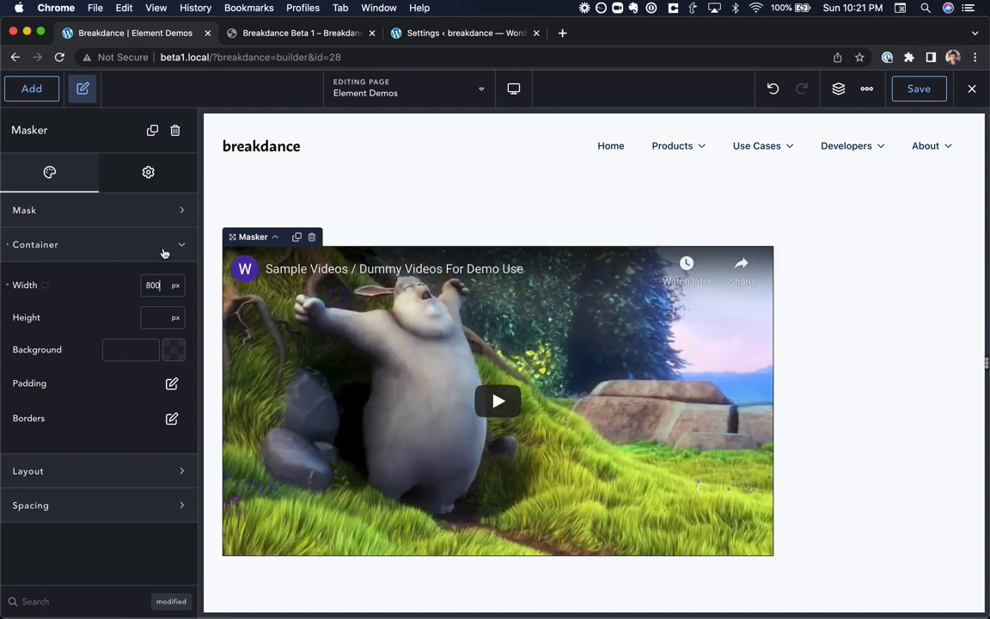
left_click(100, 210)
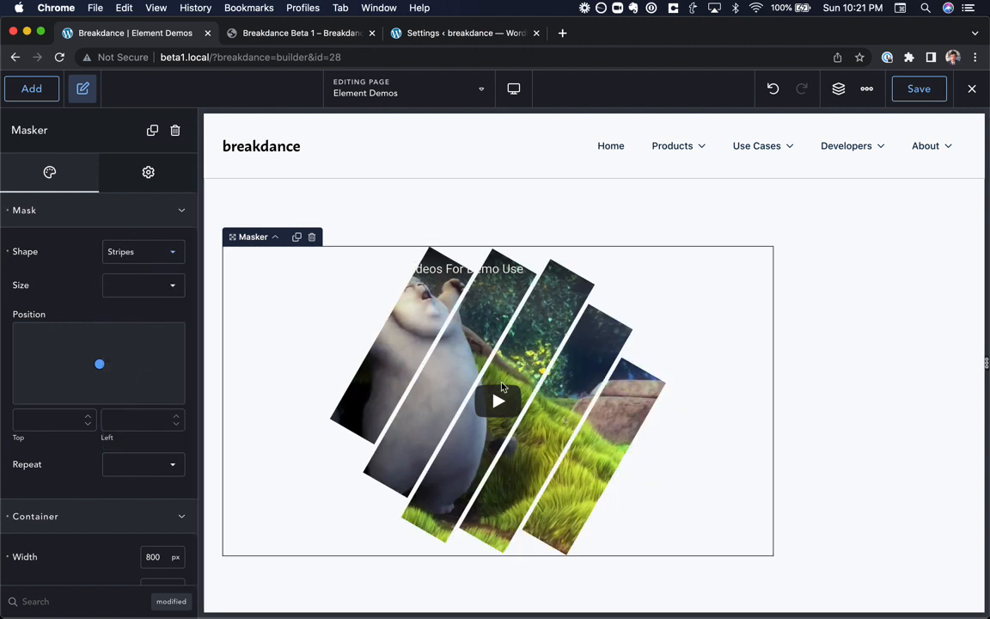
mouse_move(464, 446)
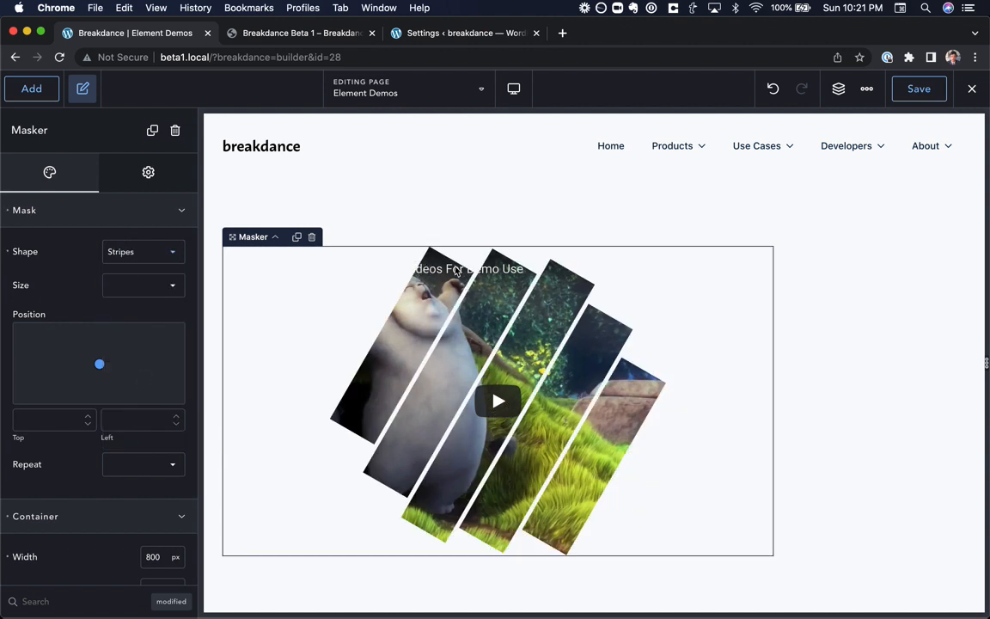
mouse_move(767, 348)
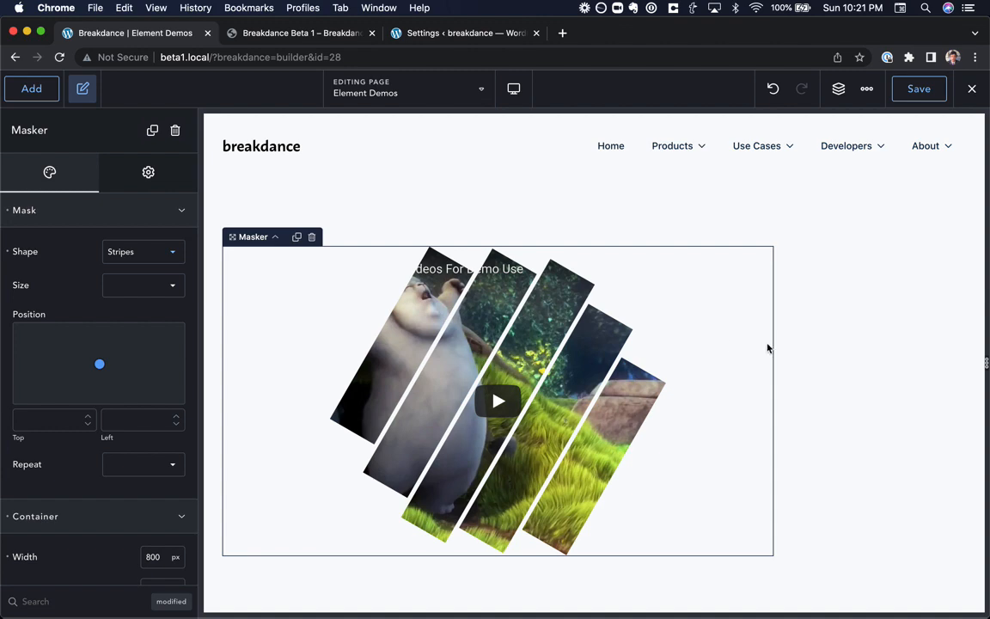
Glance at the Beta 1 release notes, return to the builder and show the Billing tab
left_click(301, 33)
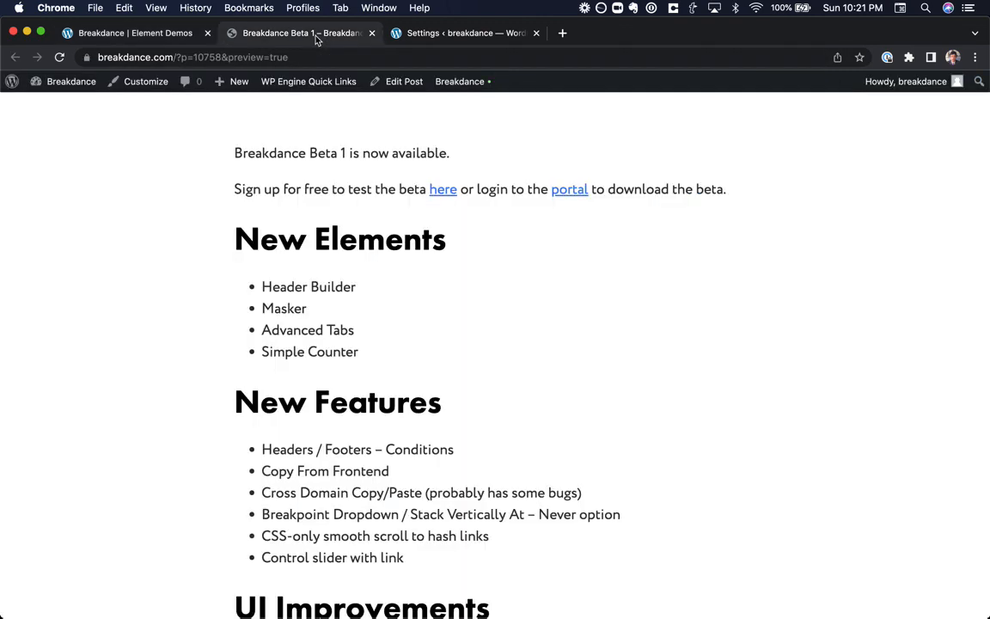
left_click(136, 33)
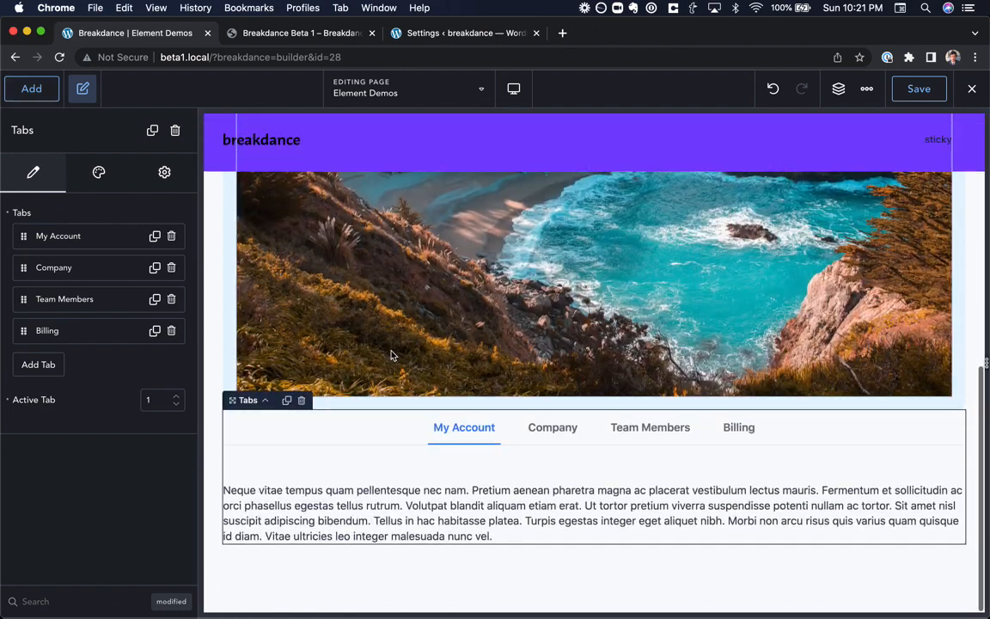
left_click(553, 427)
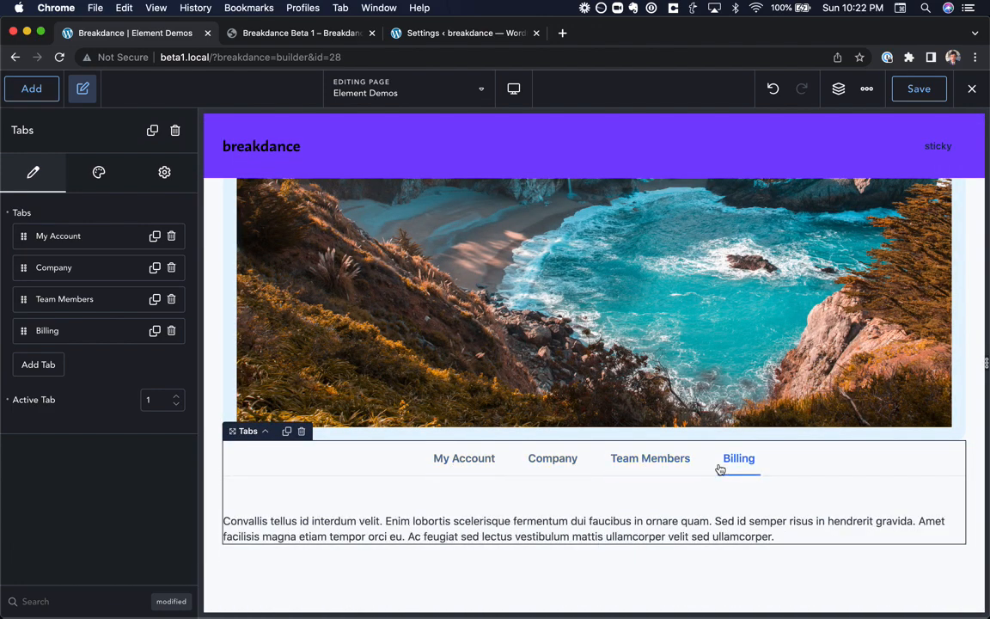
Show the Team Members tab with its settings and select the Advanced Tabs demo section
left_click(553, 457)
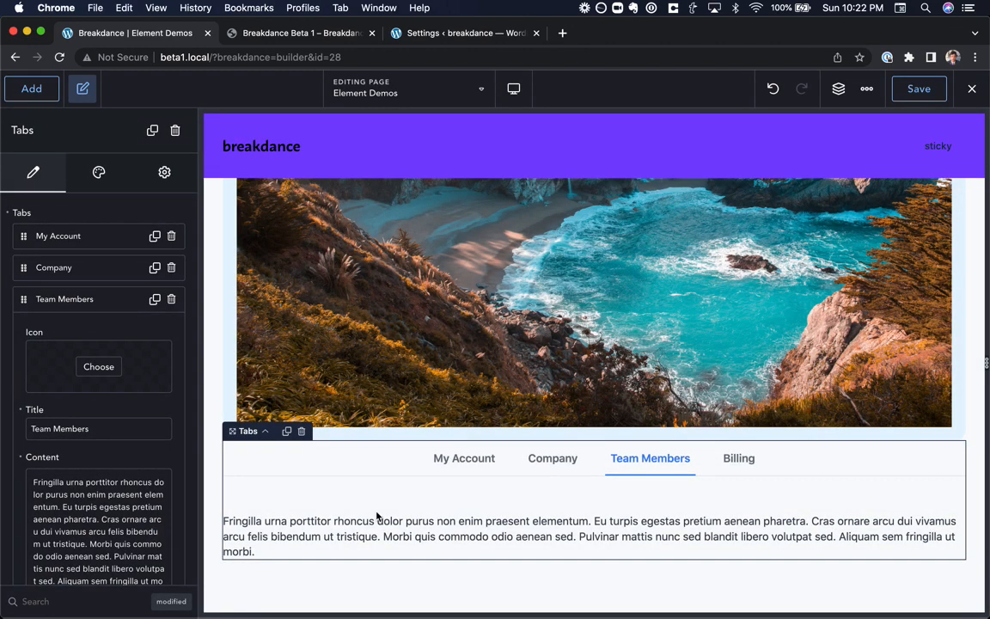
left_click(739, 457)
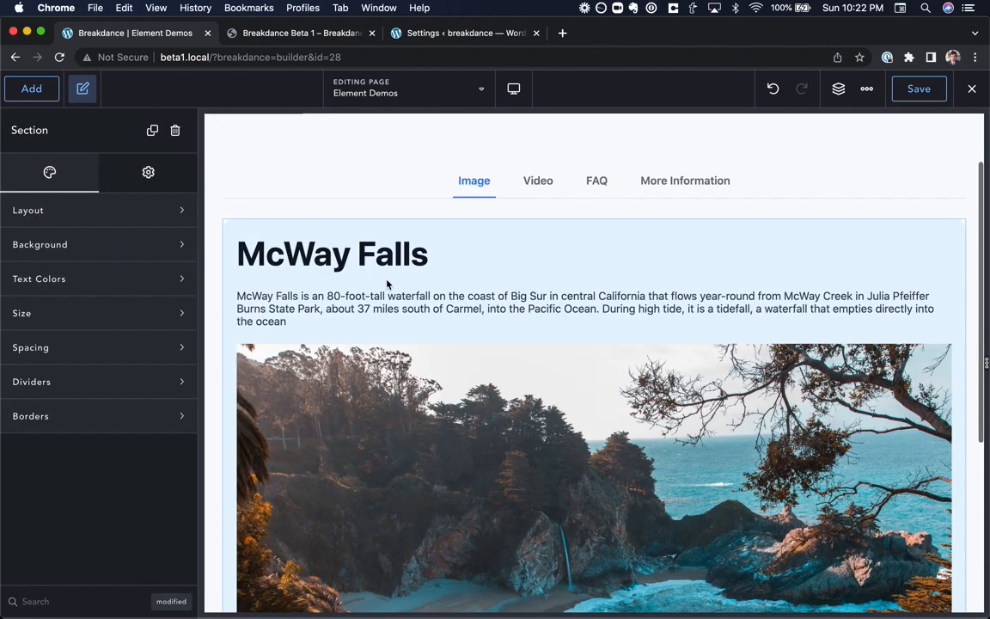
In the Structure panel, move the Image into the Video tab and empty its original content
left_click(839, 89)
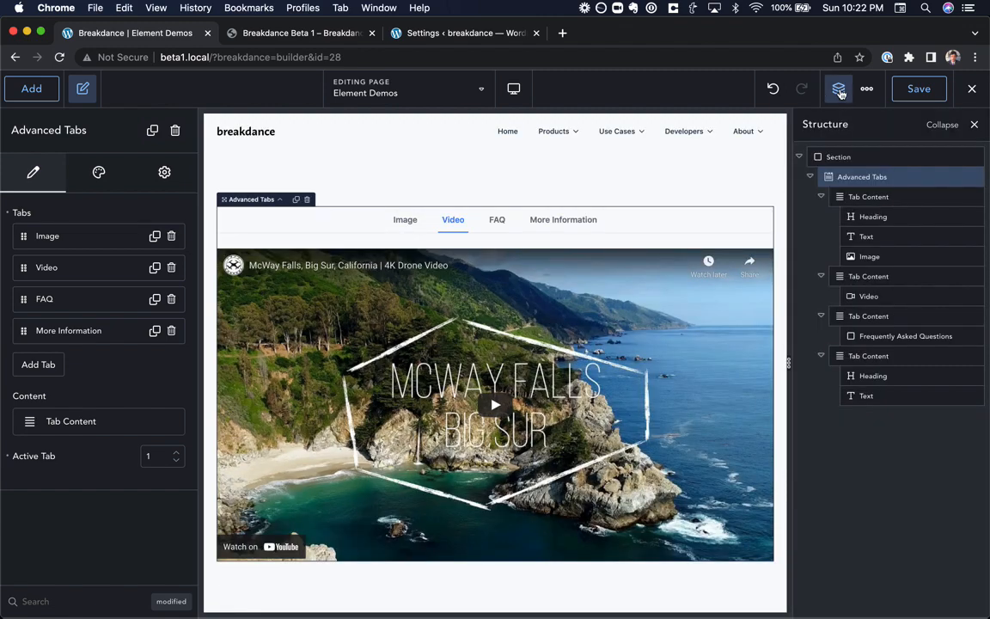
left_click(870, 196)
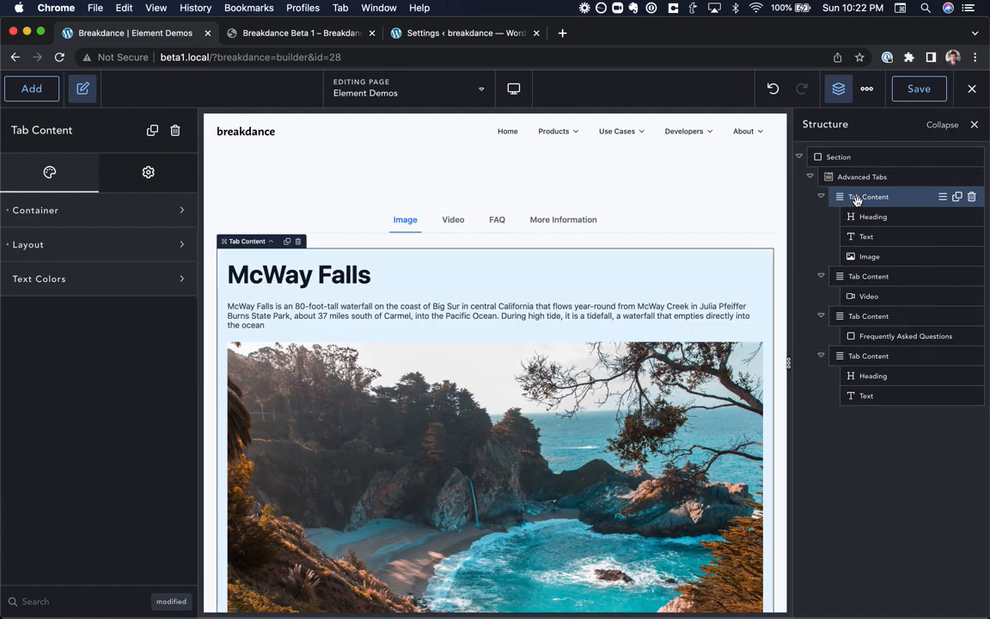
left_click(863, 176)
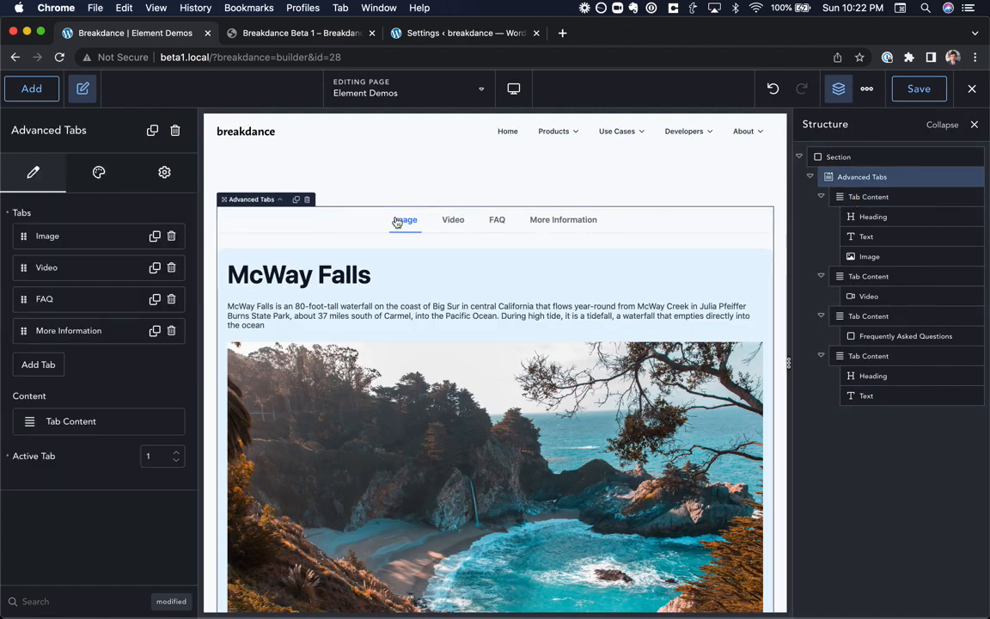
left_click(868, 196)
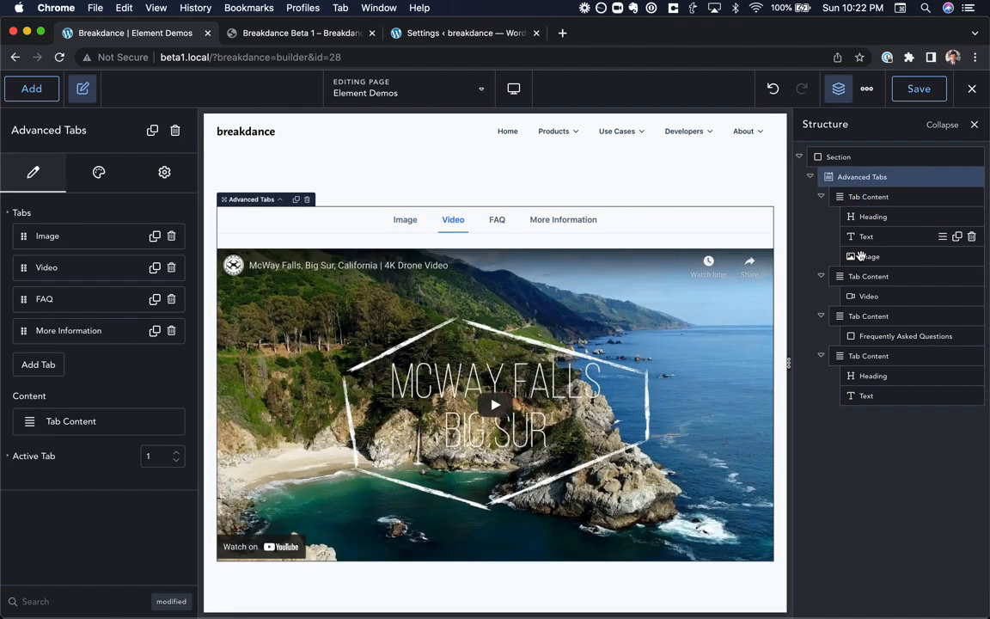
left_click(868, 316)
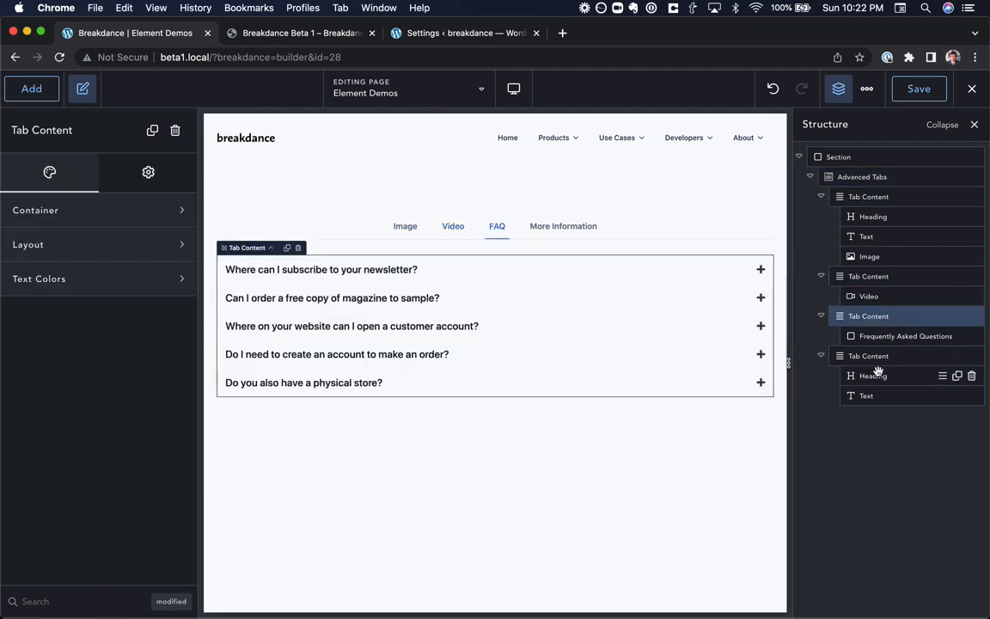
left_click(870, 295)
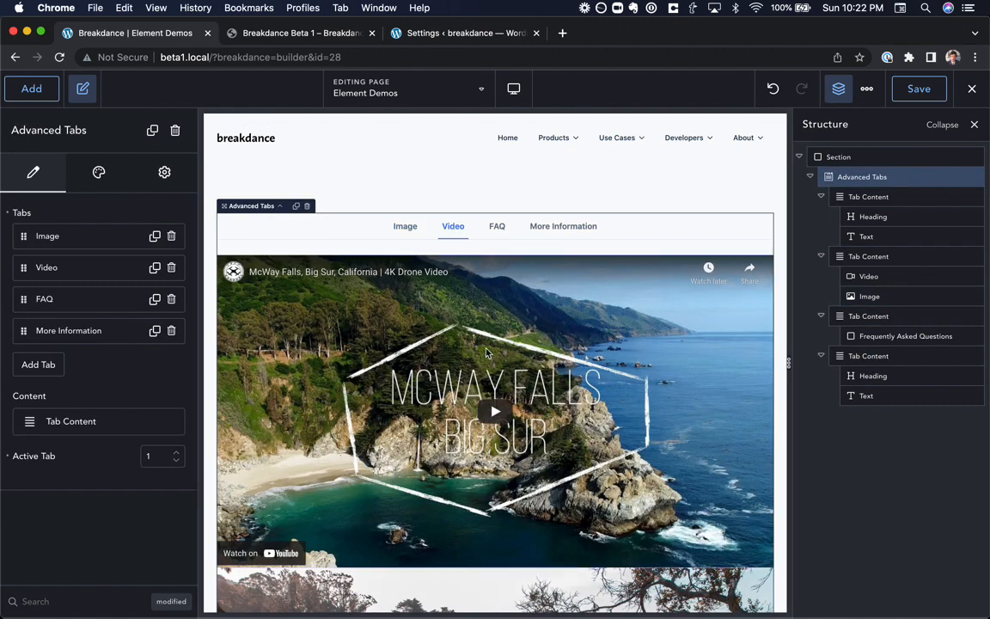
left_click(868, 256)
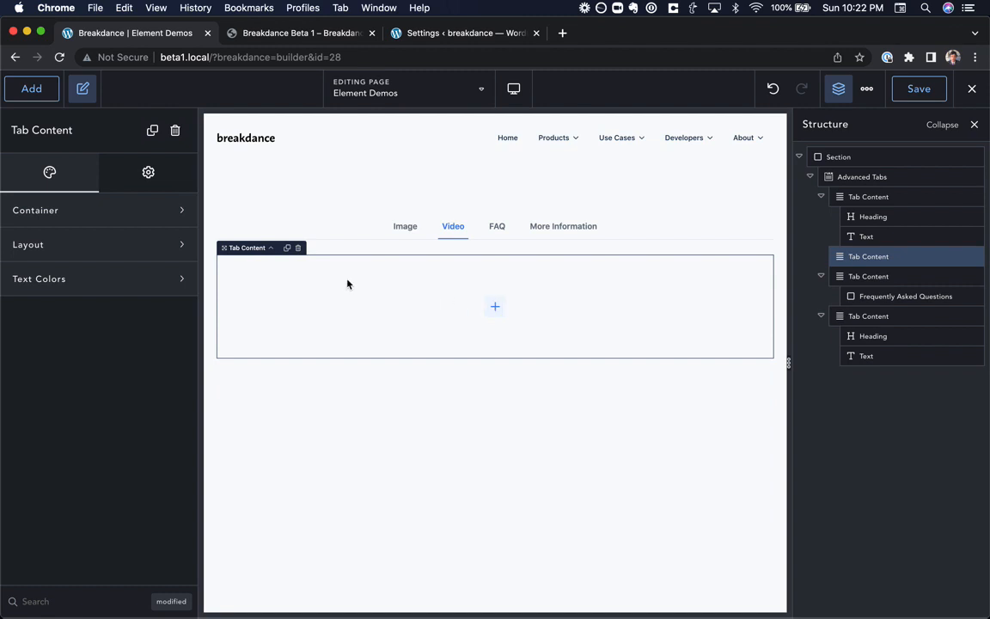
Insert Rich Text and Image into the Video tab, then remove the Advanced Tabs demo
left_click(30, 90)
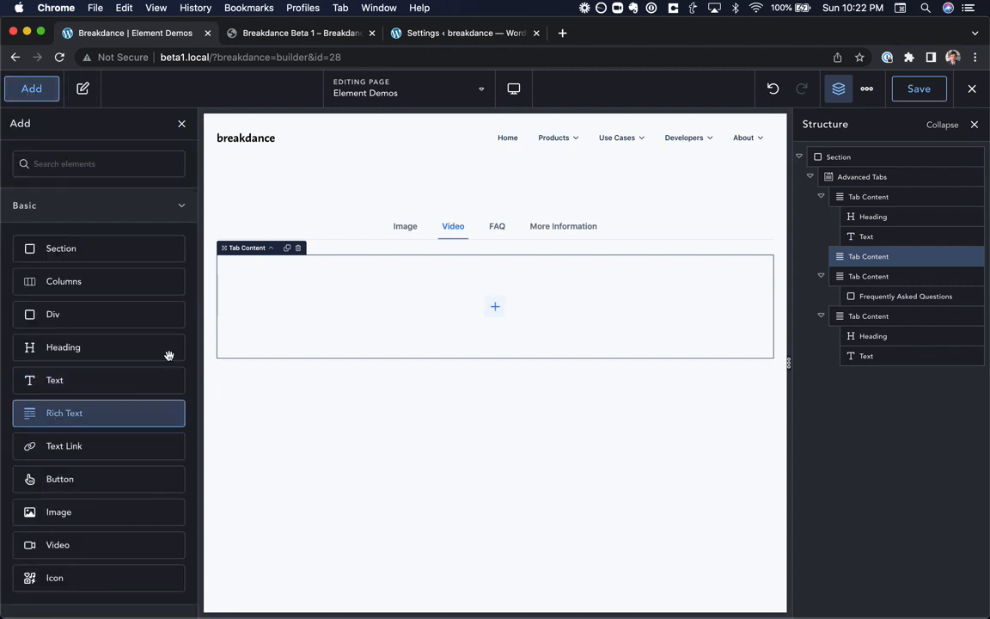
left_click(64, 413)
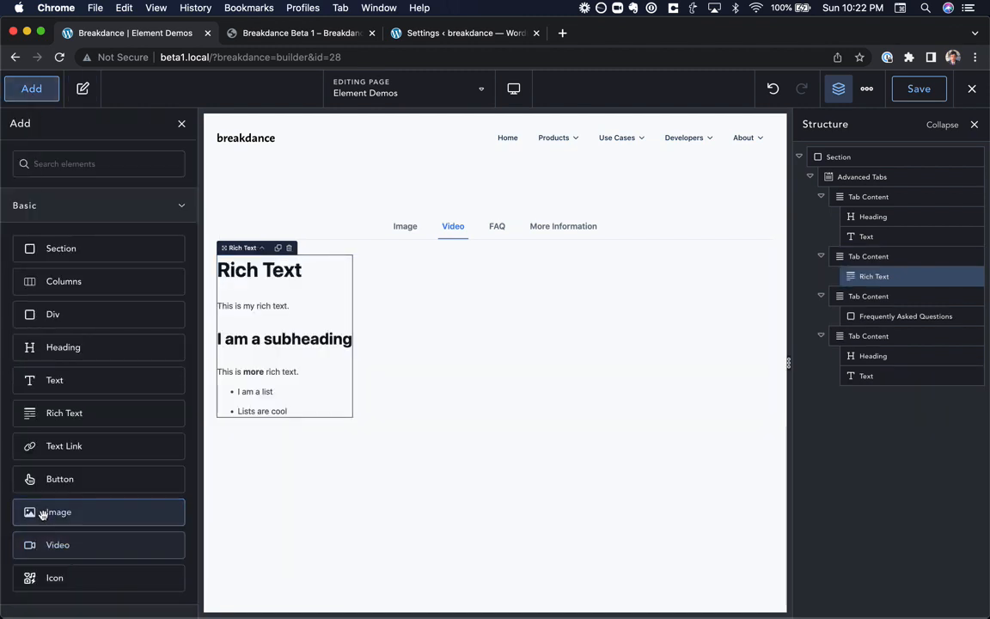
left_click(58, 513)
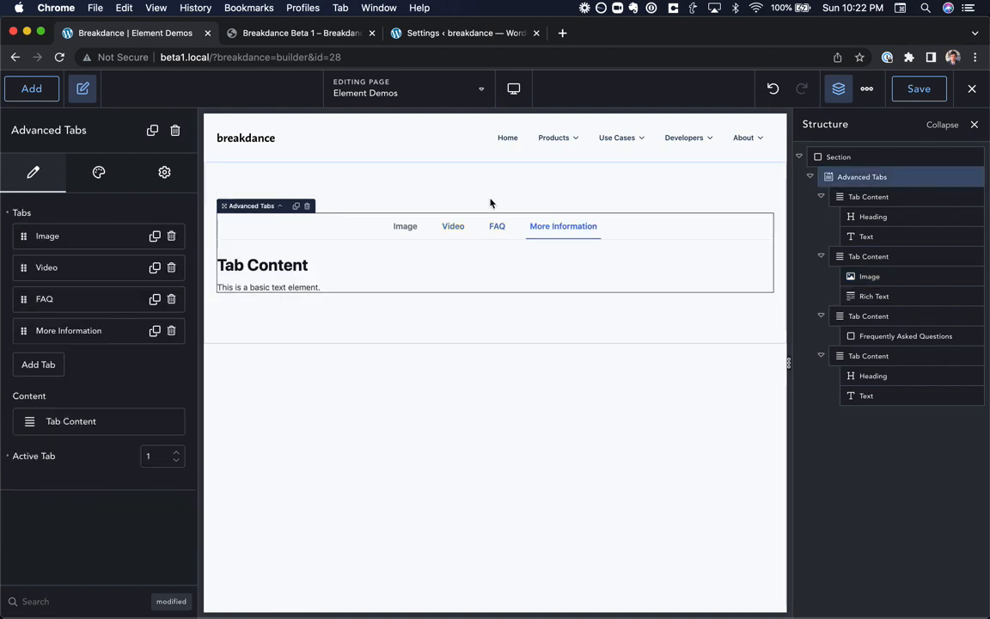
left_click(299, 33)
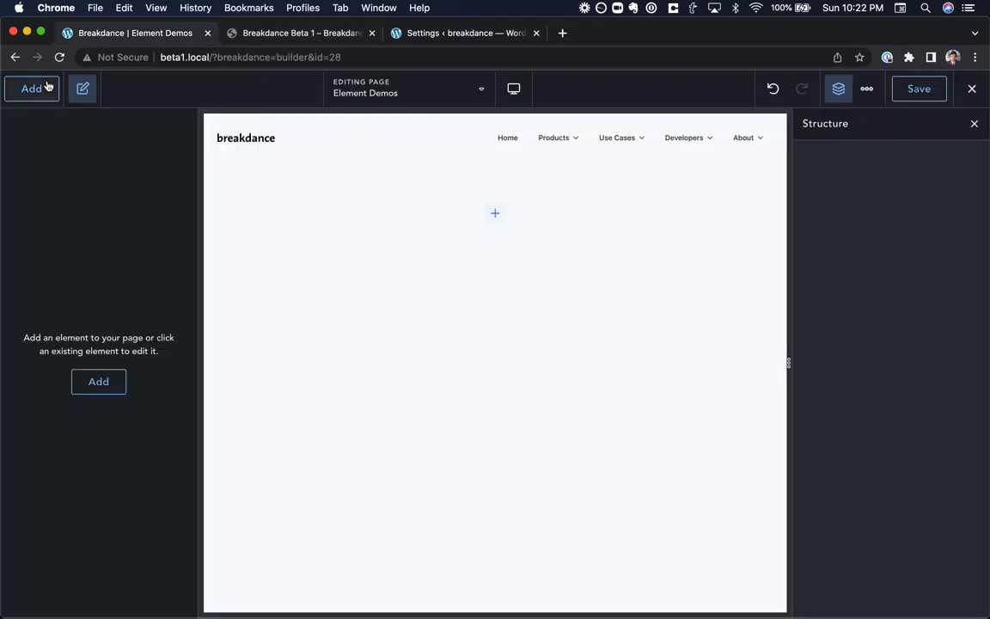
Review the Beta 1 release notes tab in Chrome and scroll through them
left_click(31, 89)
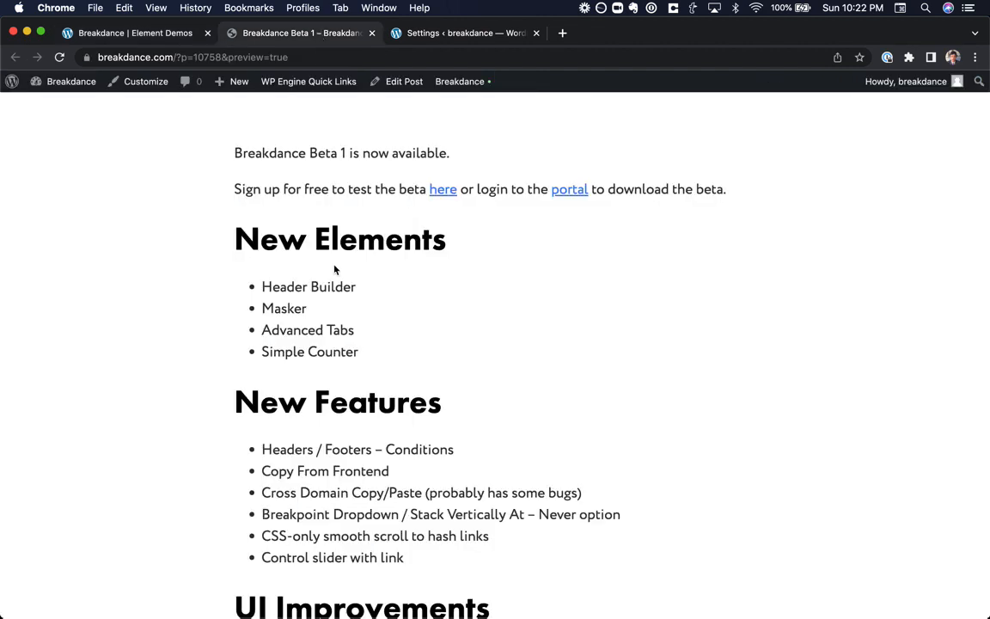
scroll("down", 3)
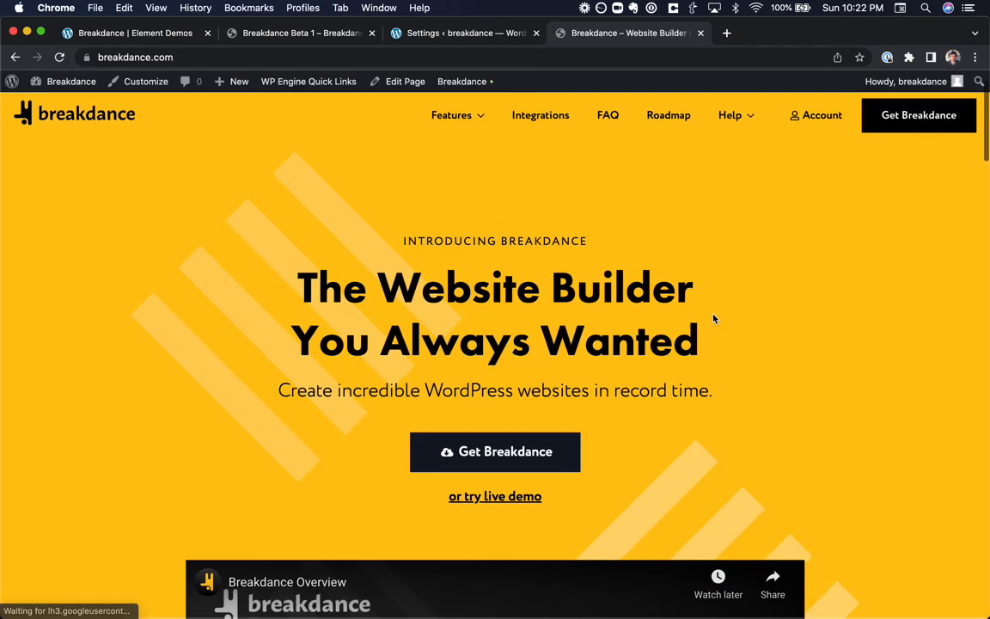
Enable Copy from frontend under Breakdance's Advanced settings, save, and return to the homepage tab
left_click(464, 33)
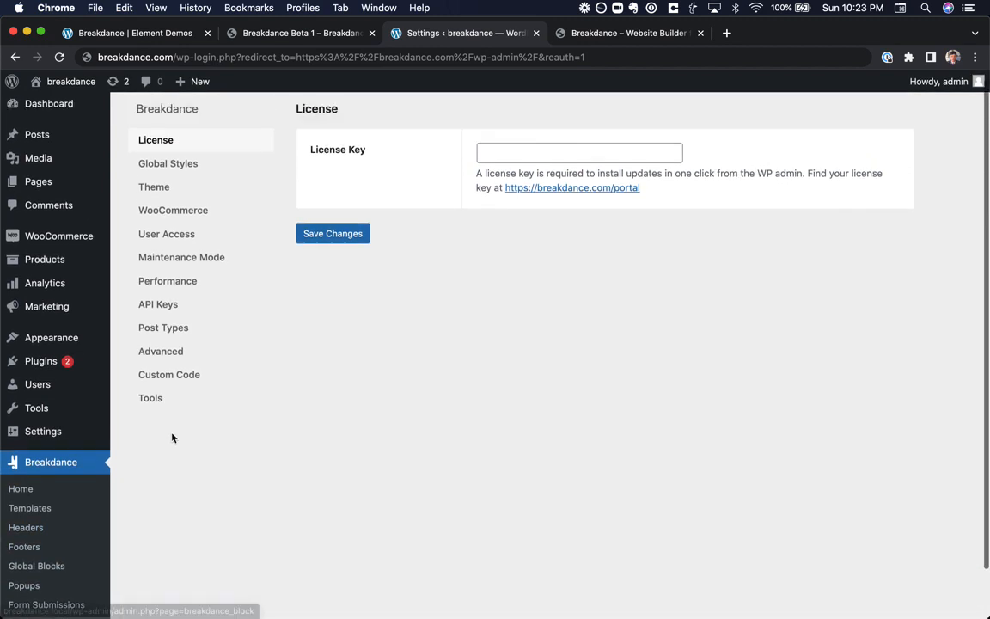
left_click(162, 359)
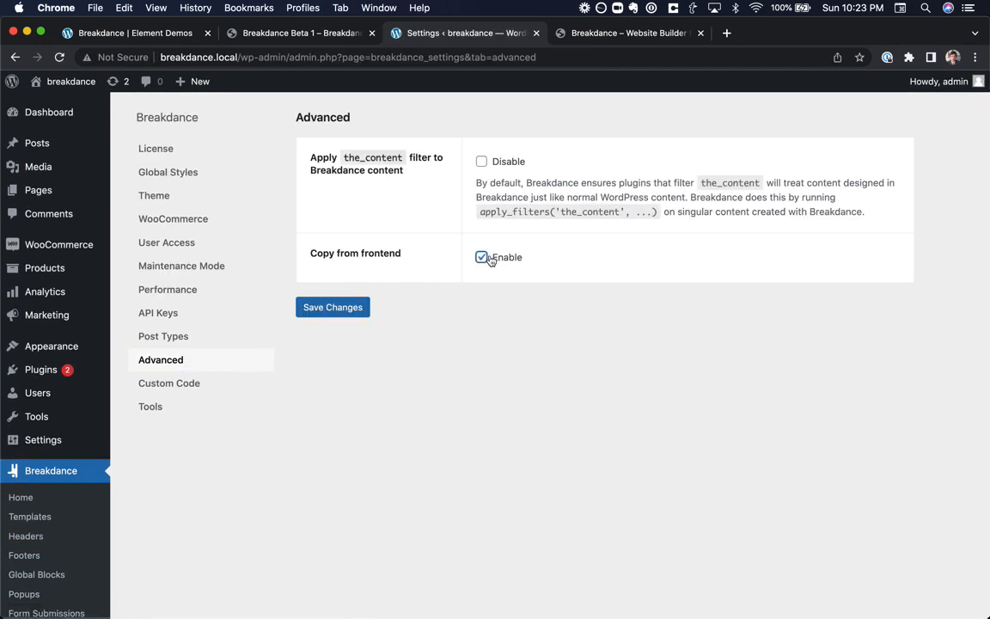
left_click(629, 32)
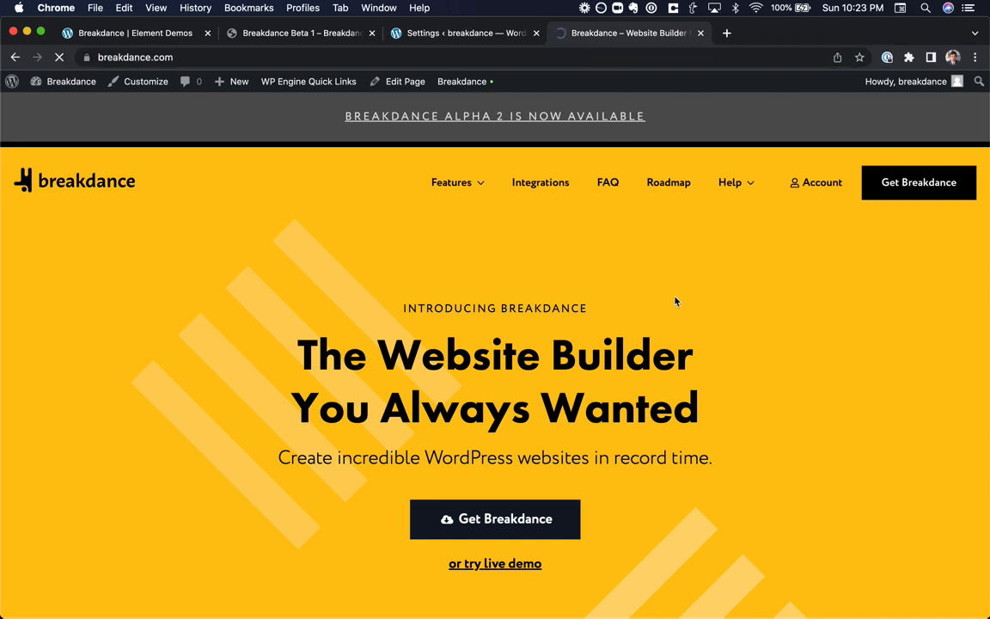
scroll("down", 3)
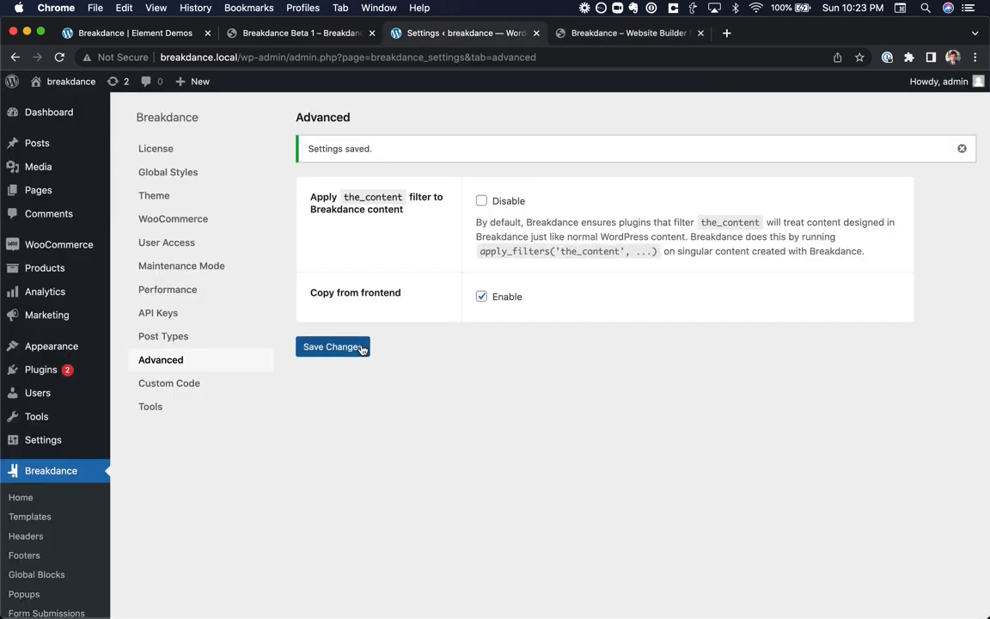
left_click(481, 296)
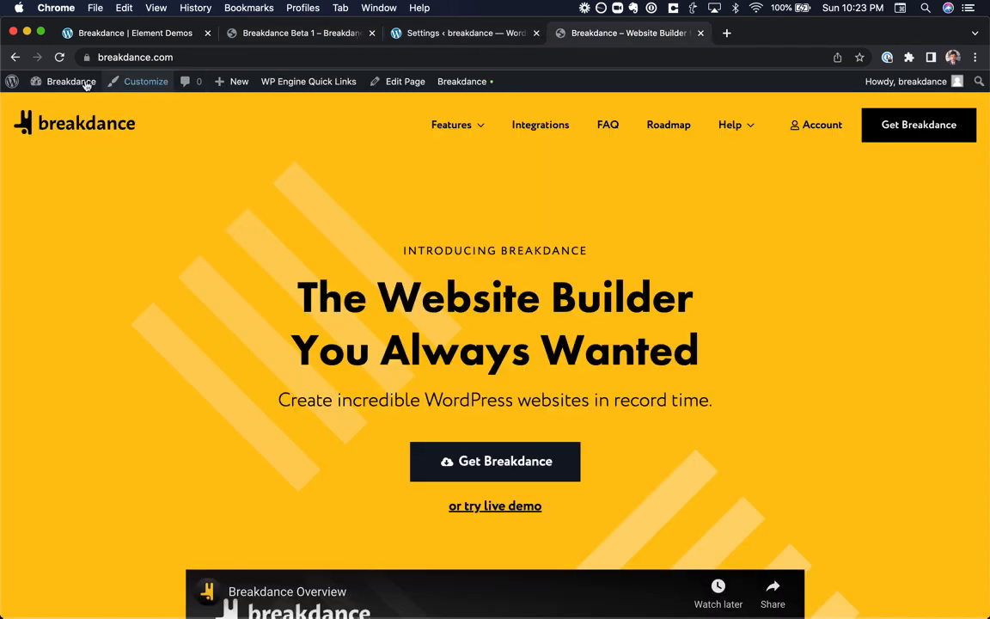
On the live site's admin, save Copy from frontend as enabled in Advanced settings and return to the homepage
left_click(12, 80)
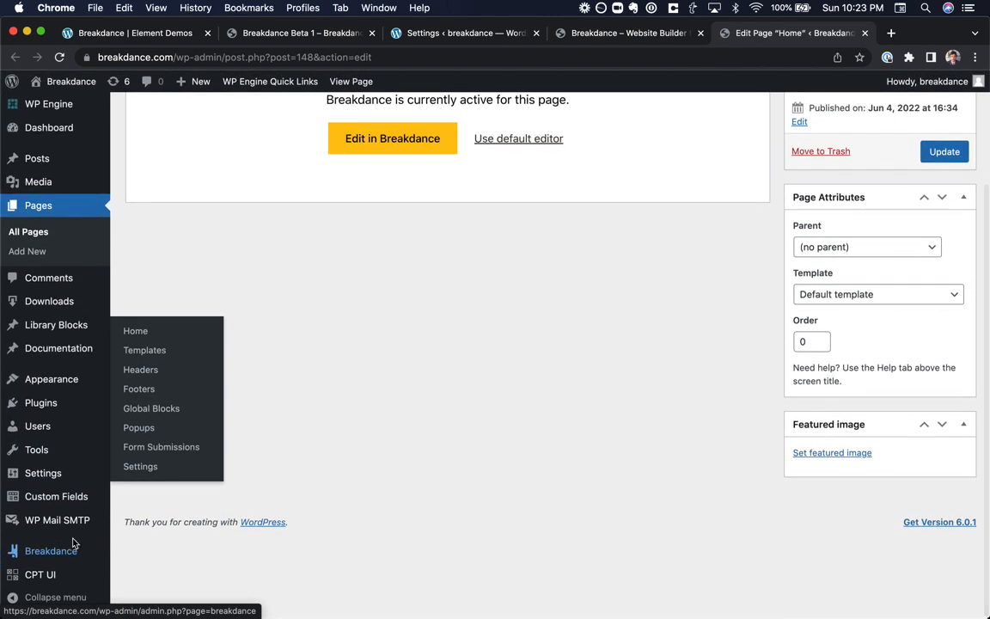
mouse_move(141, 466)
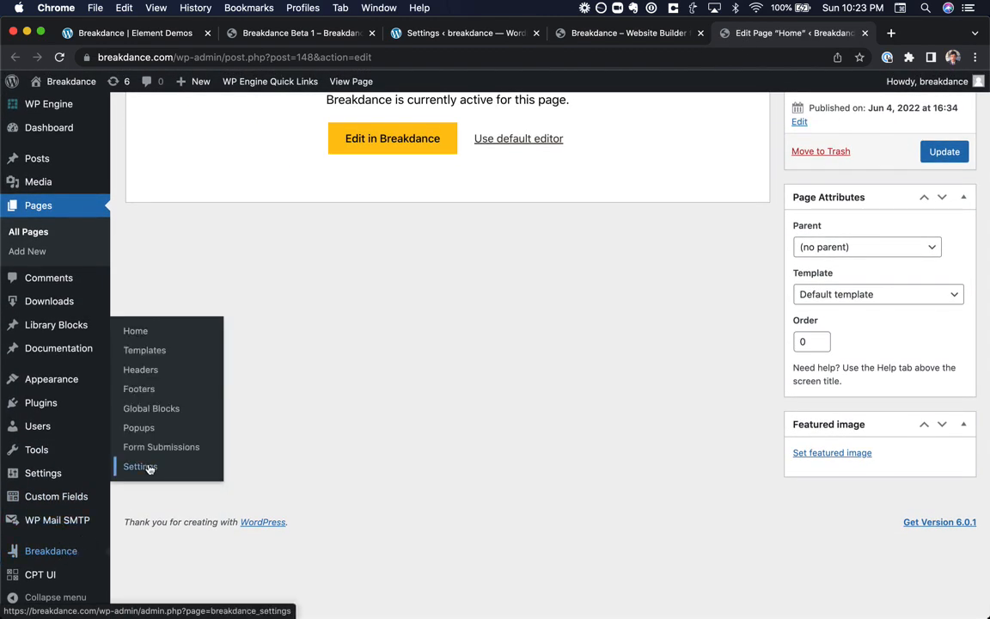
left_click(139, 466)
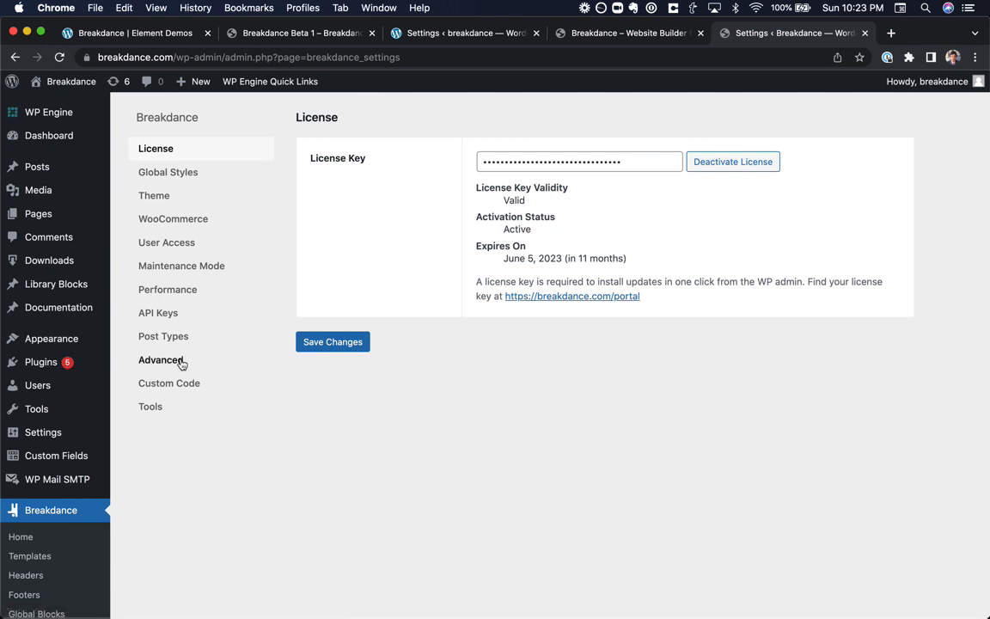
left_click(162, 359)
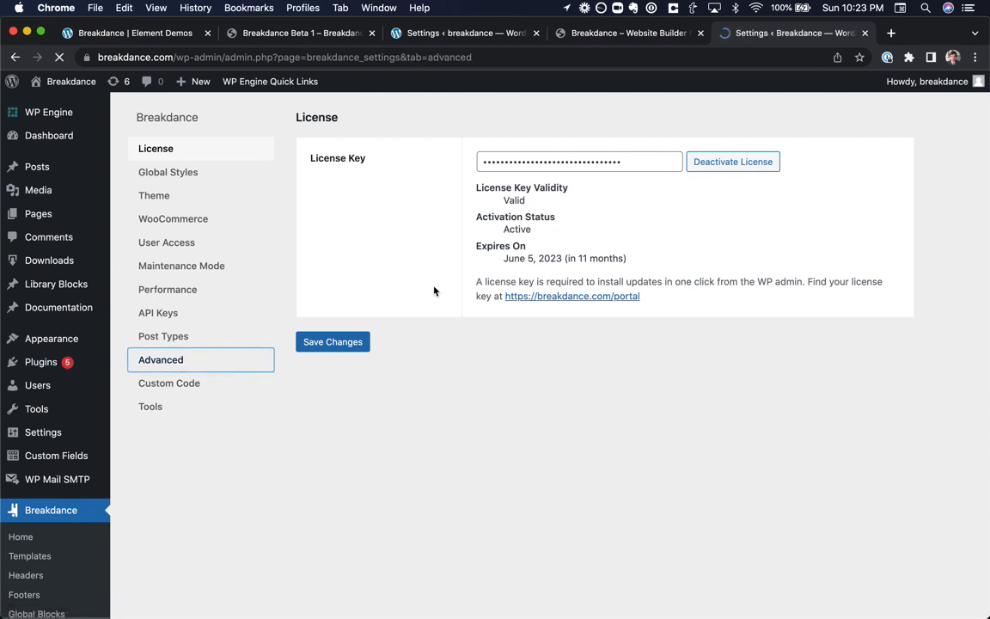
left_click(162, 359)
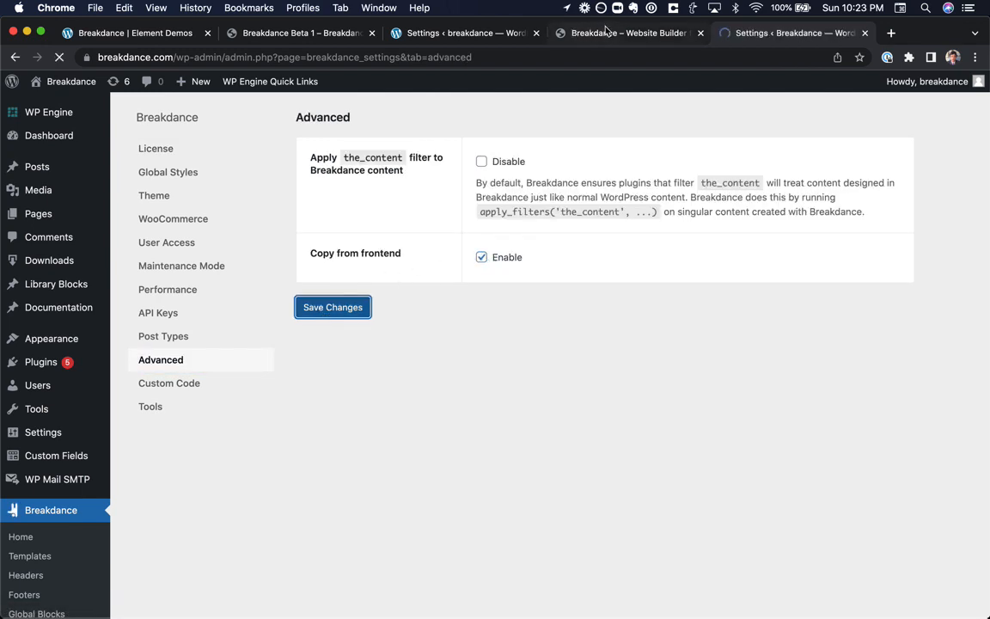
left_click(627, 32)
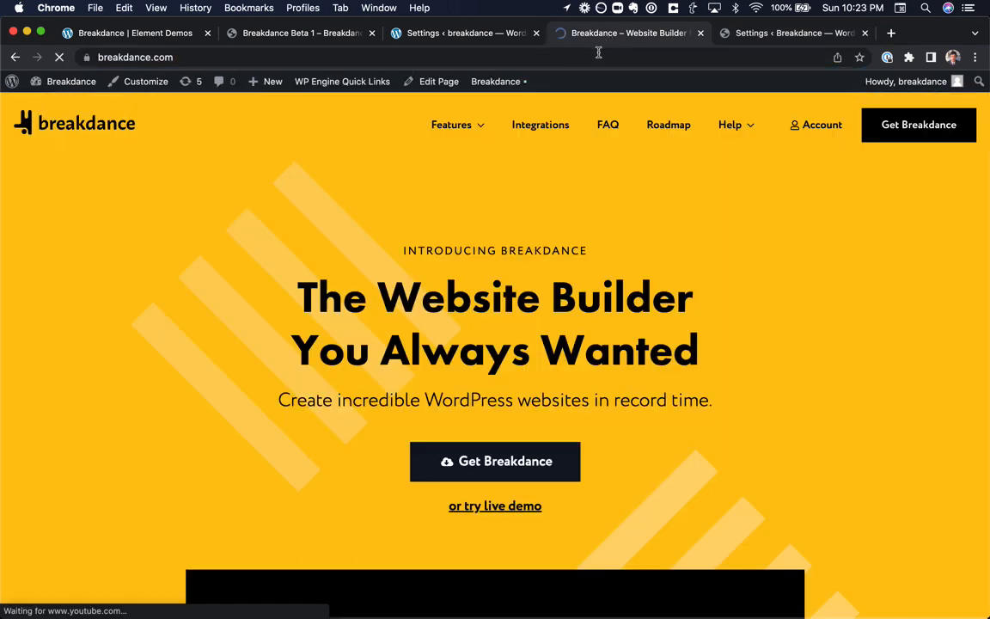
Scroll the breakdance.com homepage down and back up before returning to the builder
scroll("down", 3)
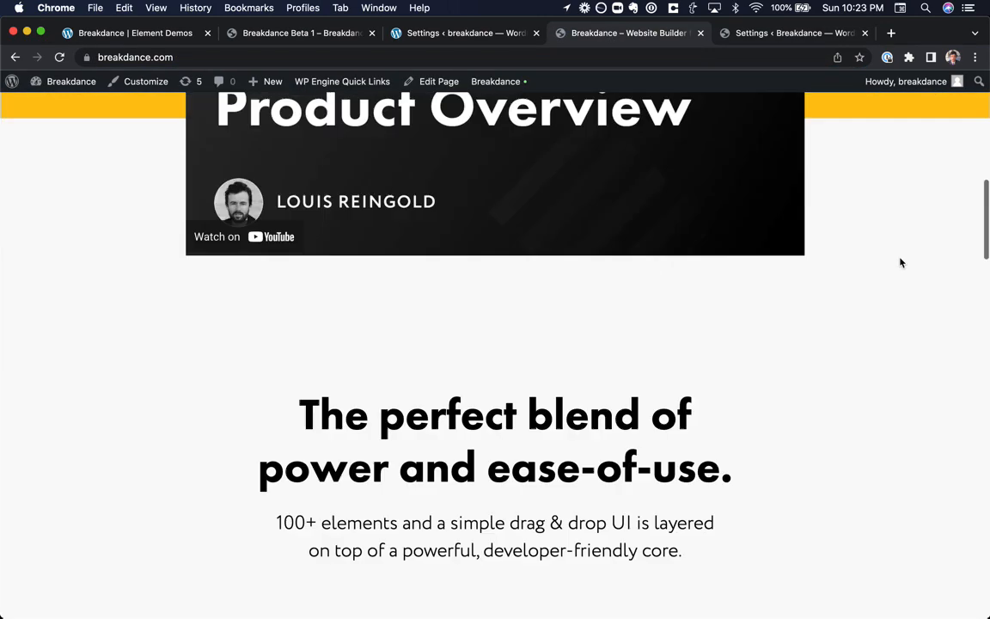
scroll("up", 3)
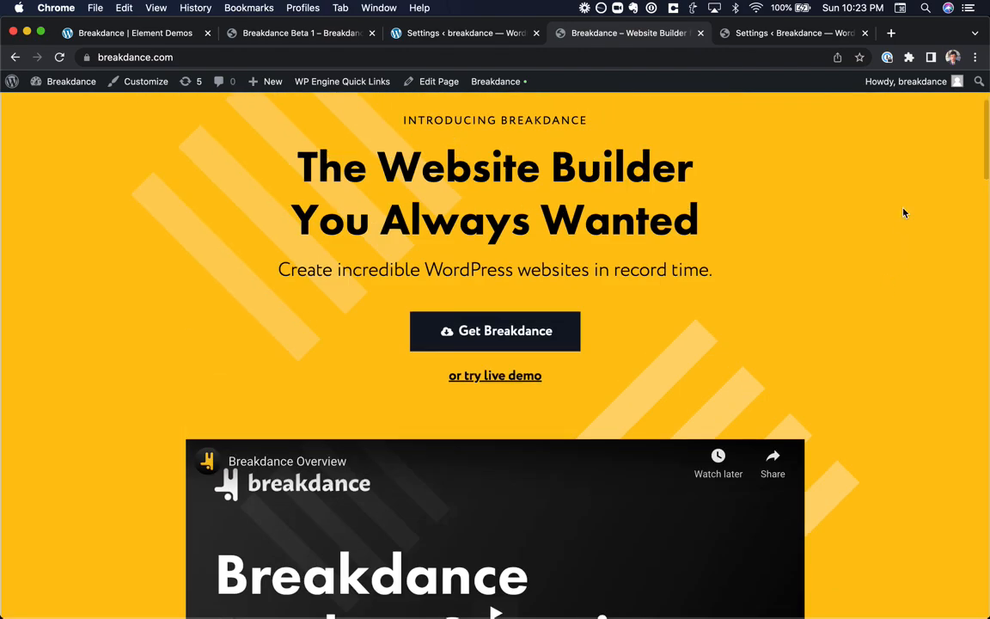
scroll("up", 3)
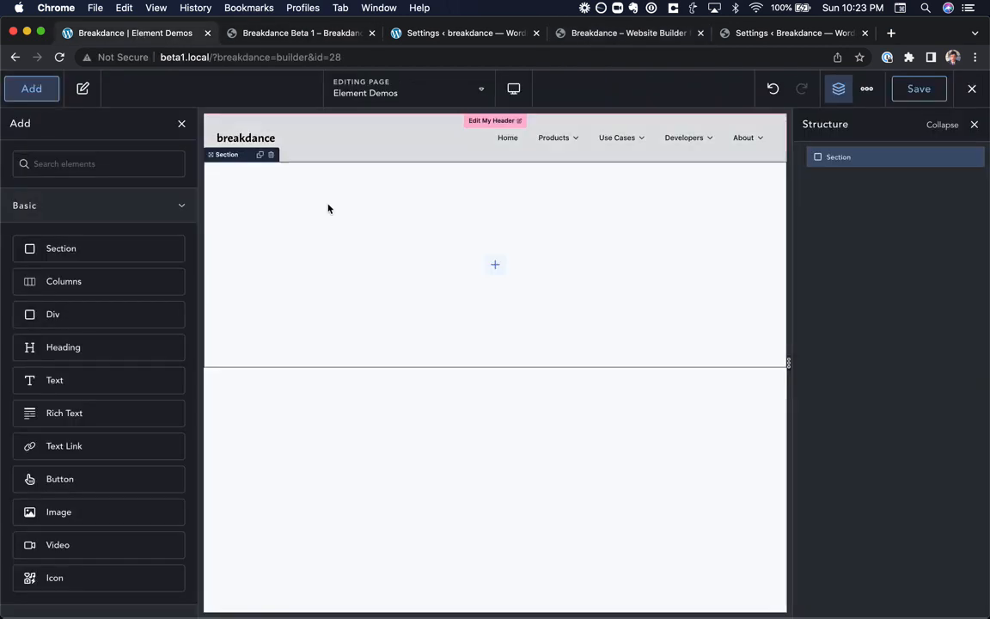
mouse_move(325, 213)
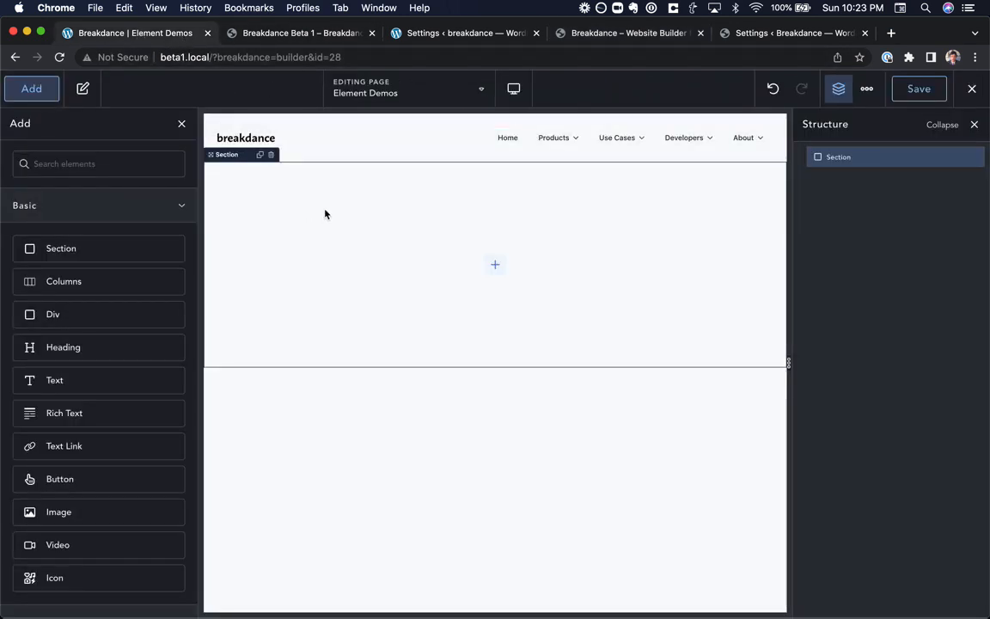
mouse_move(361, 213)
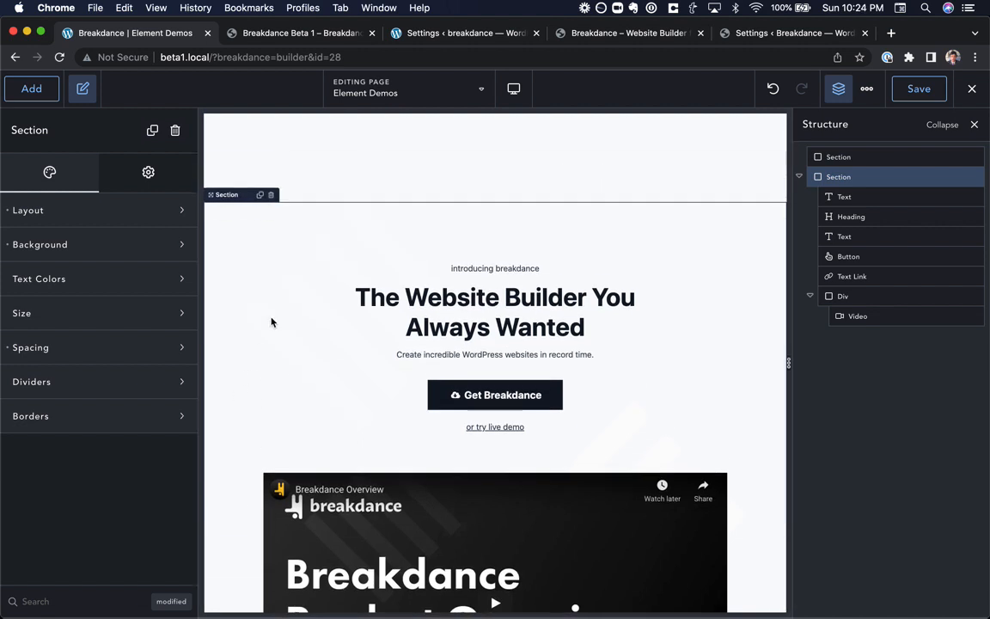
mouse_move(285, 304)
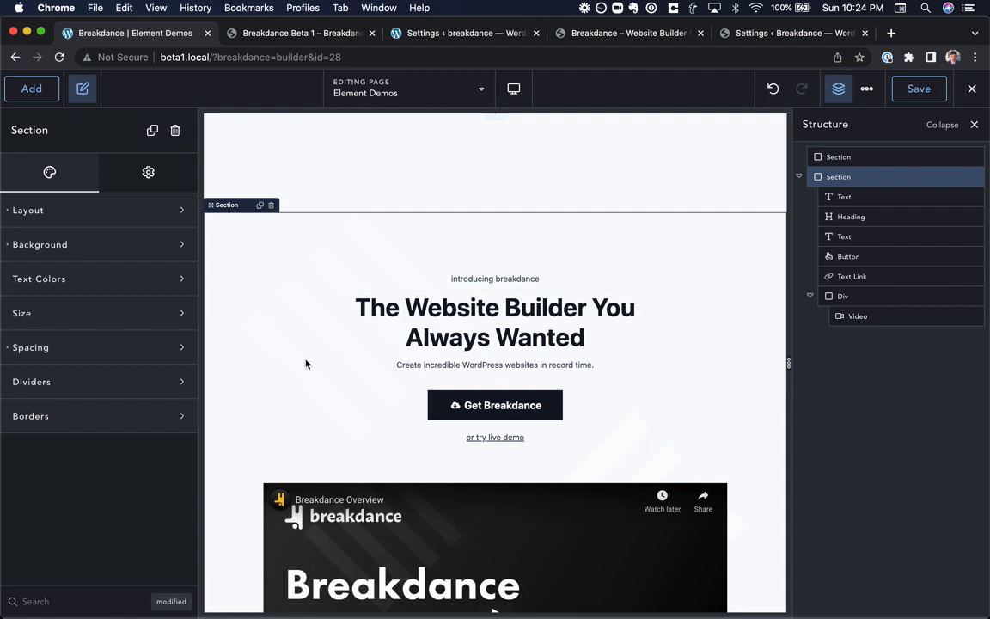
mouse_move(299, 430)
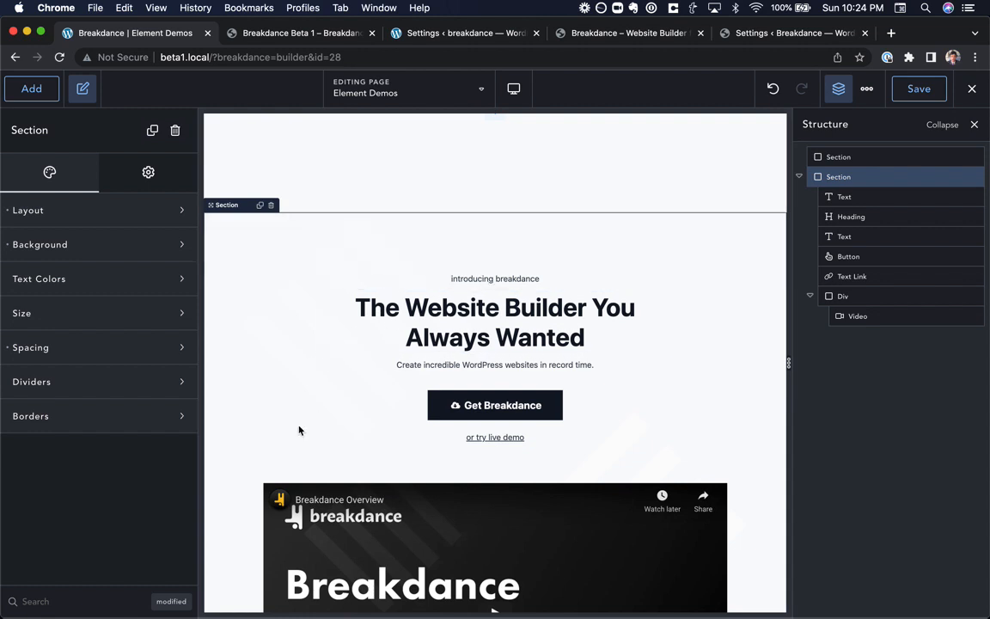
mouse_move(685, 366)
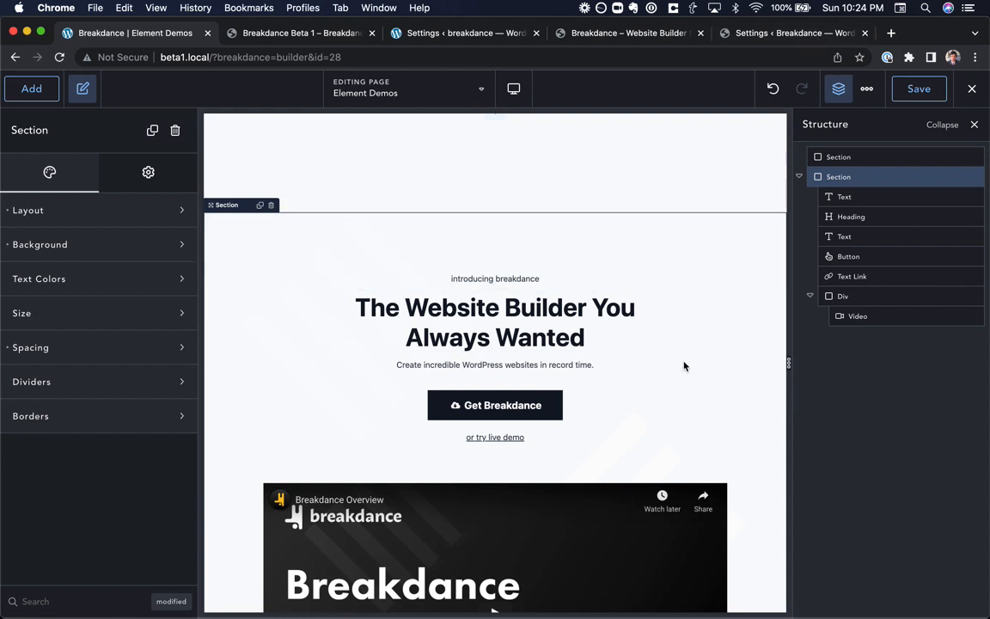
Return to the live breakdance.com tab after pasting the copied hero section
left_click(791, 33)
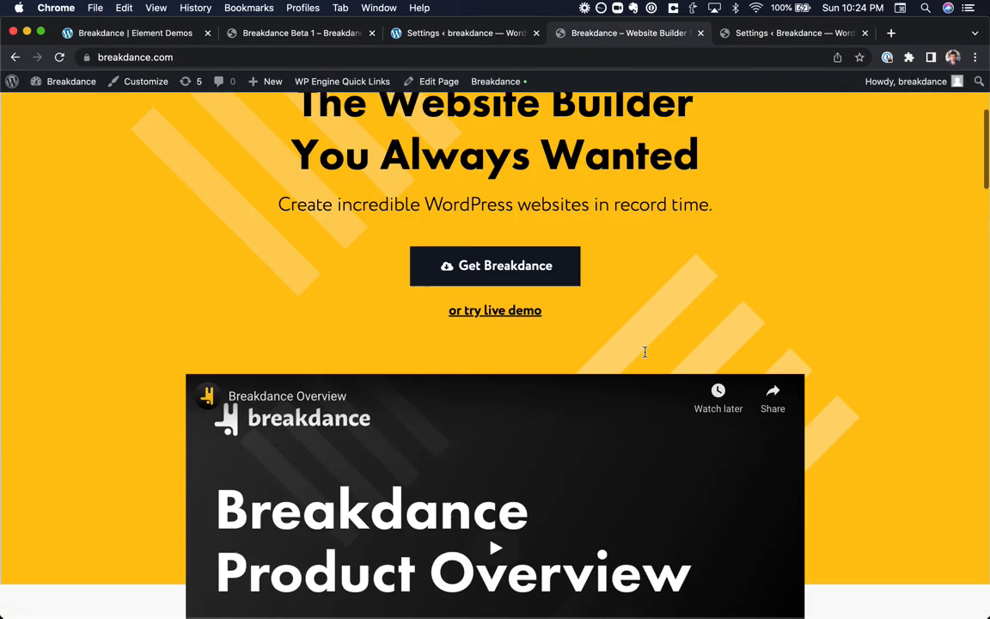
Copy the Alpha section from the Home page into Element Demos, then show the Beta 1 release notes
left_click(496, 81)
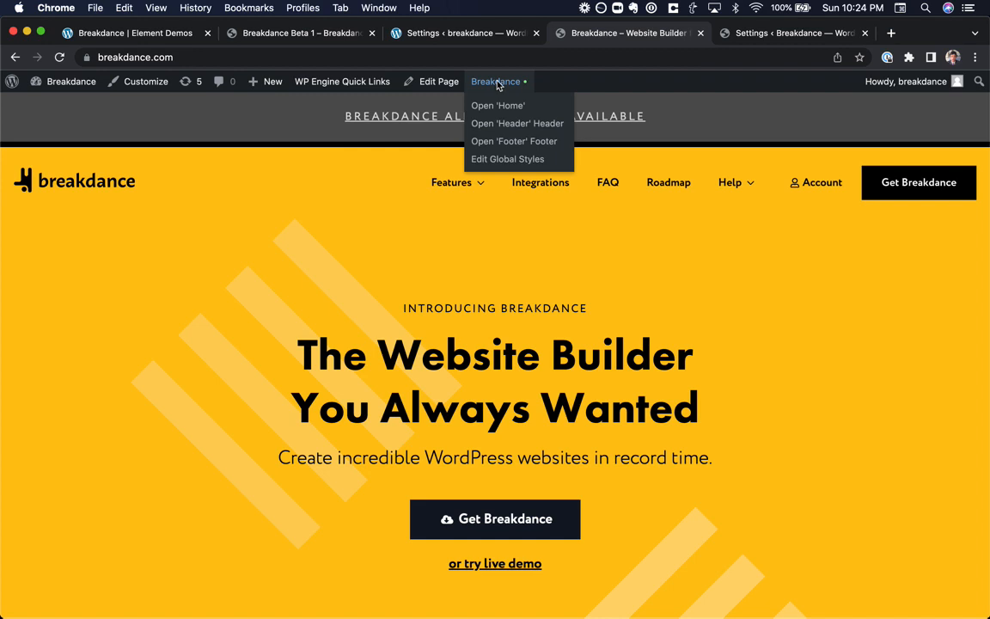
mouse_move(497, 105)
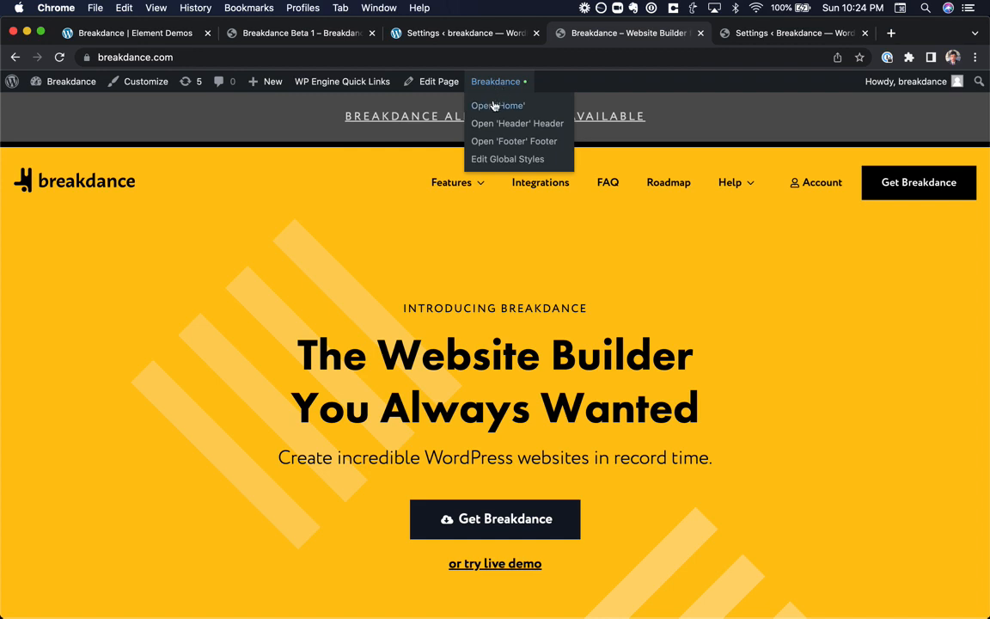
left_click(496, 105)
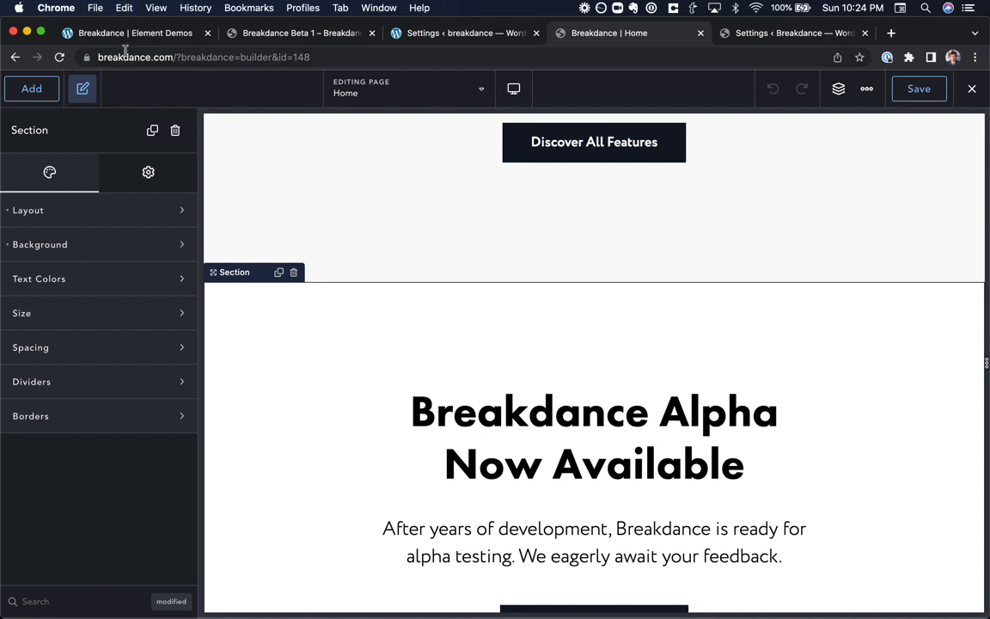
left_click(129, 33)
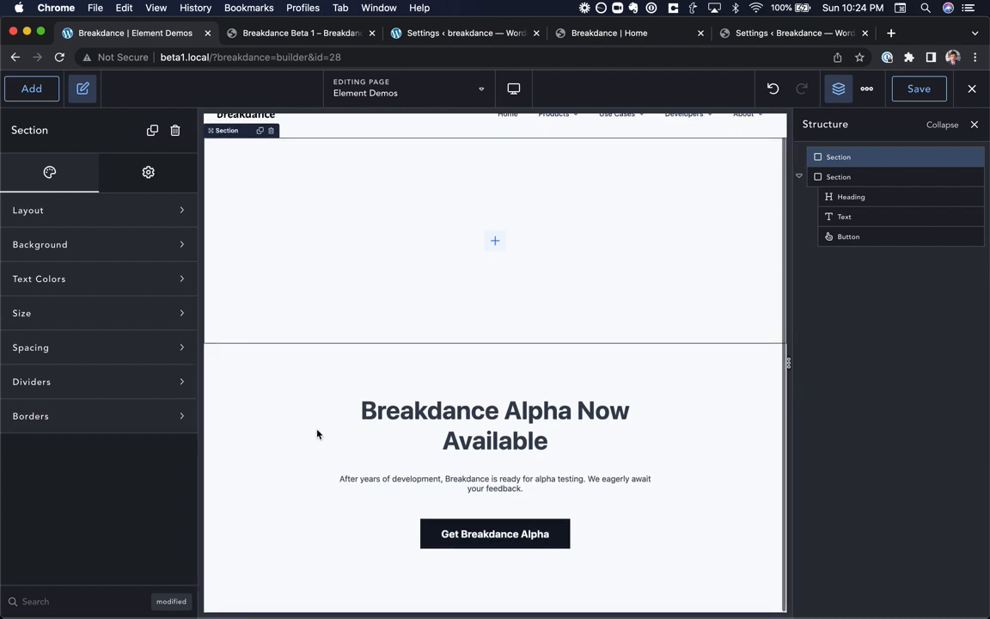
left_click(175, 131)
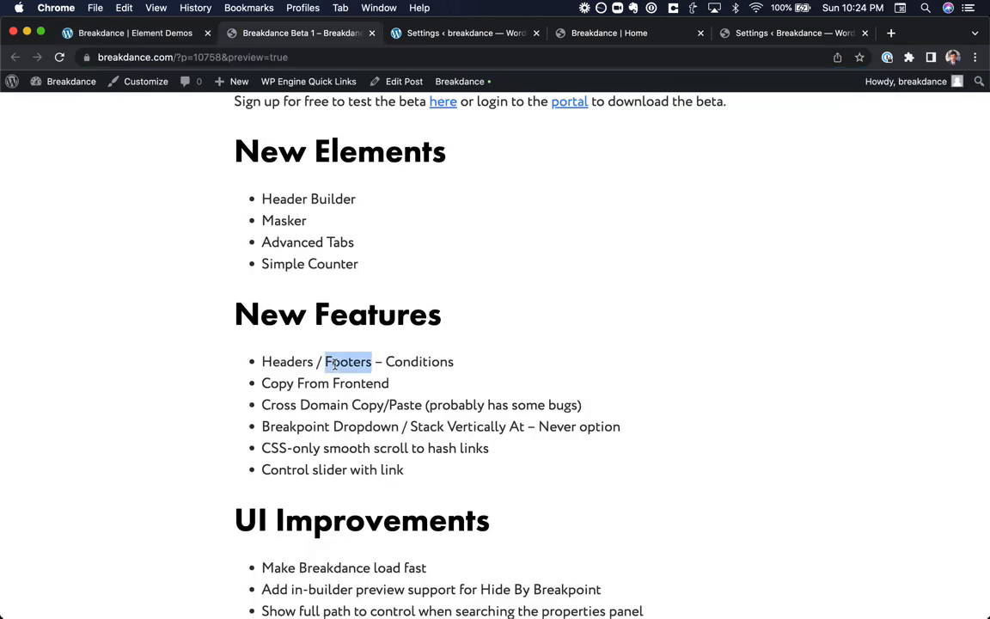
Add a Columns element to the section and check it at phone and desktop widths
scroll("down", 3)
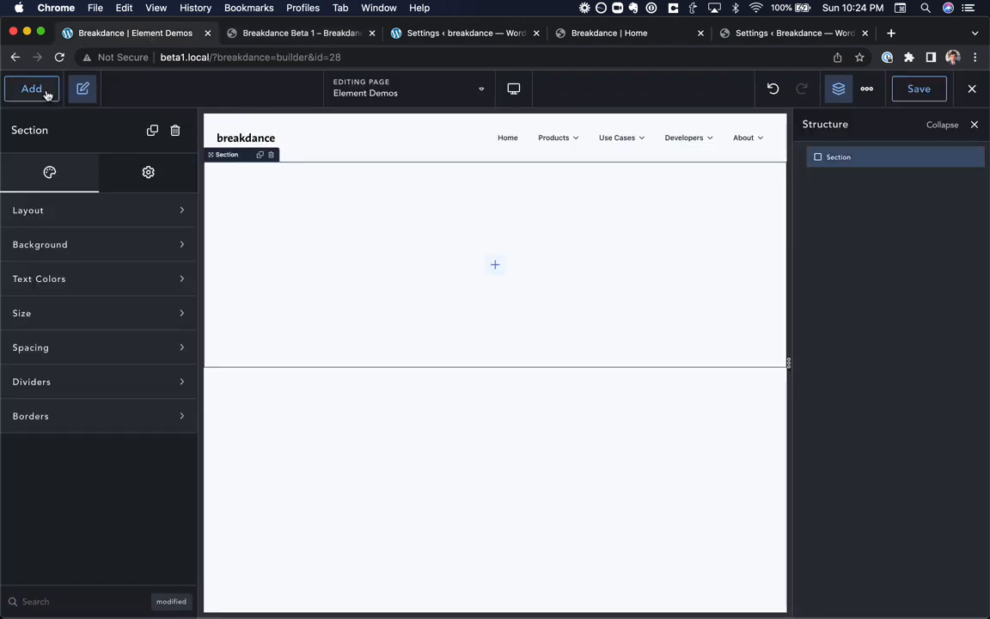
left_click(31, 89)
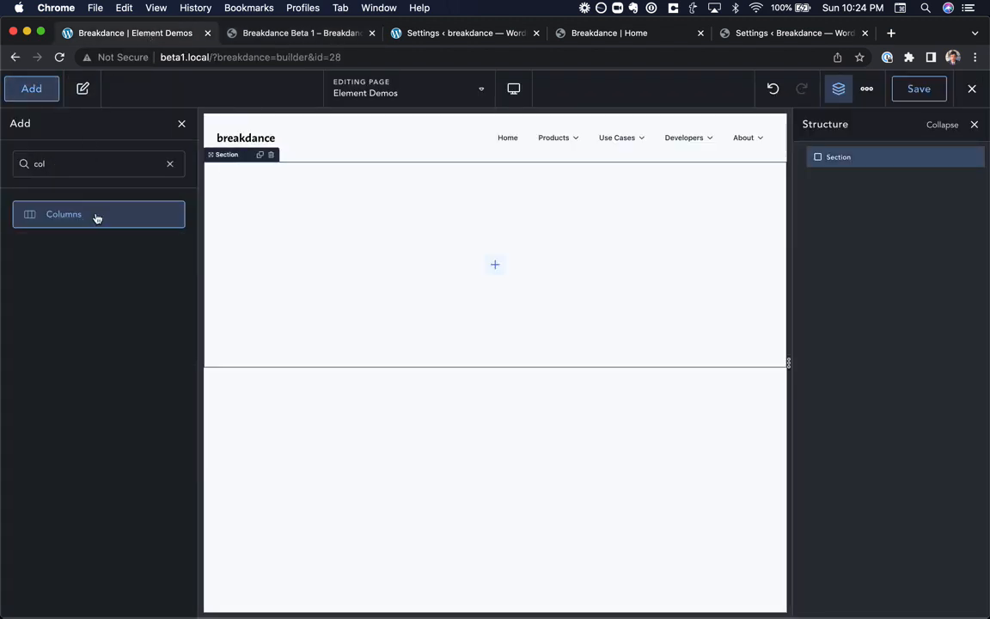
left_click(98, 213)
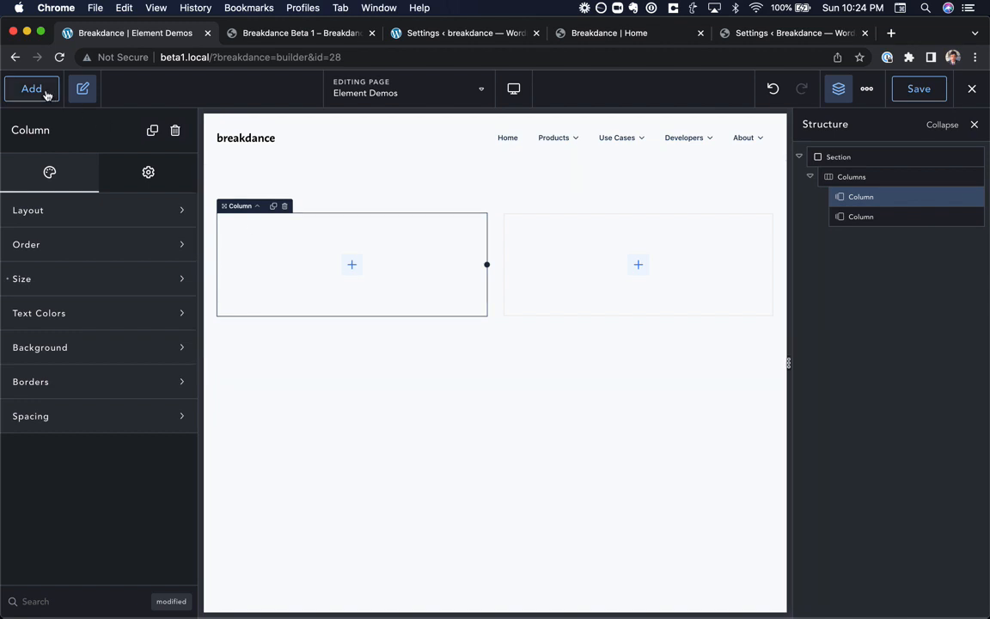
left_click(31, 89)
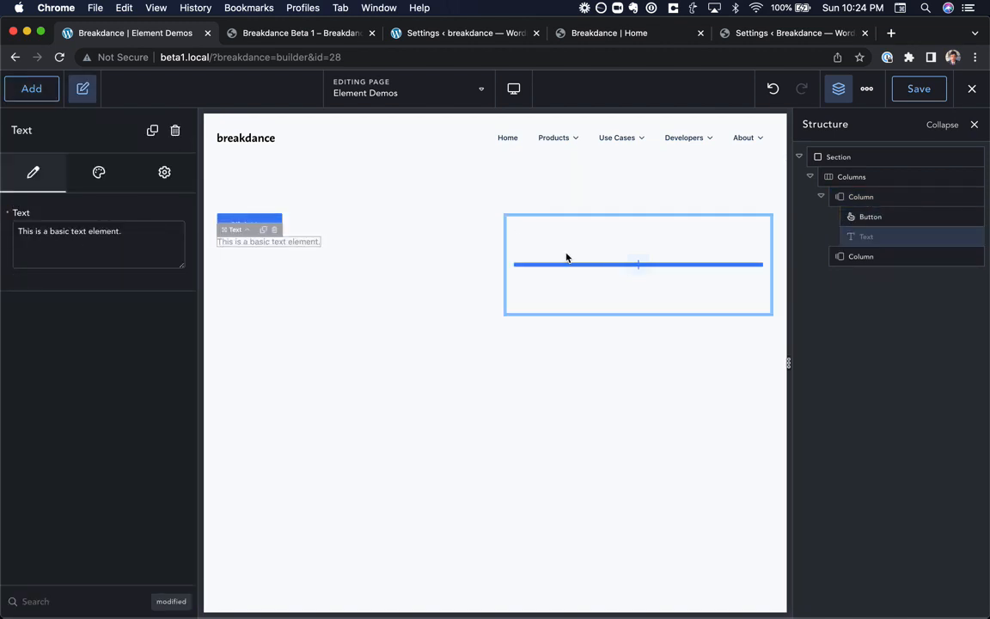
left_click(512, 90)
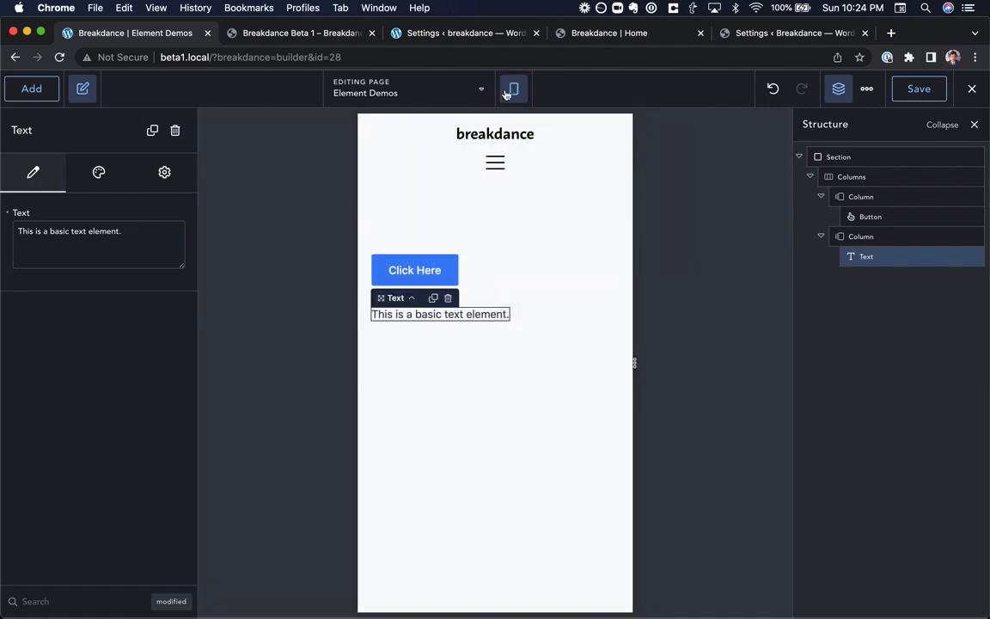
left_click(513, 89)
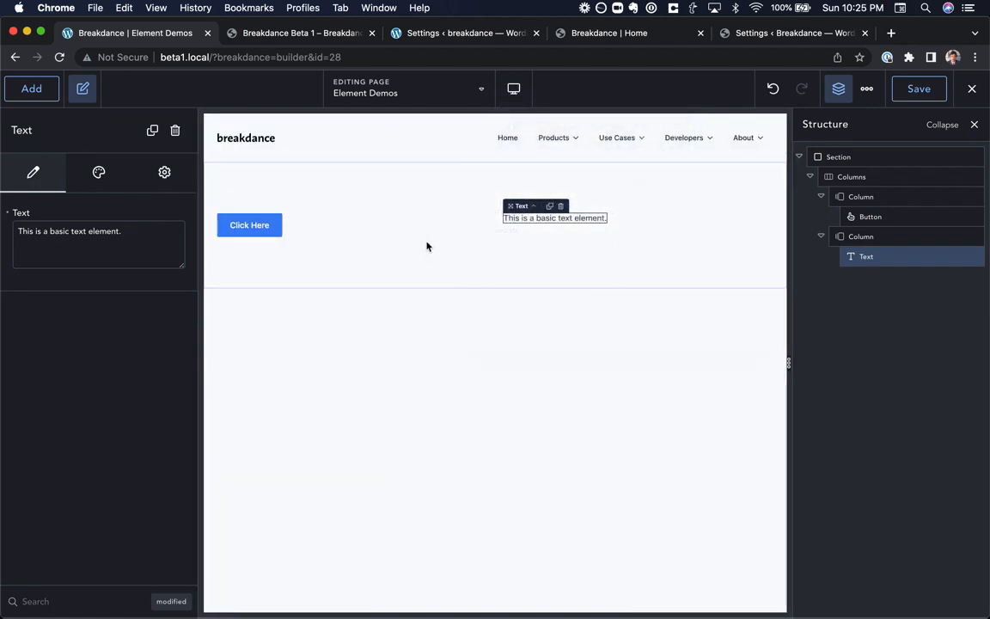
Set the columns' Stack Vertically At to never stack, verify across breakpoints, and highlight the feature note
left_click(512, 90)
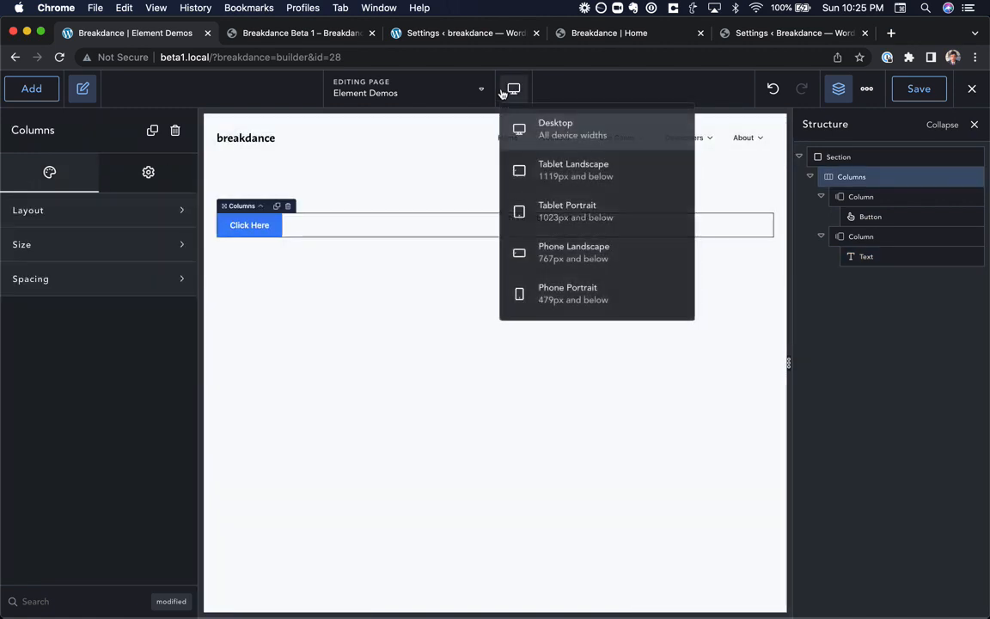
left_click(512, 89)
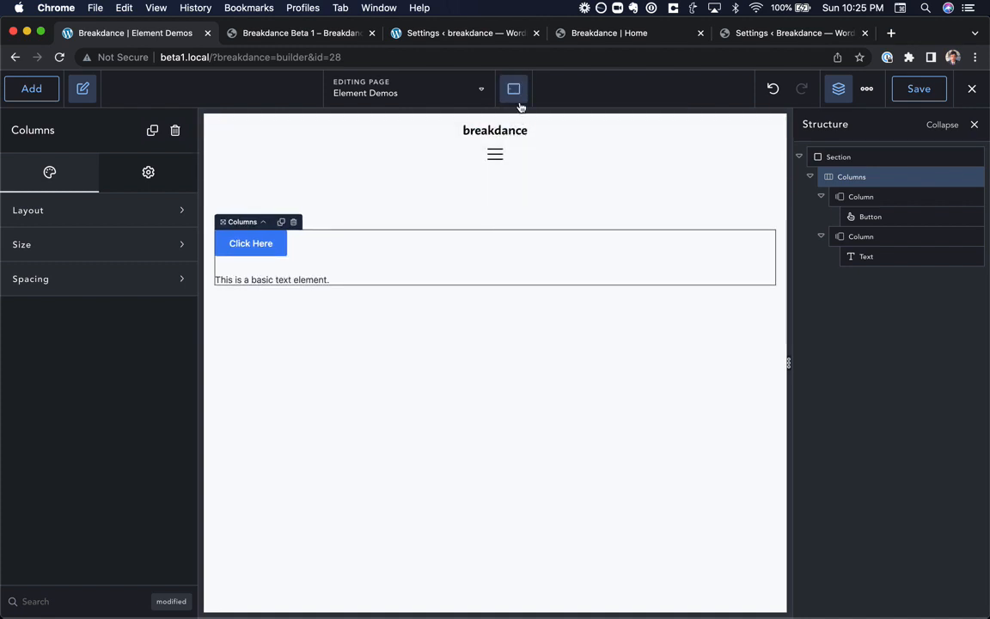
left_click(512, 90)
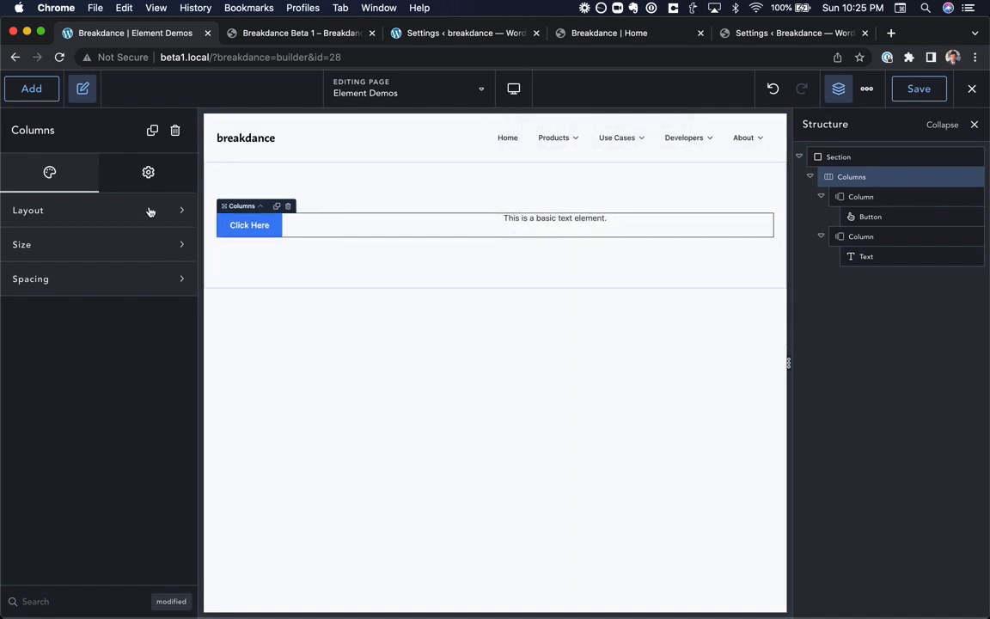
left_click(99, 210)
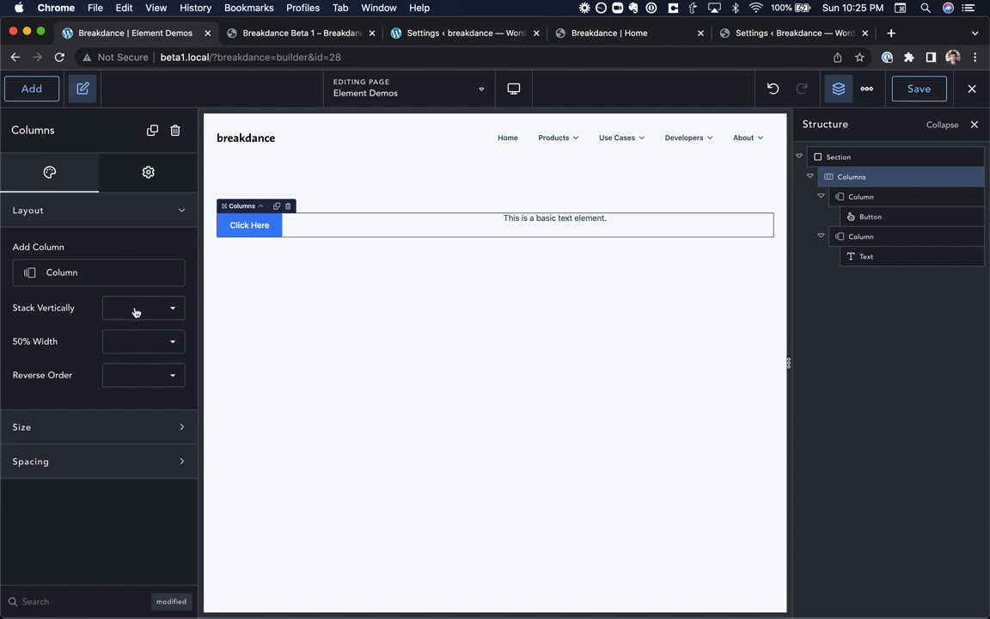
left_click(144, 308)
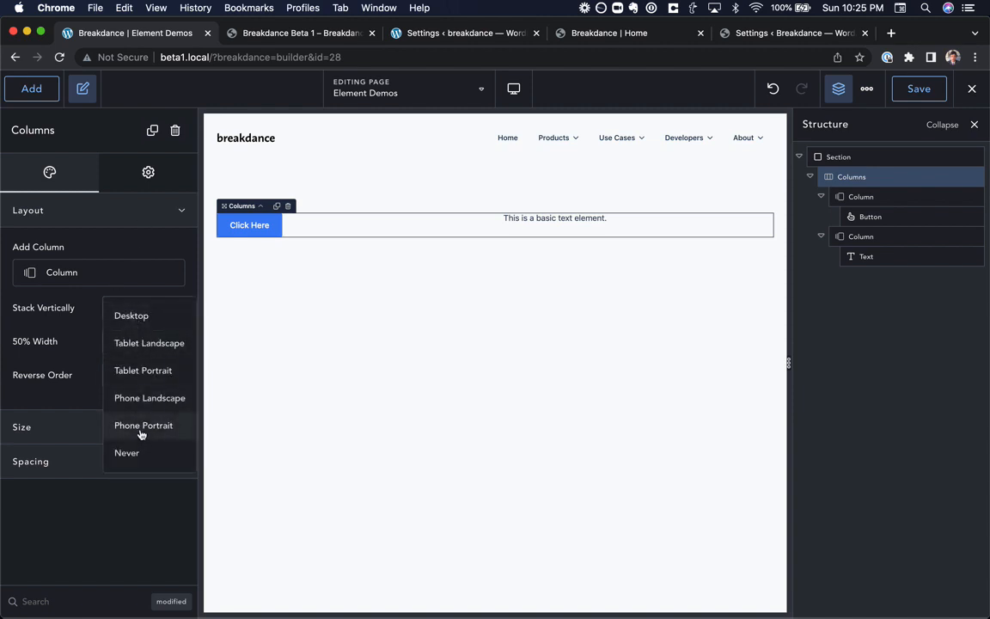
mouse_move(127, 454)
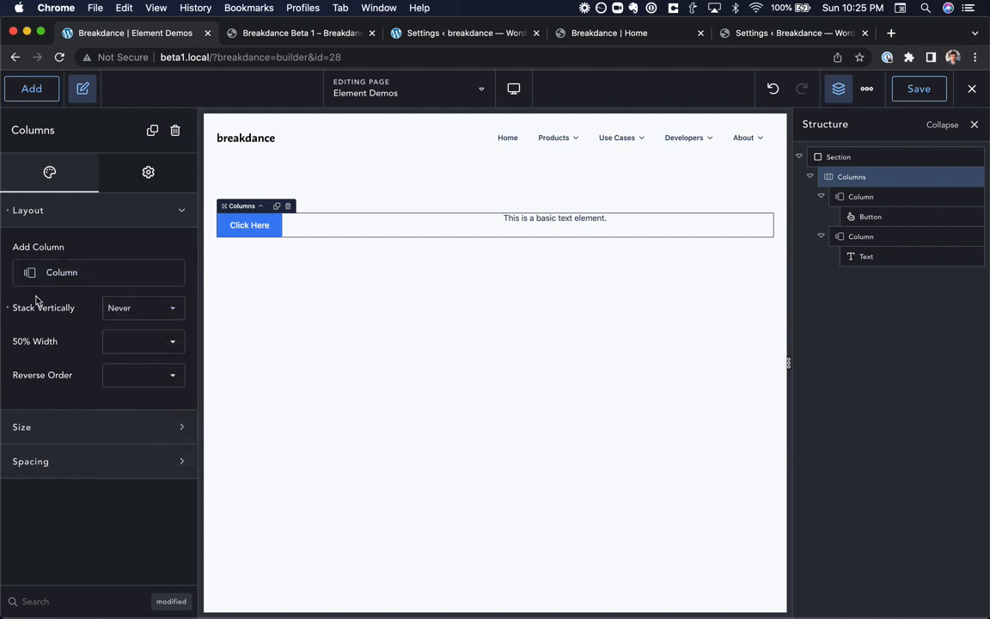
mouse_move(28, 318)
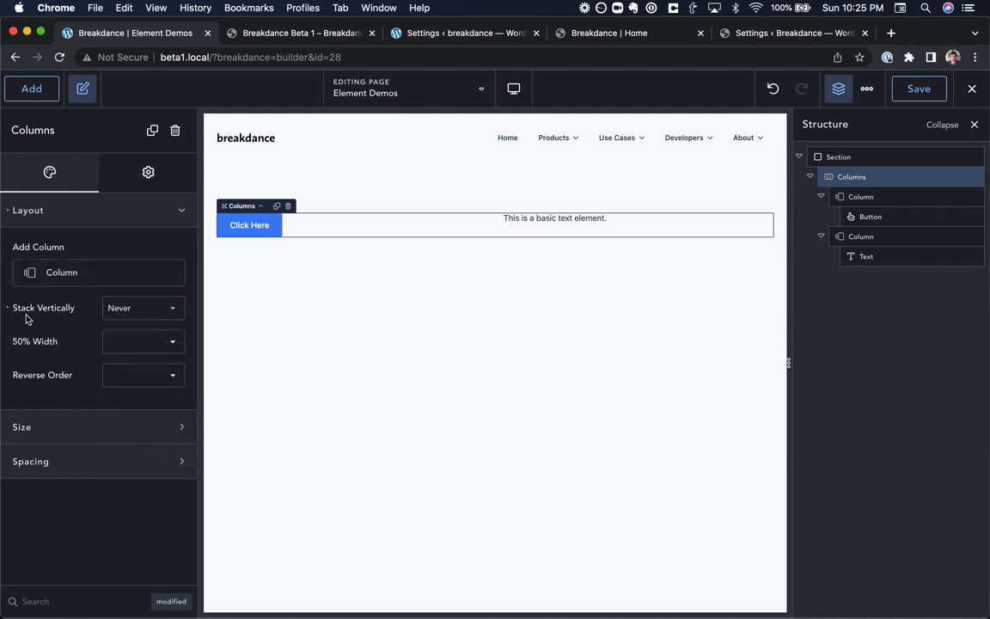
mouse_move(220, 255)
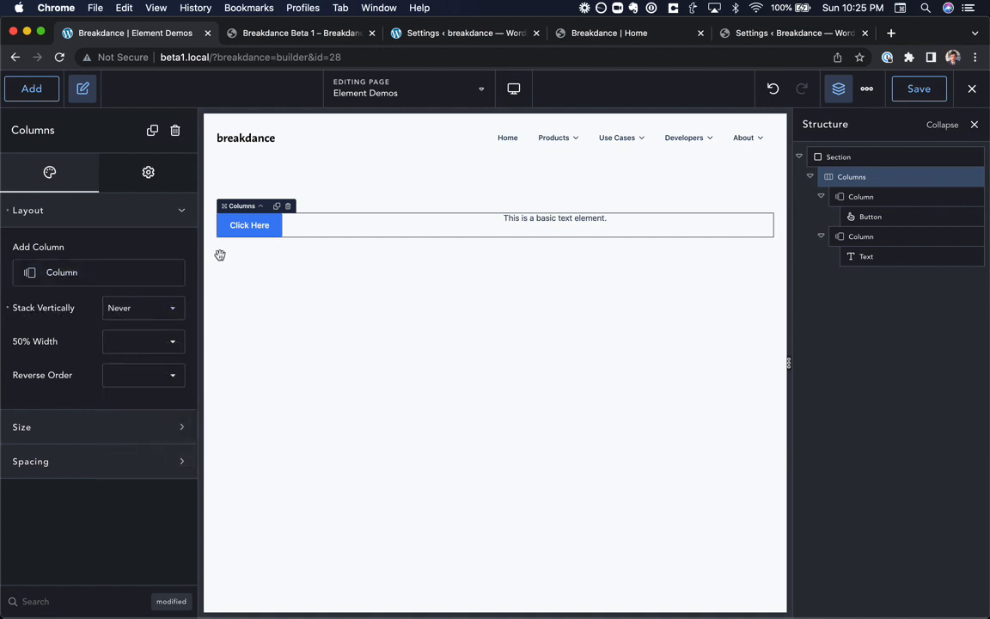
left_click(512, 90)
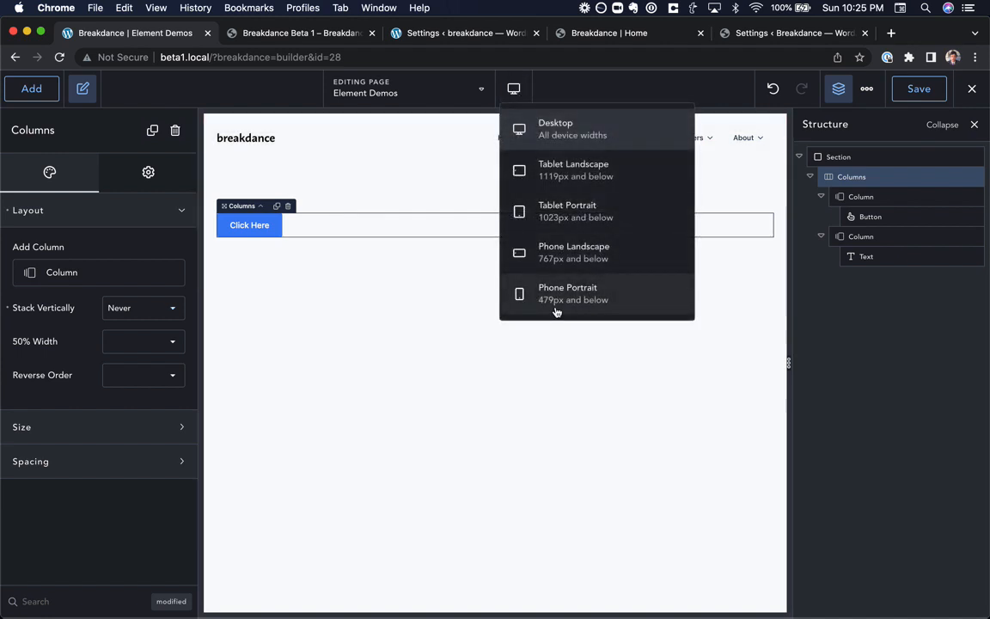
left_click(145, 307)
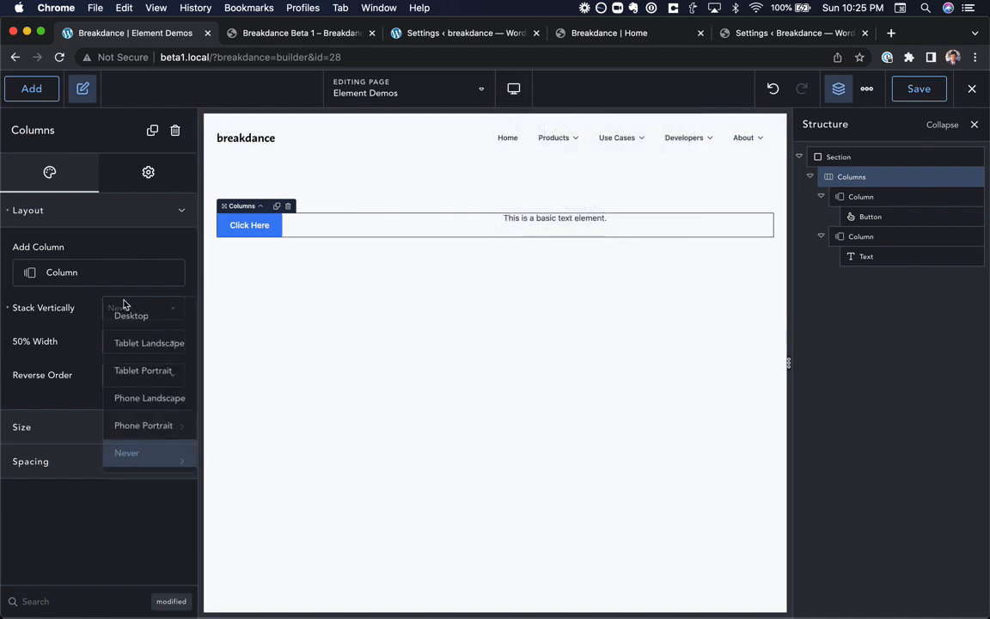
left_click(299, 32)
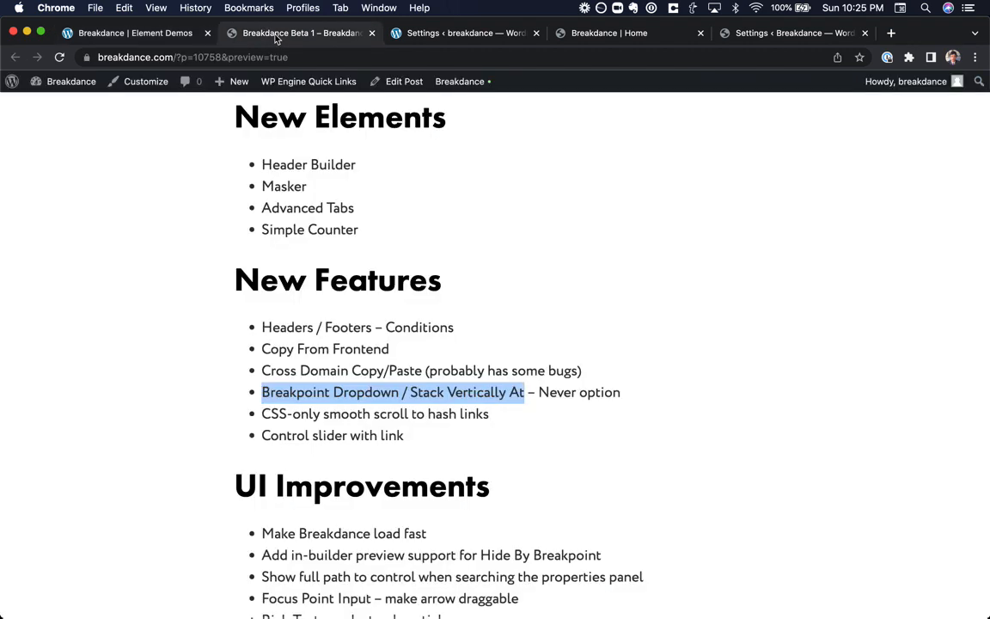
Scroll through the release notes and return to the Element Demos builder tab
scroll("down", 3)
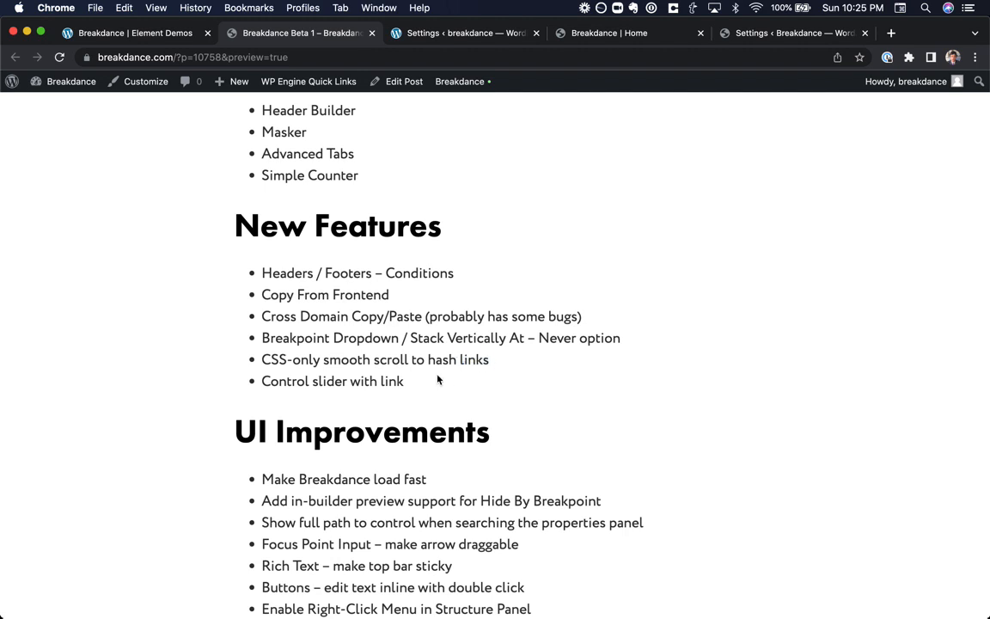
scroll("down", 3)
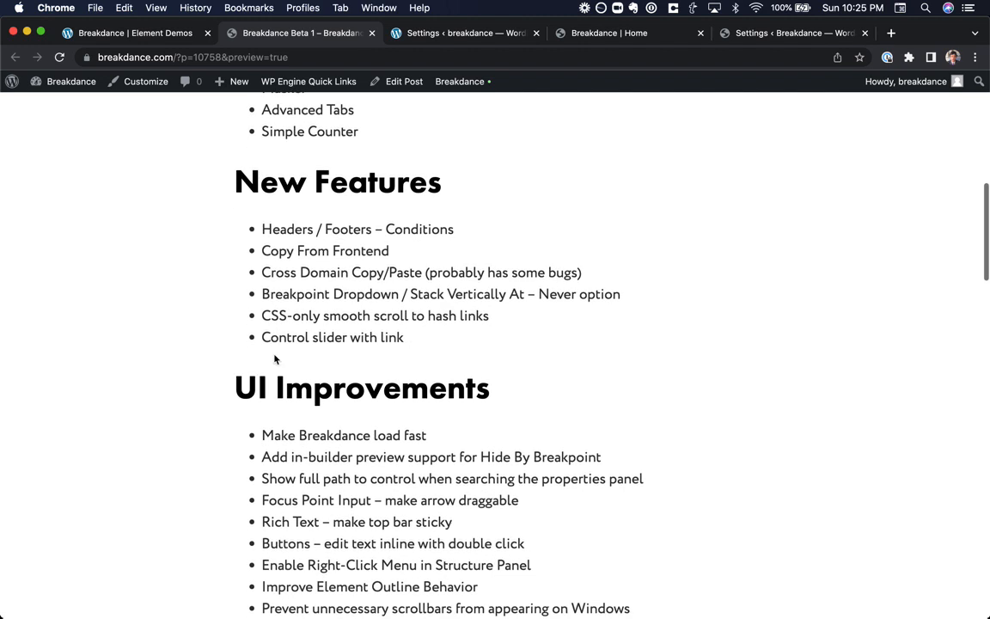
left_click(135, 33)
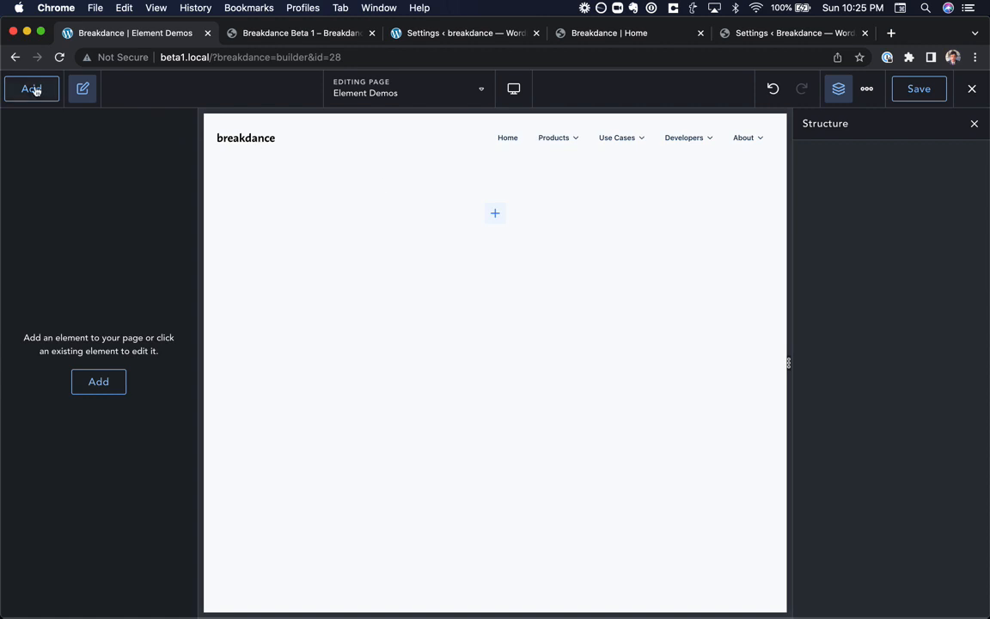
Add a BasicSlider, then a Wrapper Link below it holding an Icon element
left_click(31, 89)
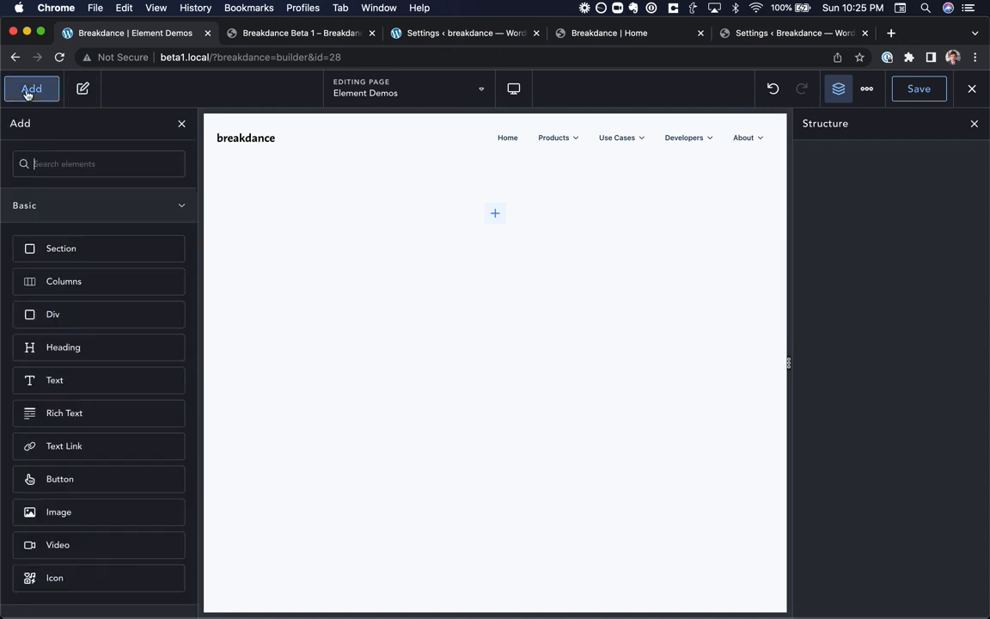
type("basic")
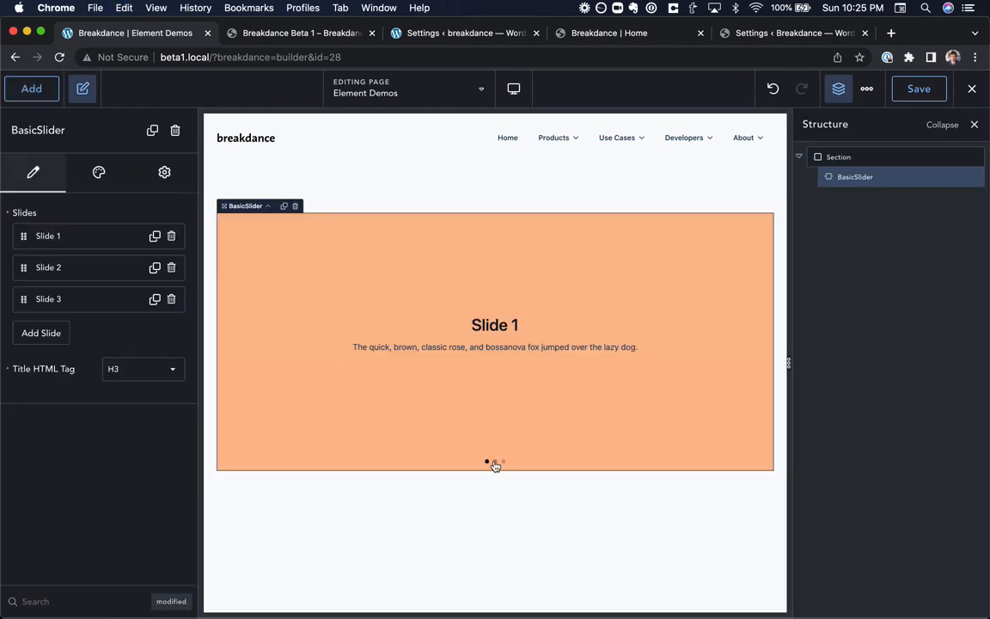
left_click(839, 156)
type("link")
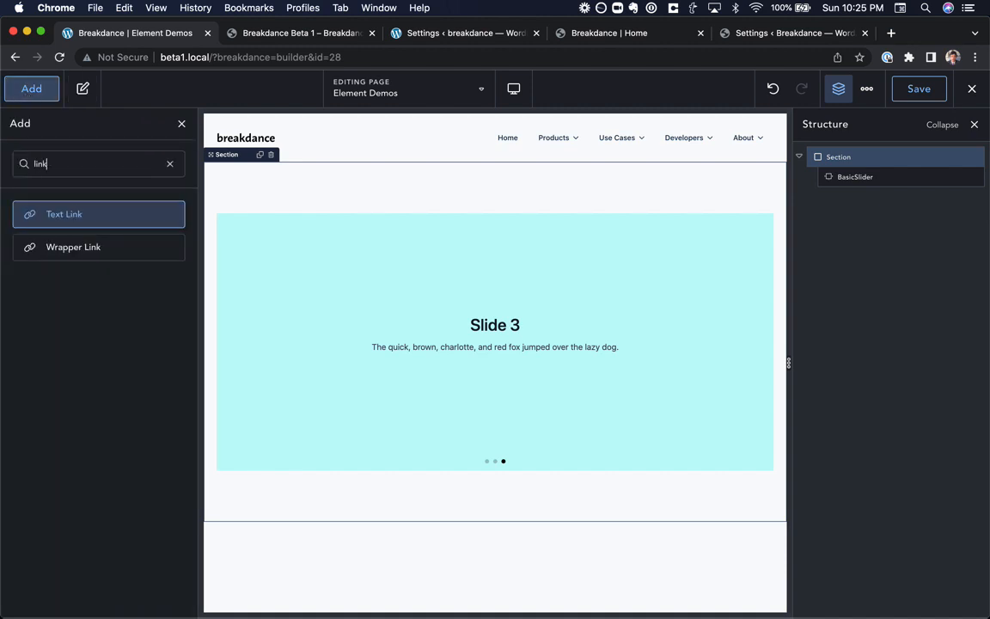
left_click(72, 248)
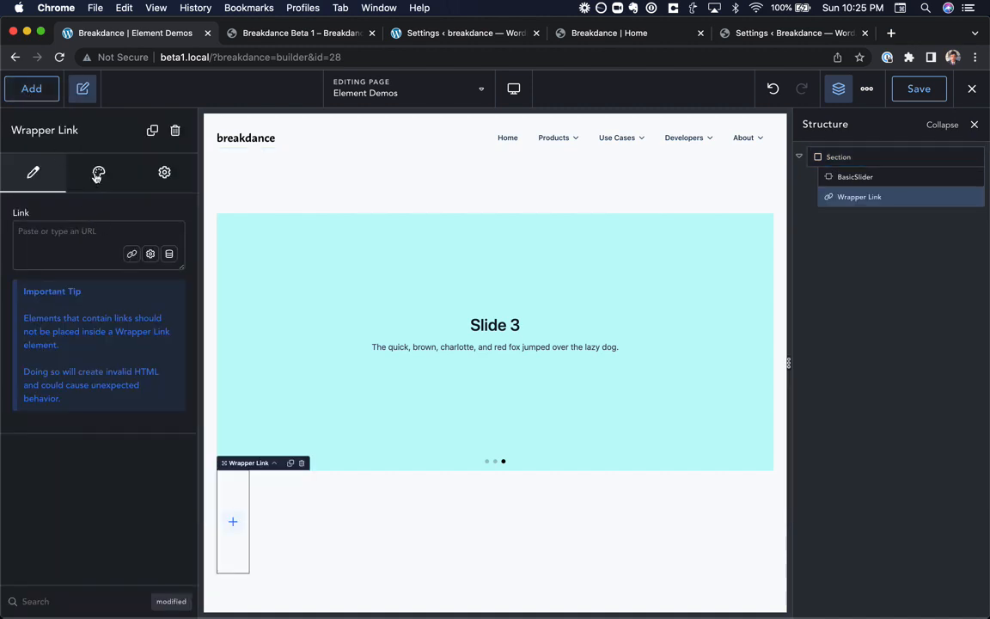
left_click(31, 89)
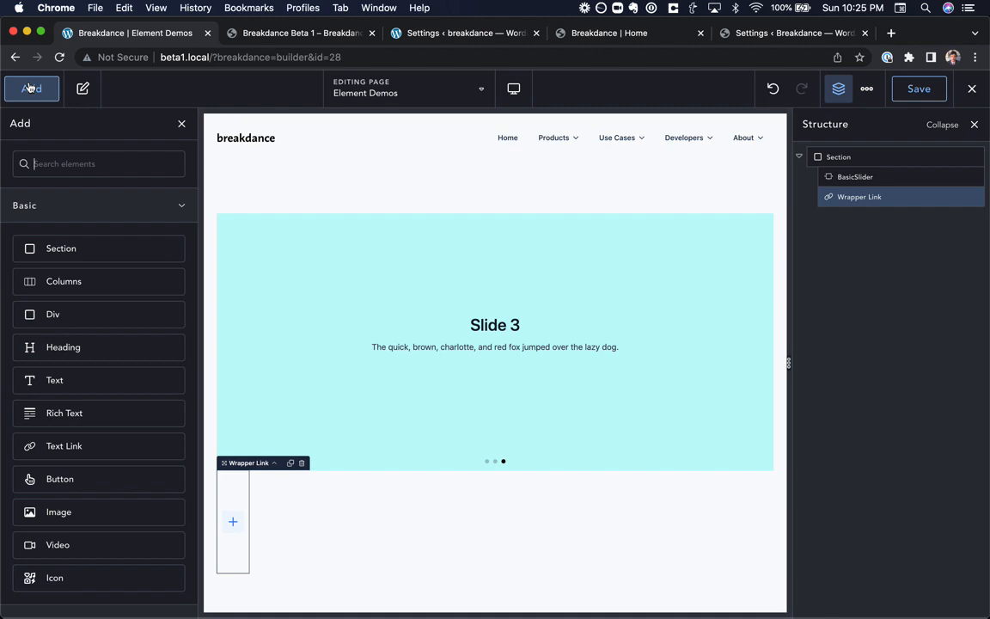
type("im")
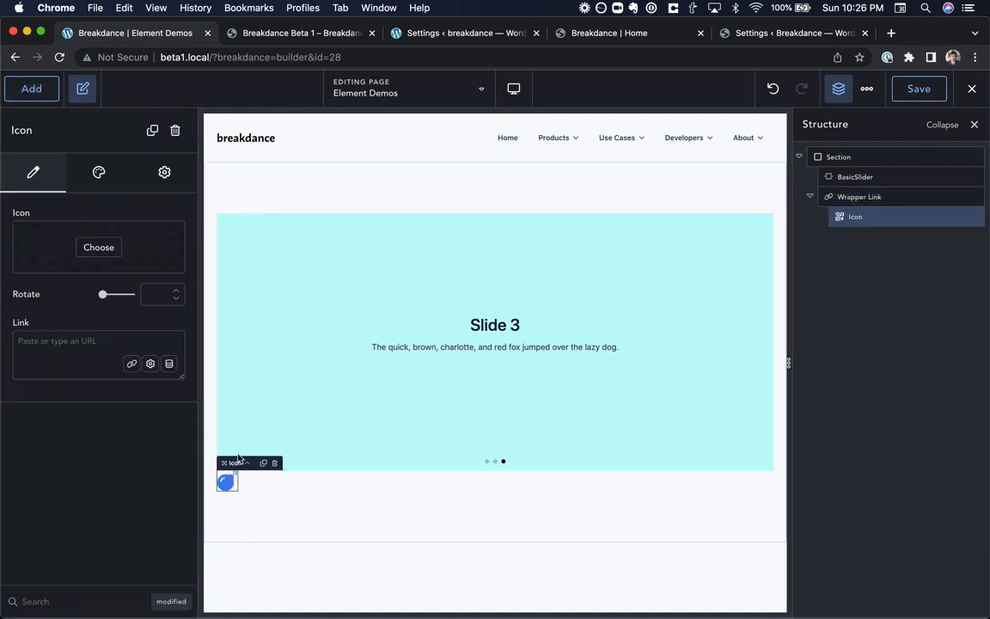
Set the Wrapper Link to the Control Slider action targeting slide 3, then duplicate it twice
left_click(860, 196)
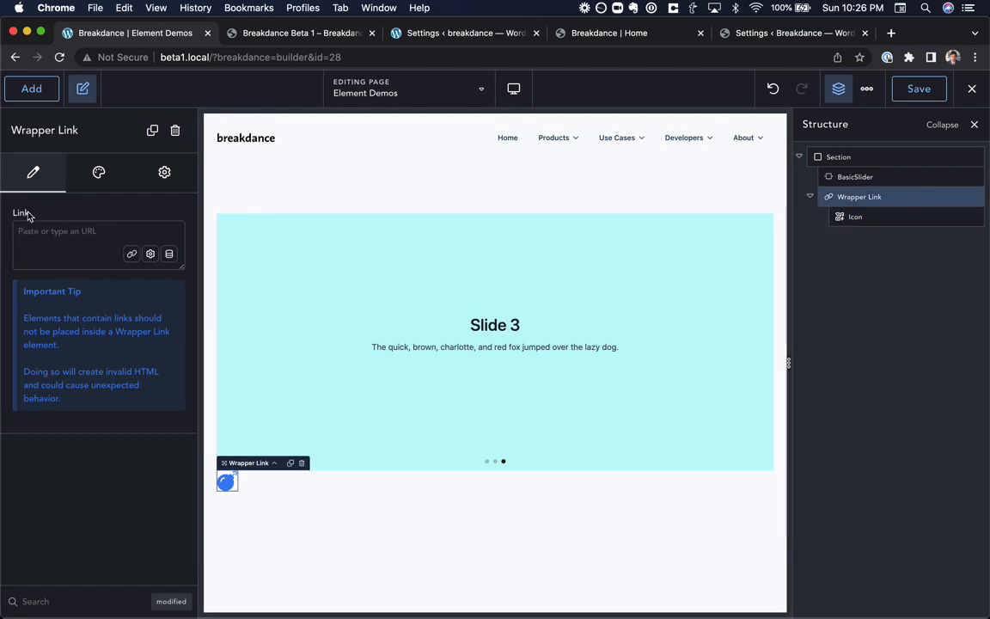
left_click(151, 254)
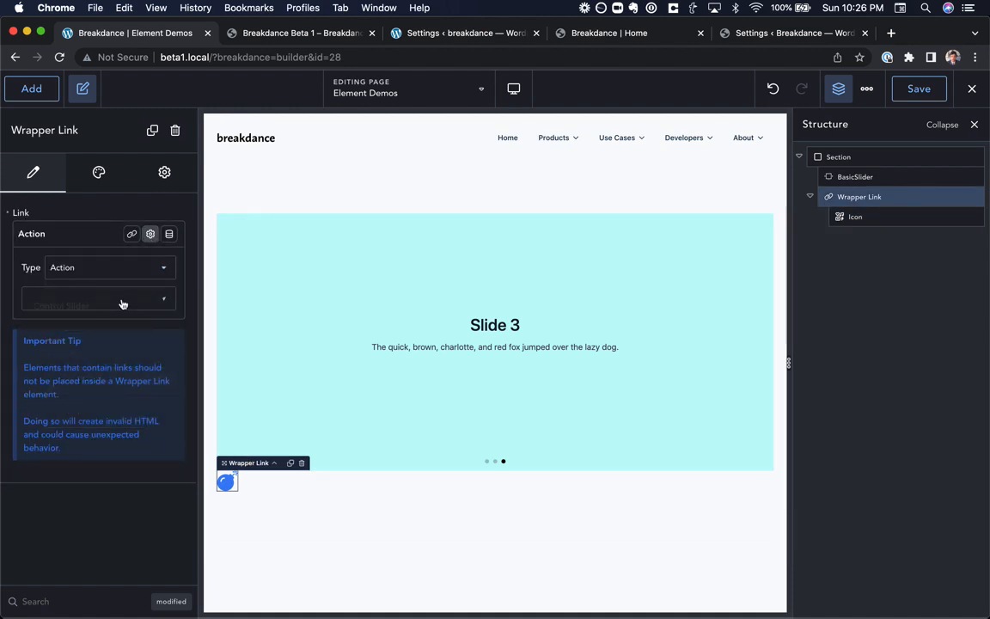
left_click(100, 299)
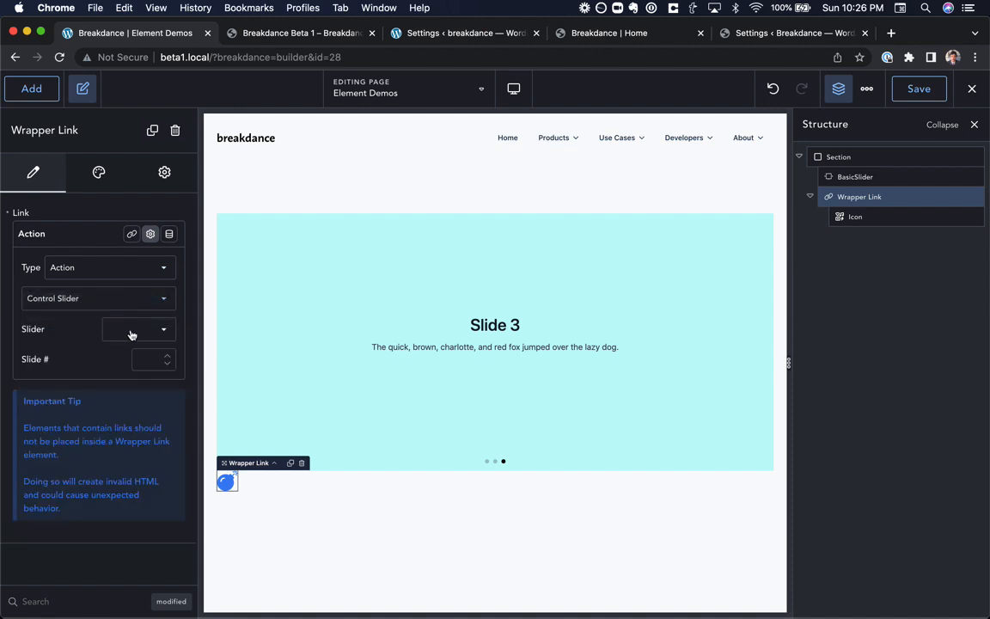
left_click(134, 330)
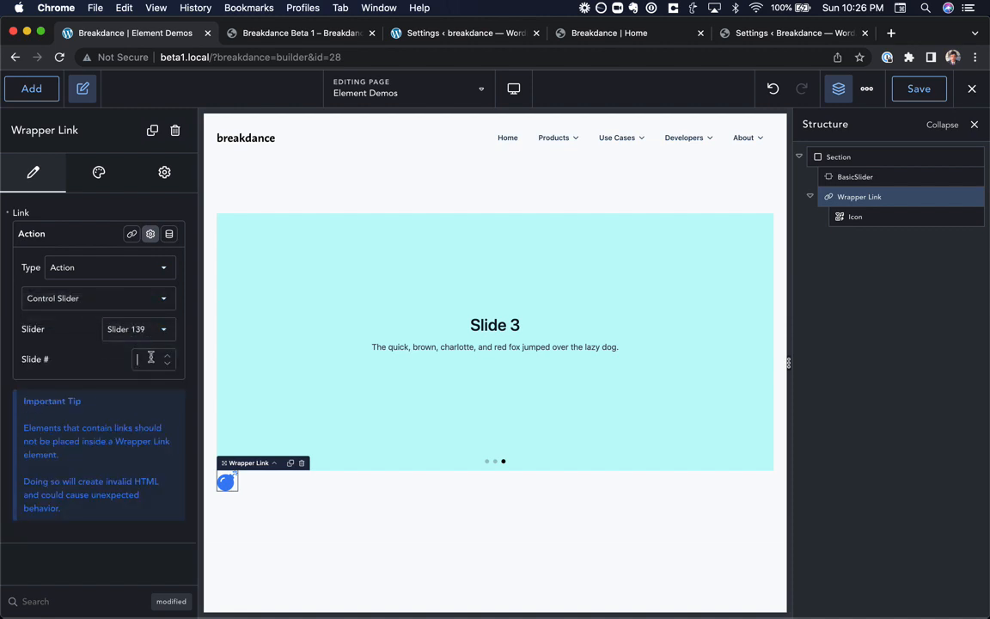
type("3")
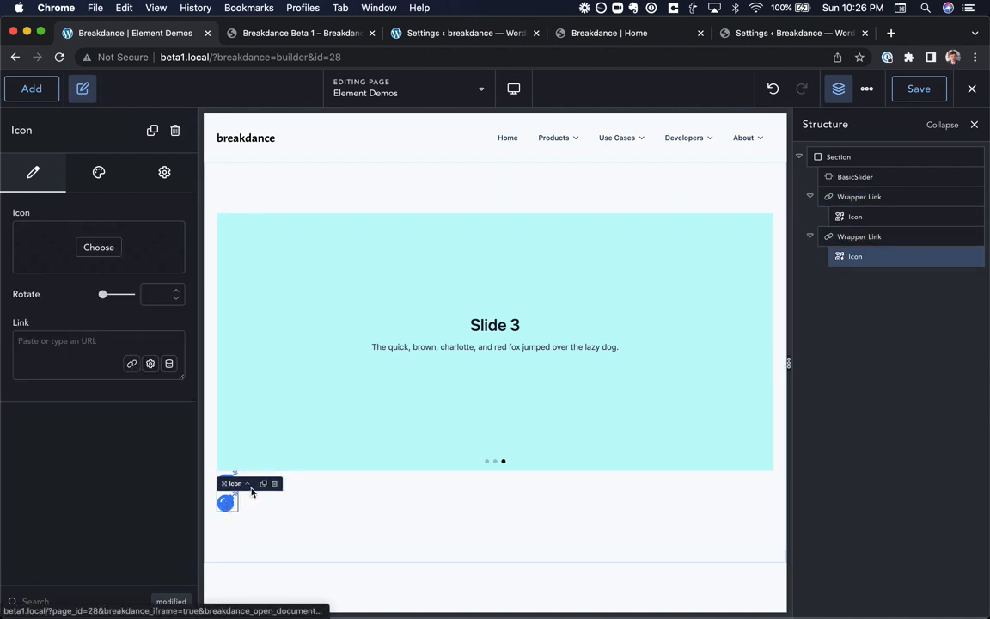
left_click(859, 237)
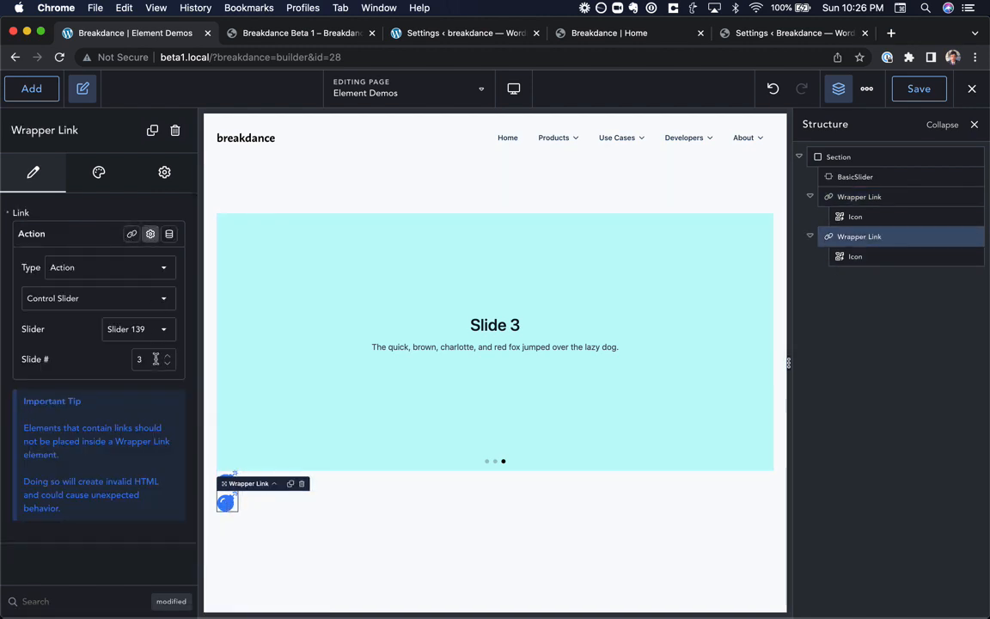
left_click(168, 364)
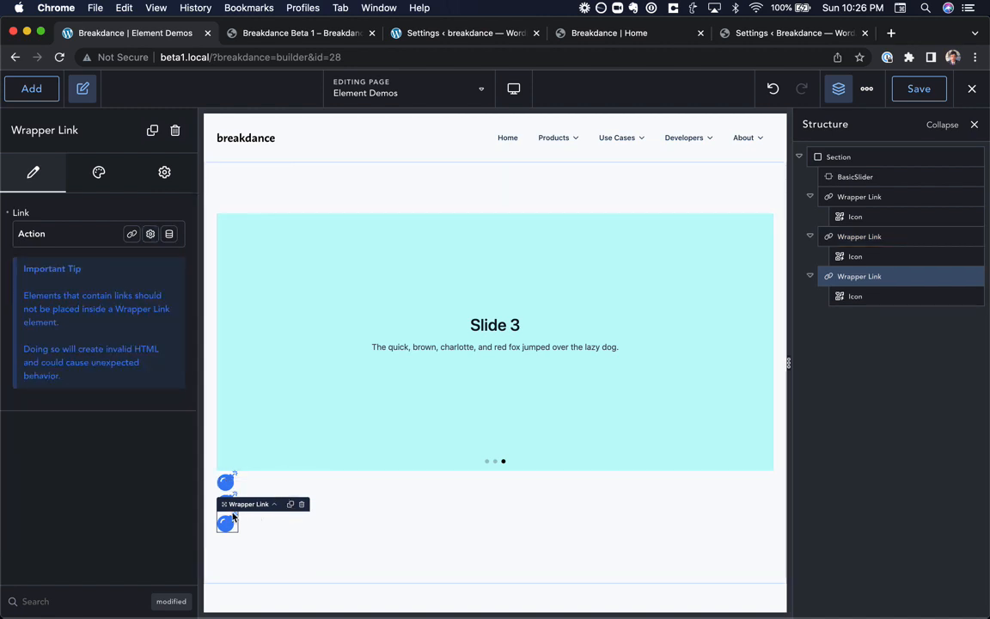
left_click(151, 234)
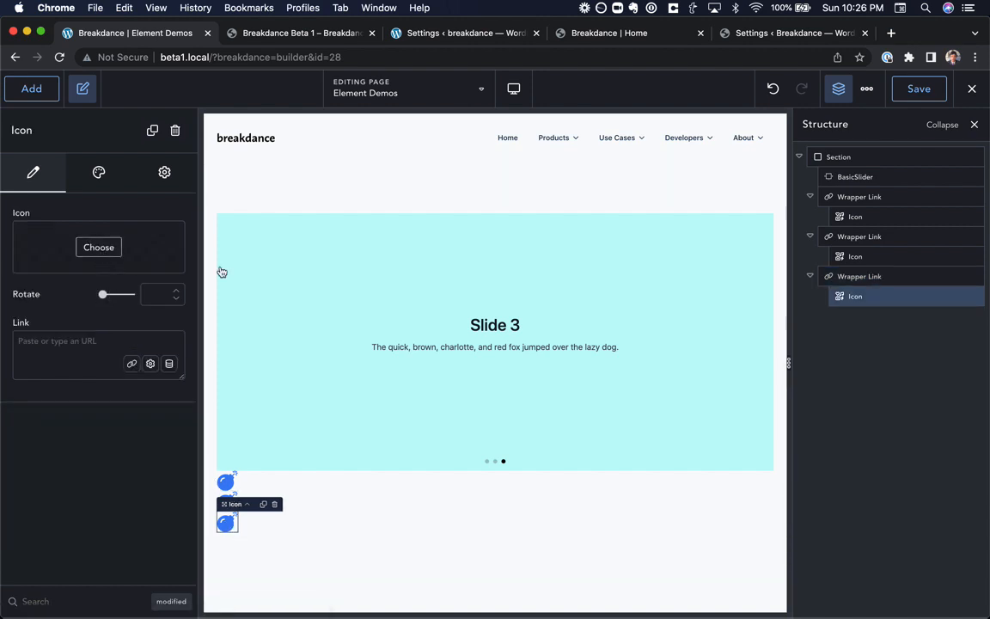
Assign icon library symbols to the link icons, including an accessibility and a brand icon
left_click(98, 248)
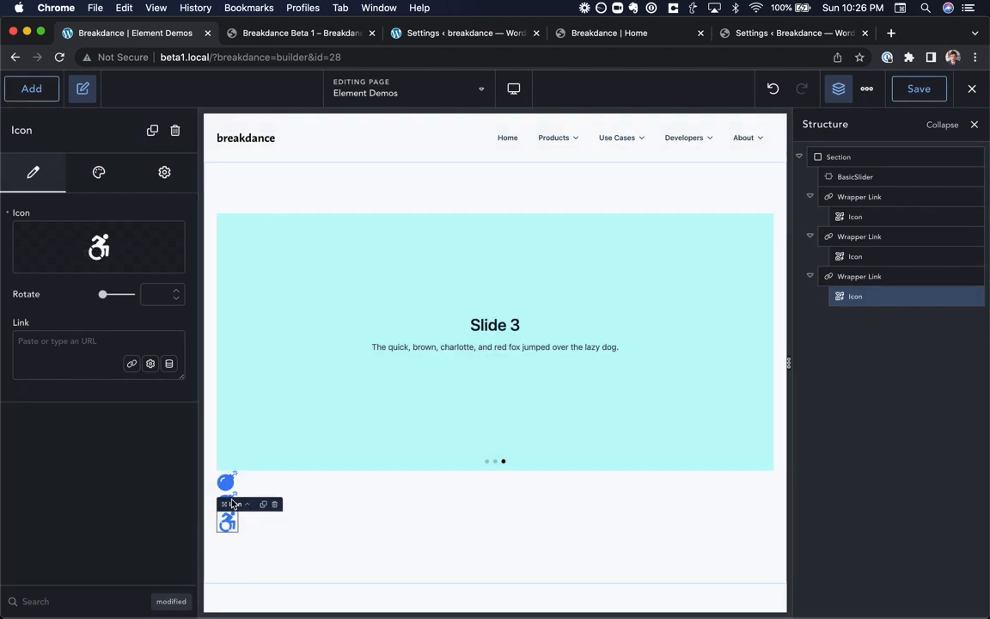
left_click(98, 247)
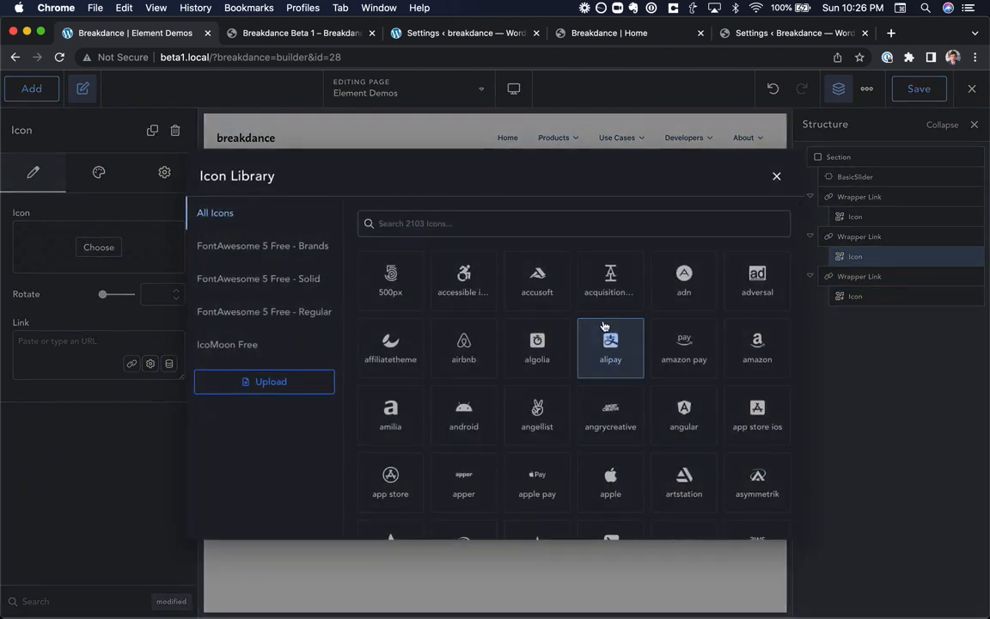
left_click(610, 347)
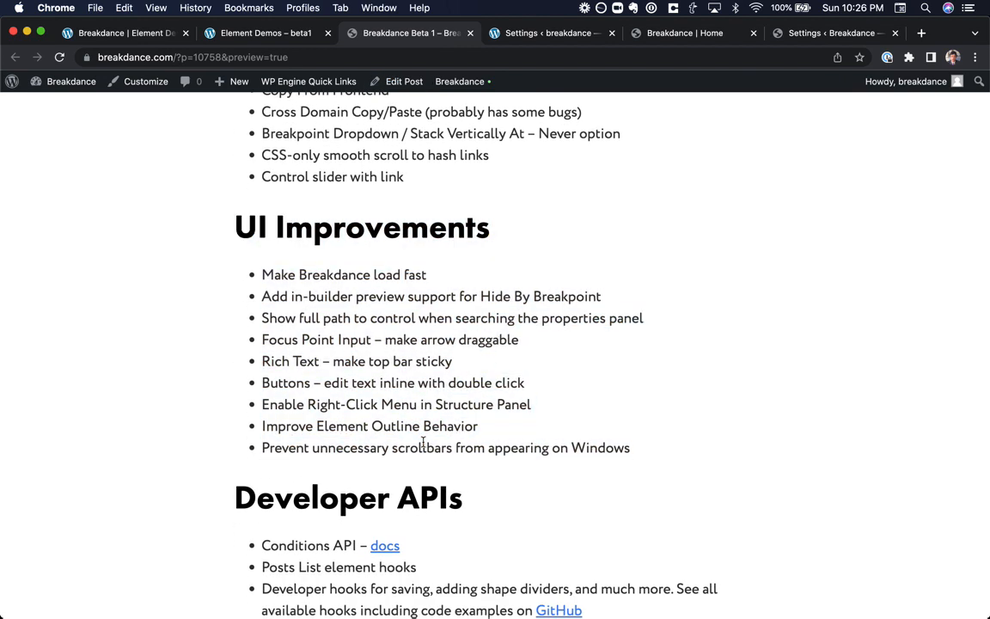
mouse_move(345, 275)
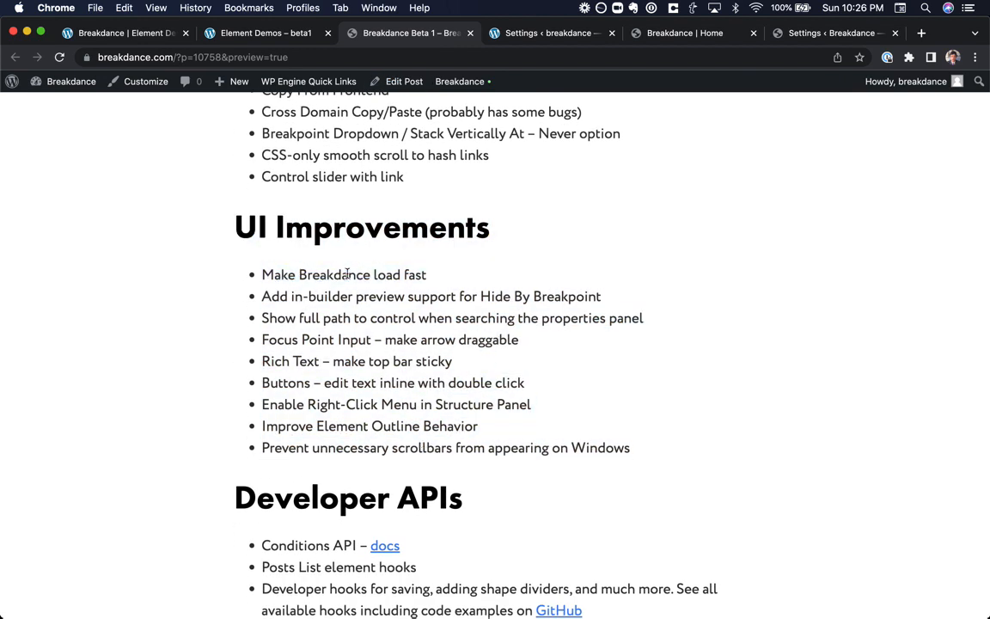
Hide the heading on Tablet Landscape with In-Builder Preview set to Hidden, then show the release notes
left_click(124, 33)
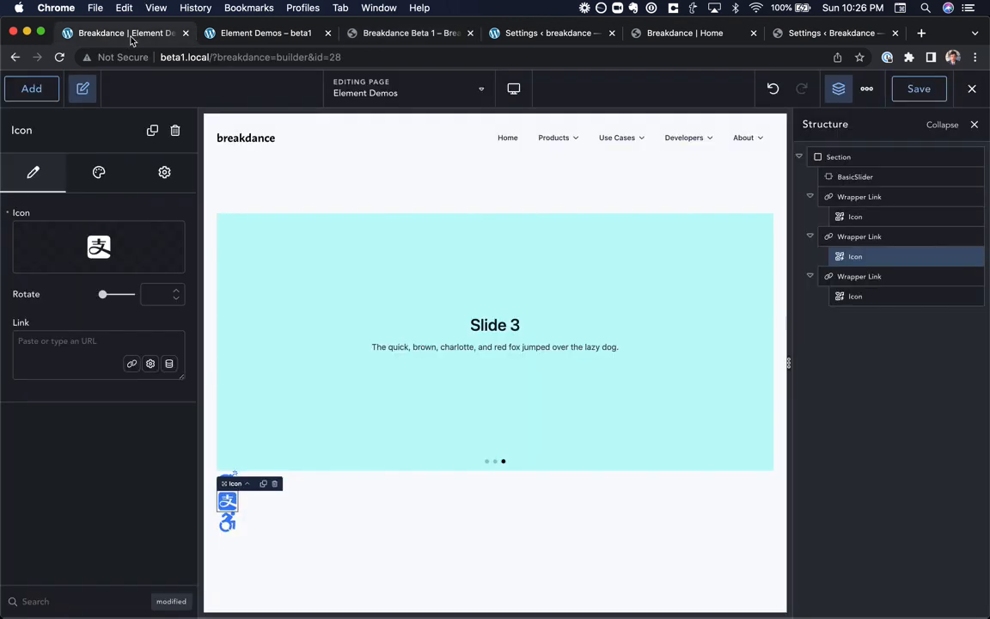
left_click(31, 89)
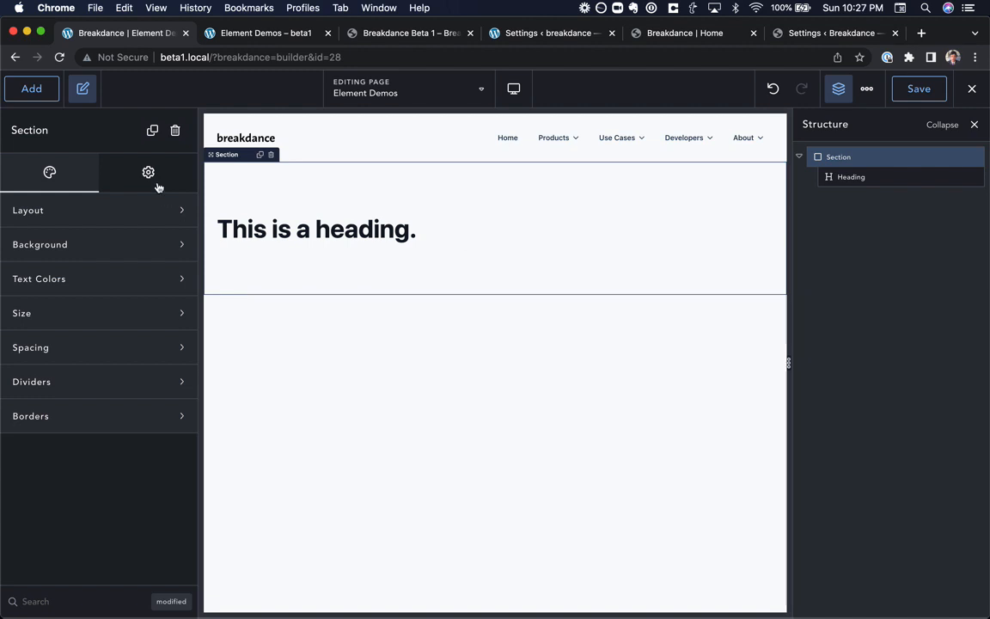
left_click(851, 175)
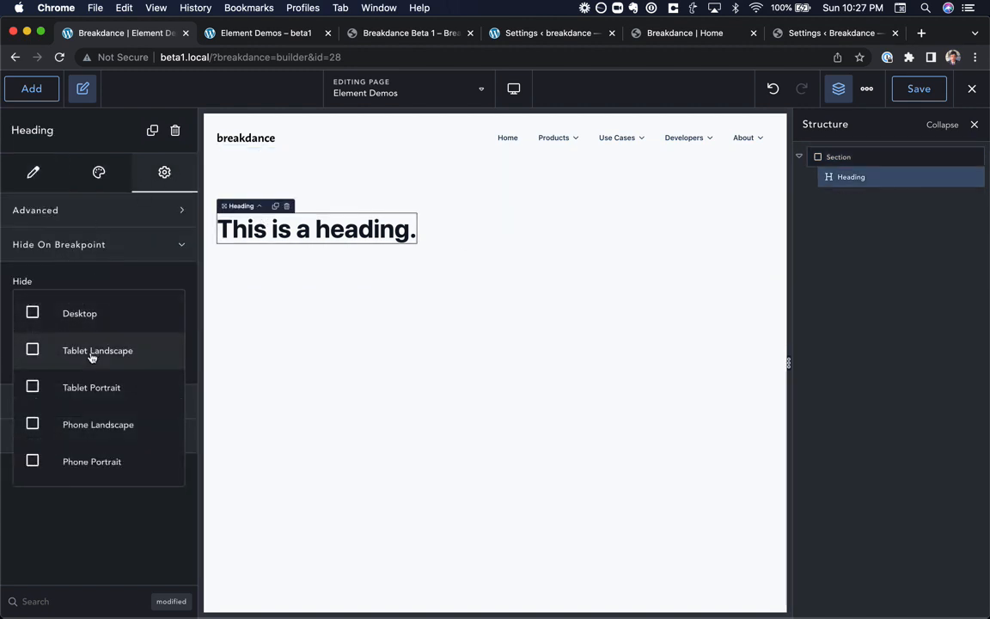
left_click(33, 351)
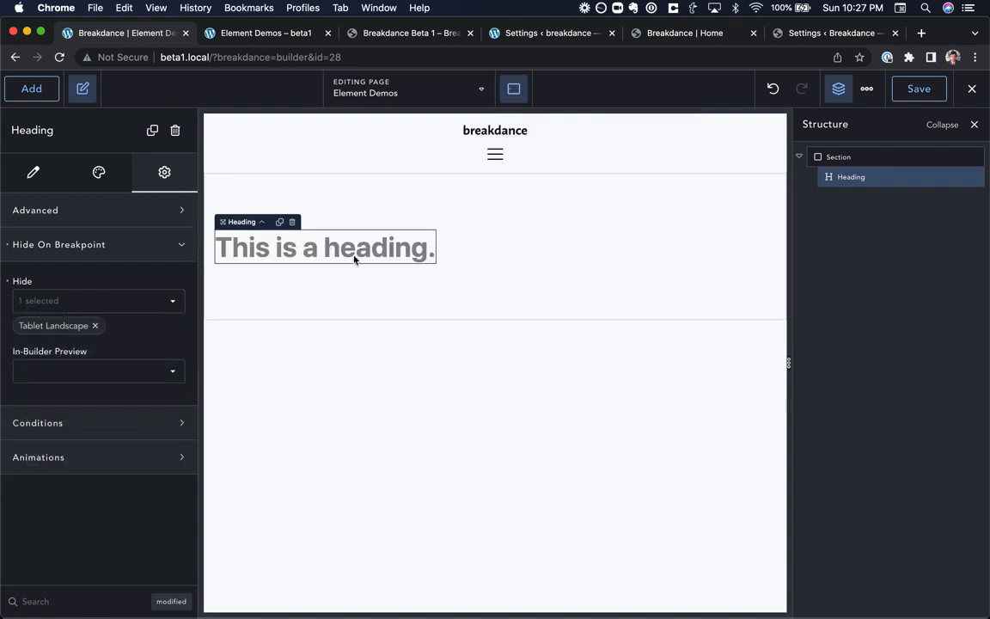
mouse_move(447, 199)
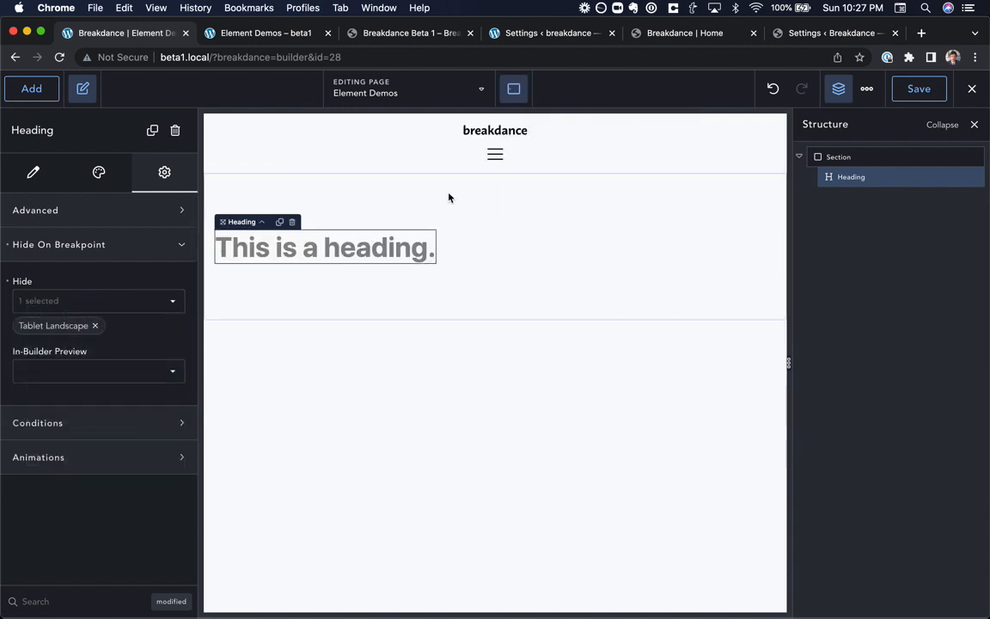
left_click(98, 371)
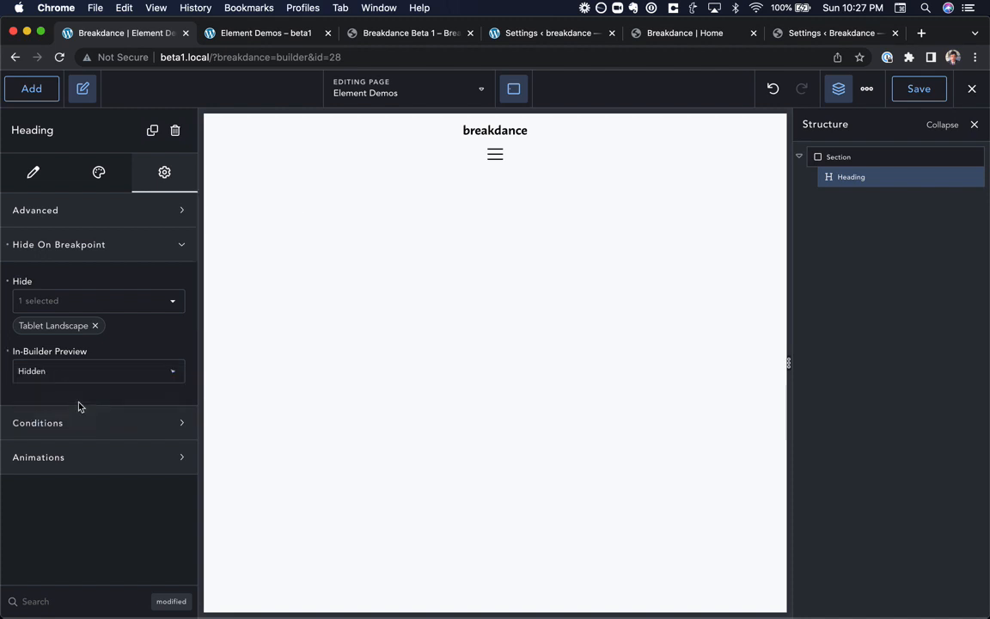
left_click(96, 372)
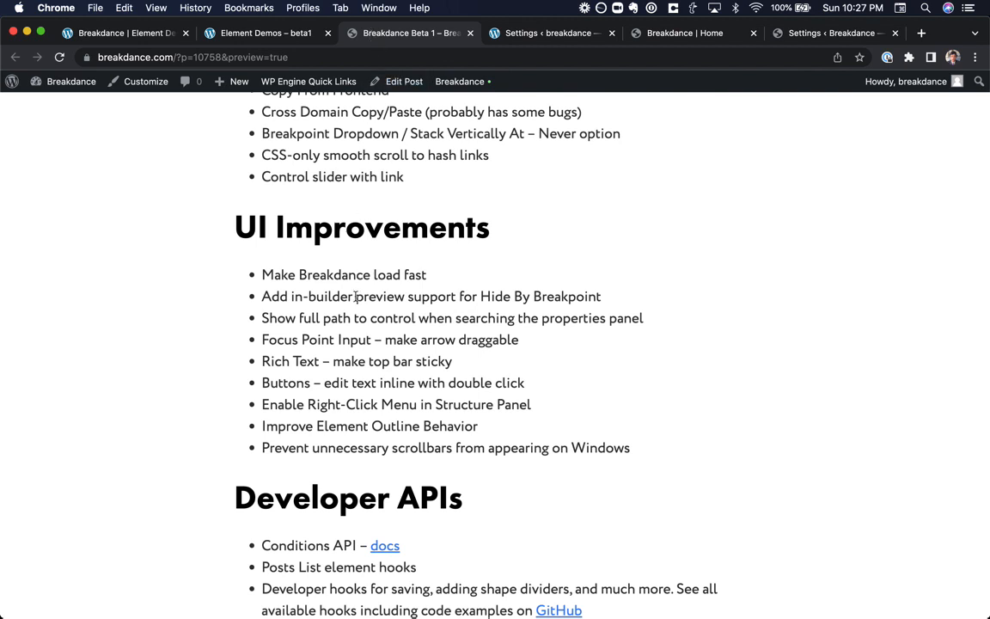
Search the properties panel for 'z-index' to see full control paths in the results
left_click(124, 33)
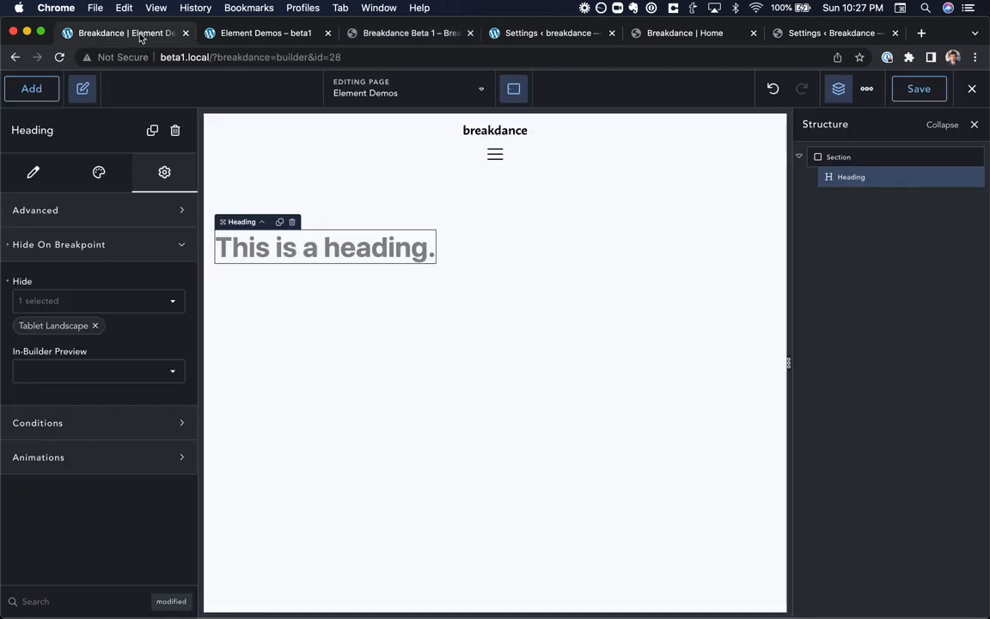
type("z-inde")
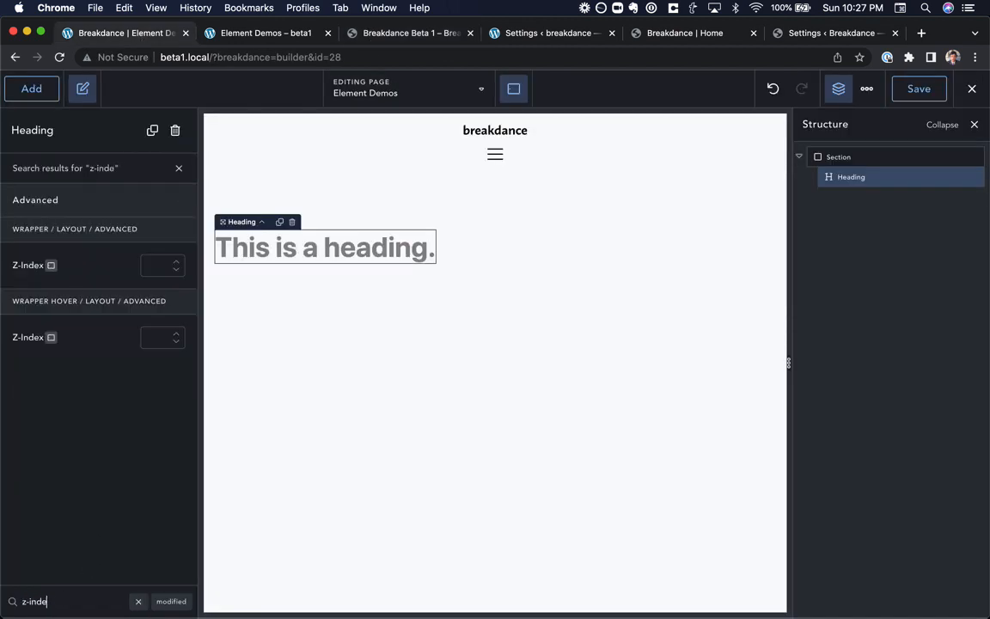
type("x")
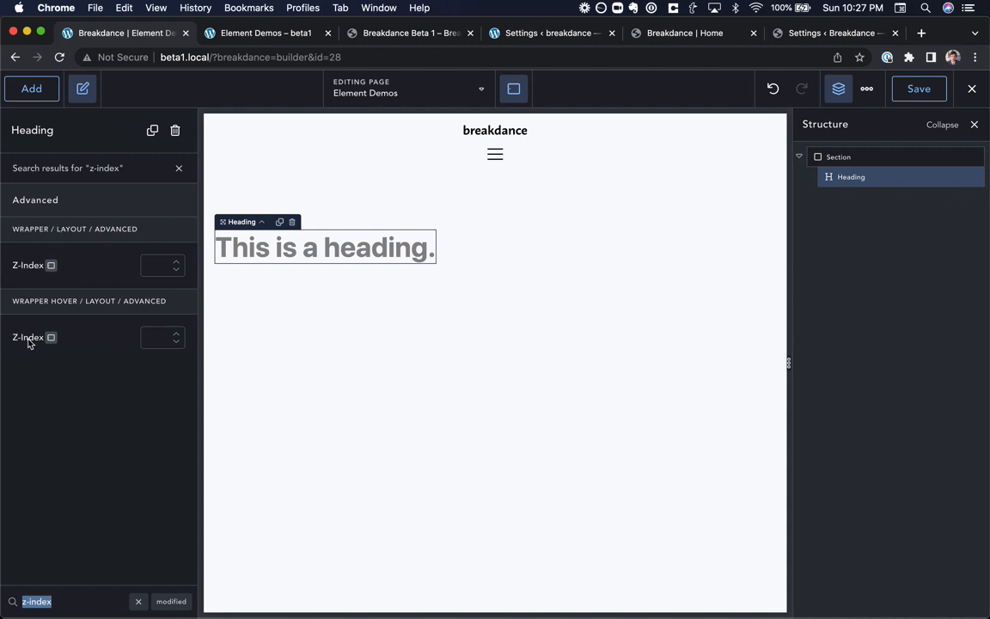
mouse_move(35, 292)
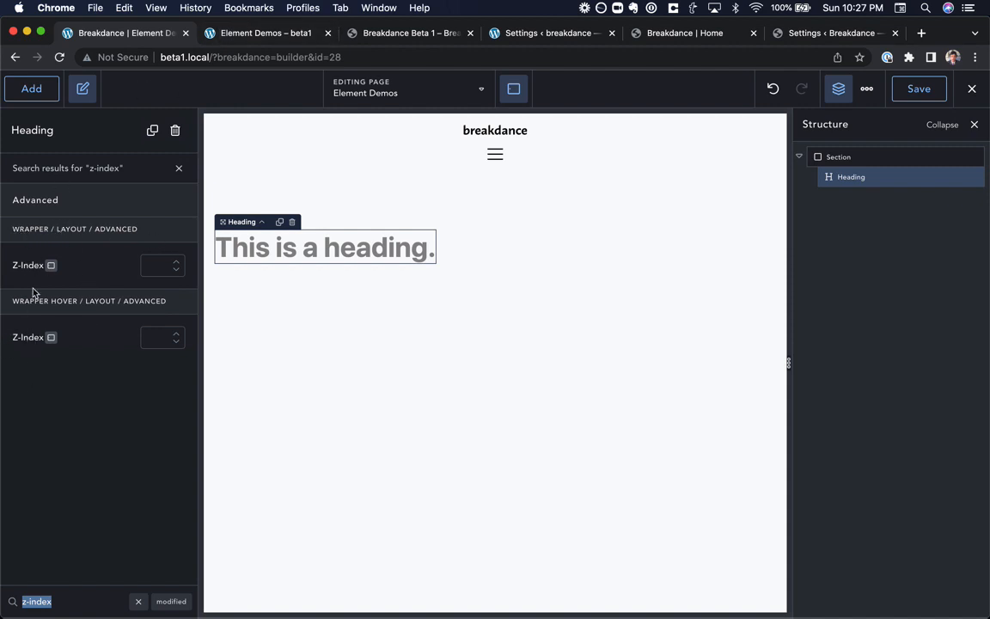
Return via the live Element Demos page to the Beta 1 release notes' UI Improvements list
left_click(265, 33)
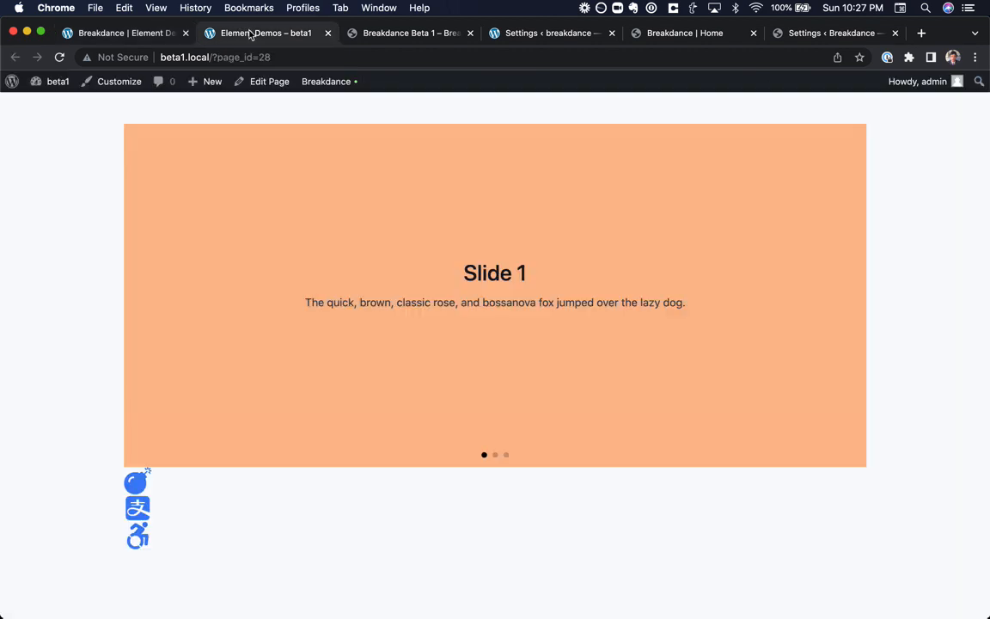
left_click(409, 32)
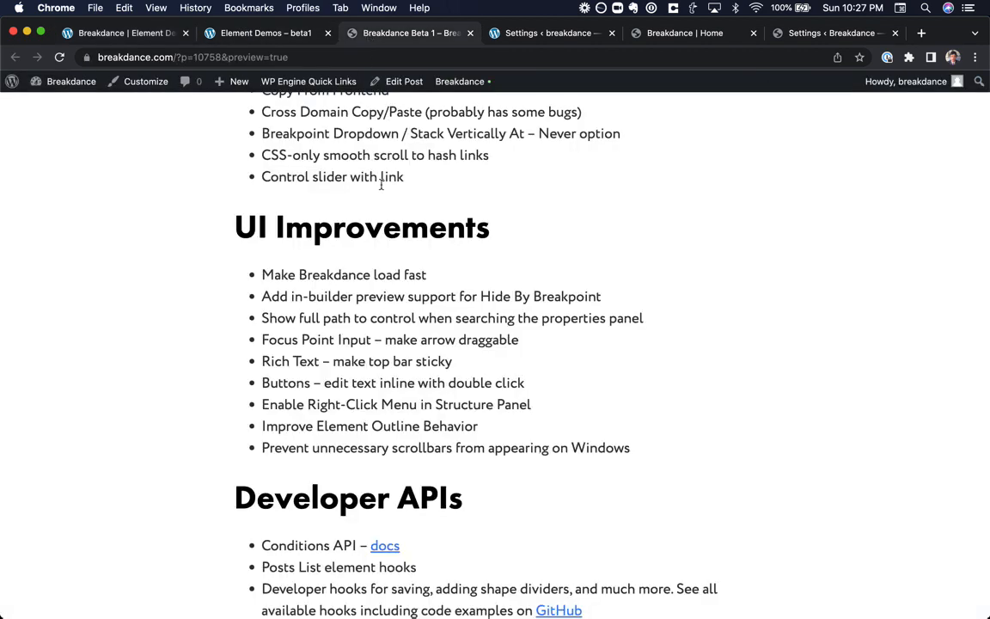
mouse_move(373, 335)
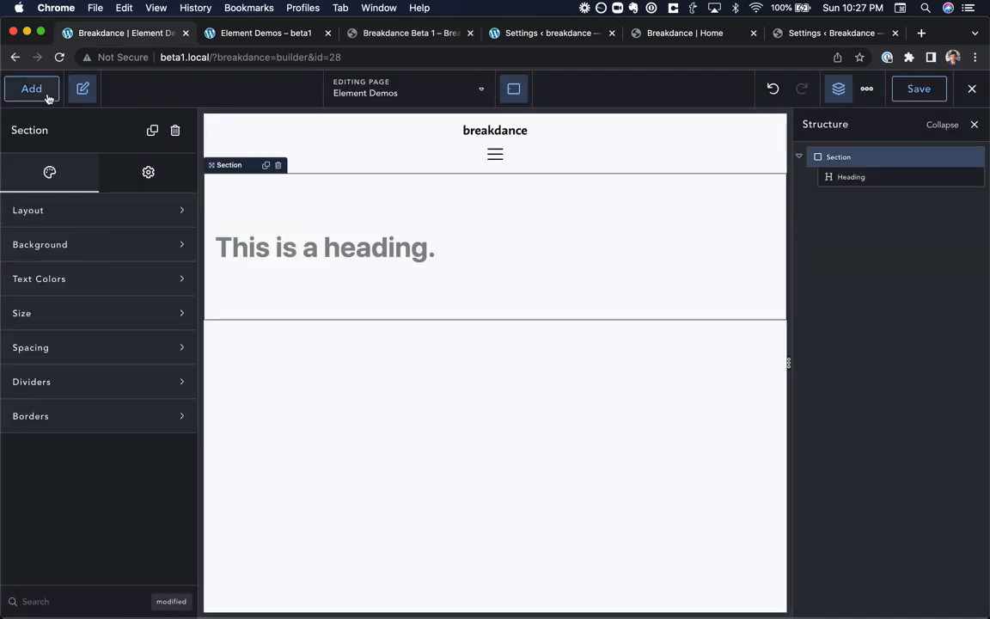
Browse the Add elements list, then flip between the builder and the release notes' structure-panel item
left_click(31, 89)
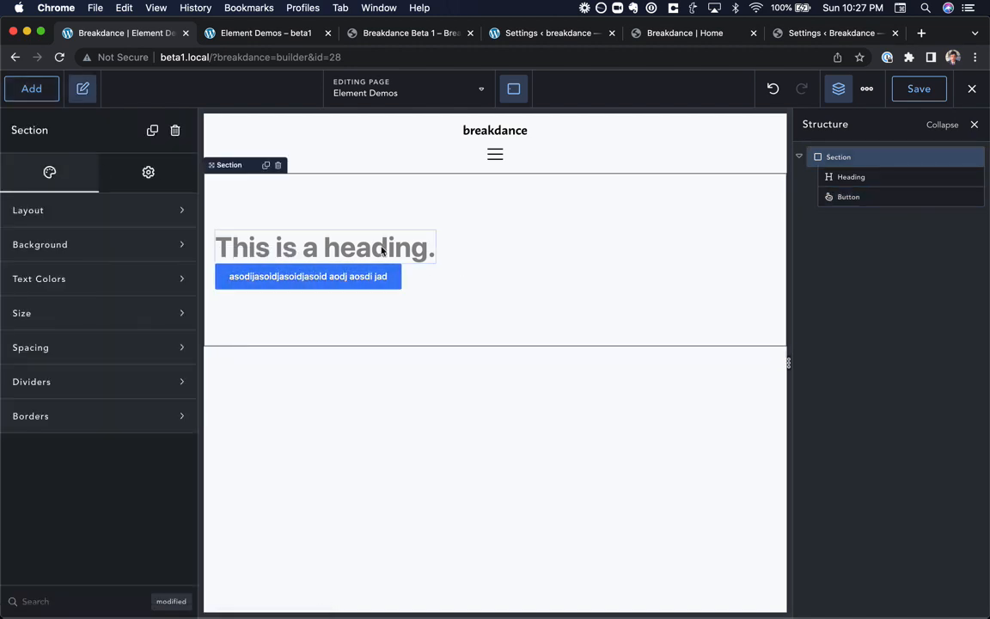
left_click(264, 33)
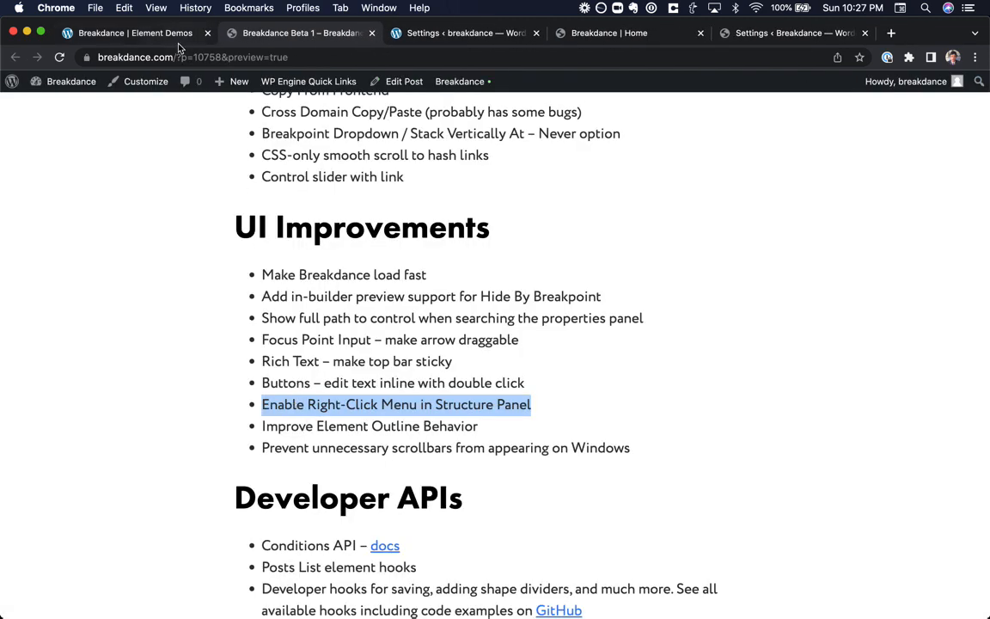
left_click(299, 33)
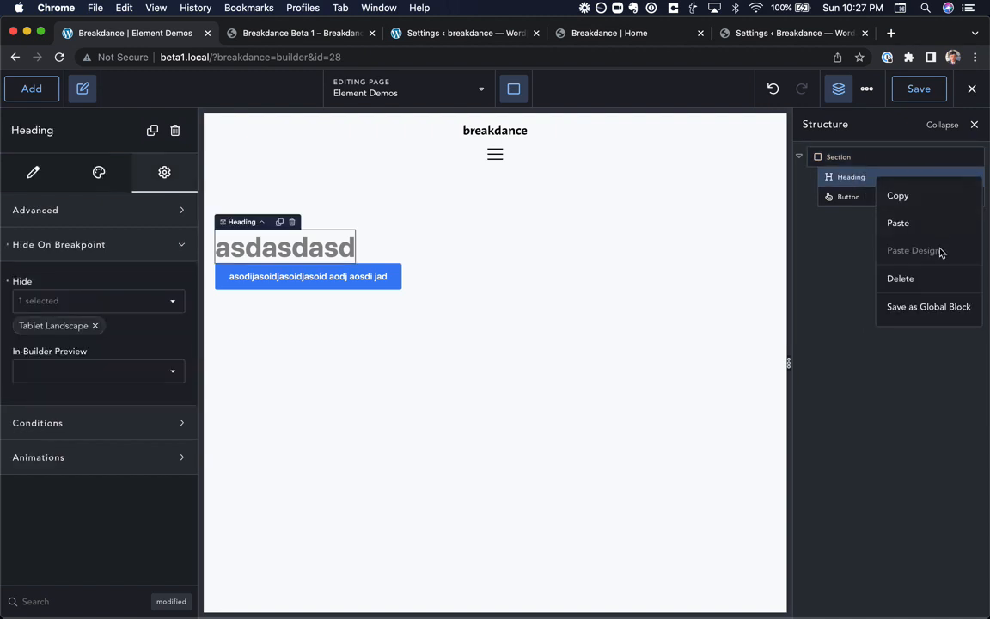
left_click(300, 32)
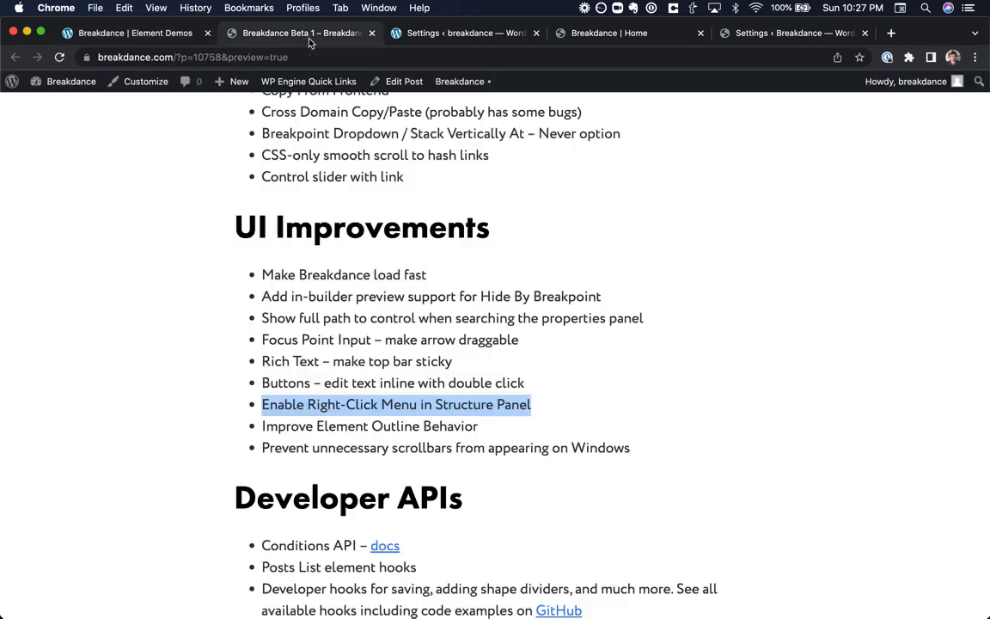
View the Conditions API developer docs on GitHub, then return to the builder's Conditions settings
scroll("down", 3)
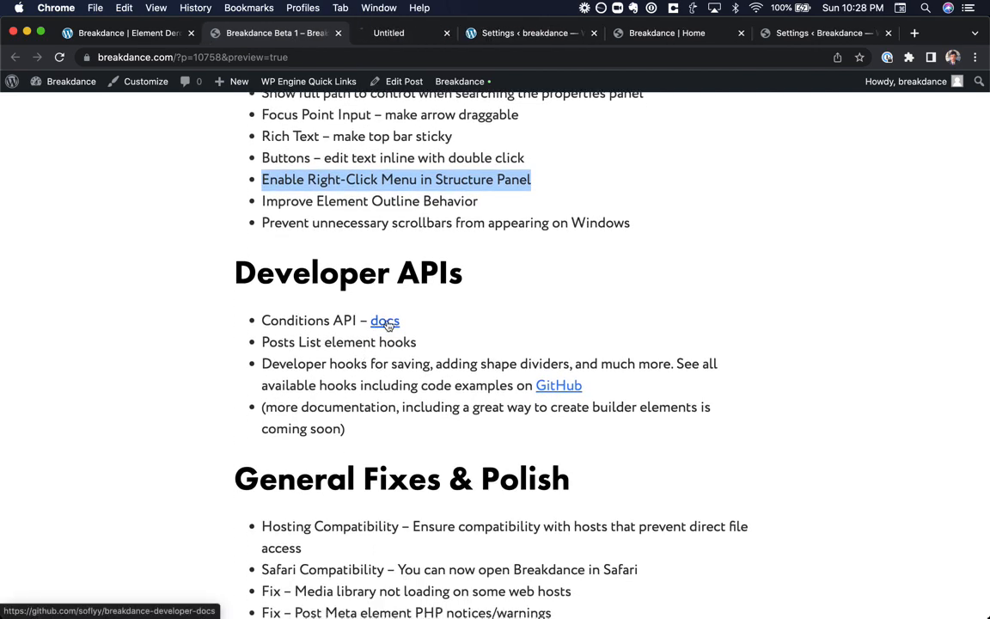
left_click(385, 322)
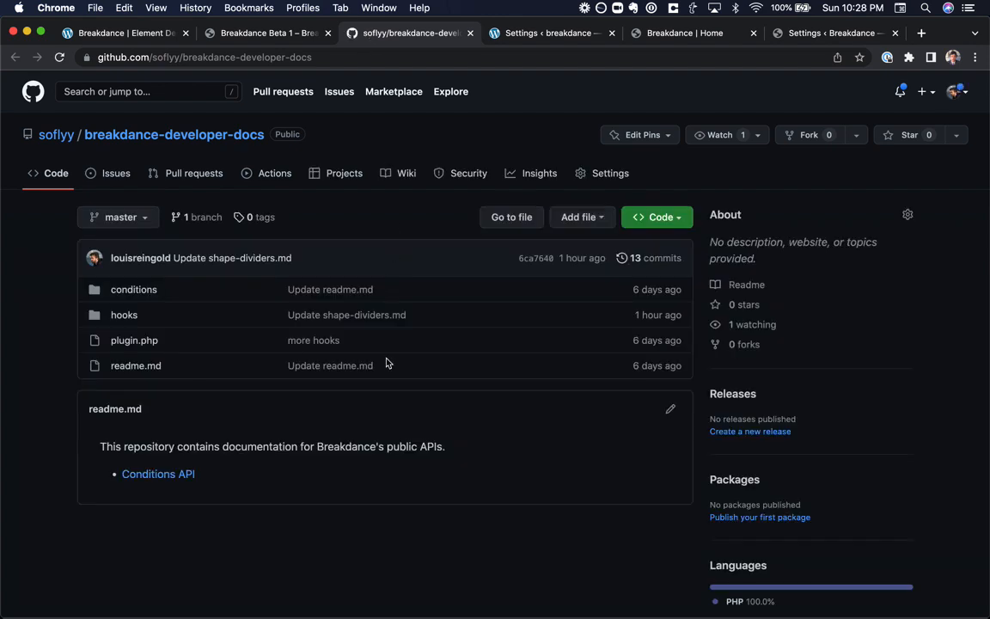
mouse_move(292, 73)
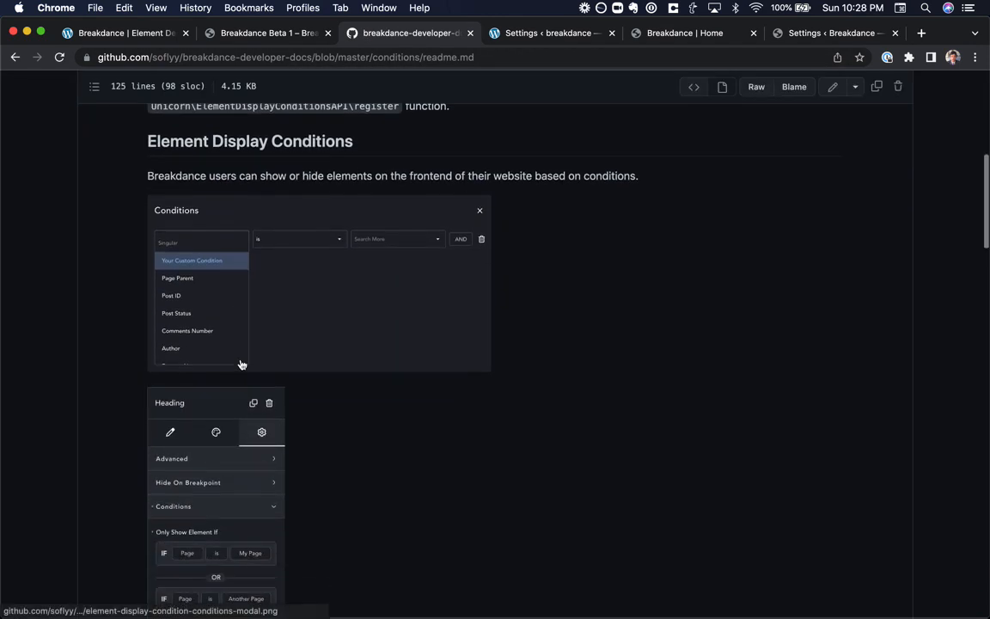
left_click(124, 32)
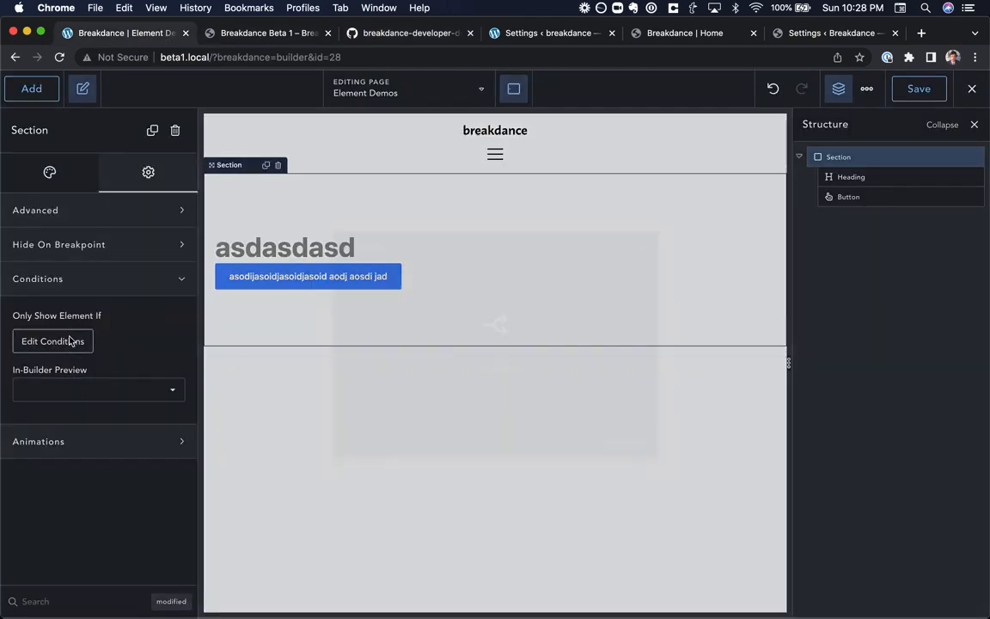
Show the section's conditions editor with its Choose condition list expanded
left_click(51, 340)
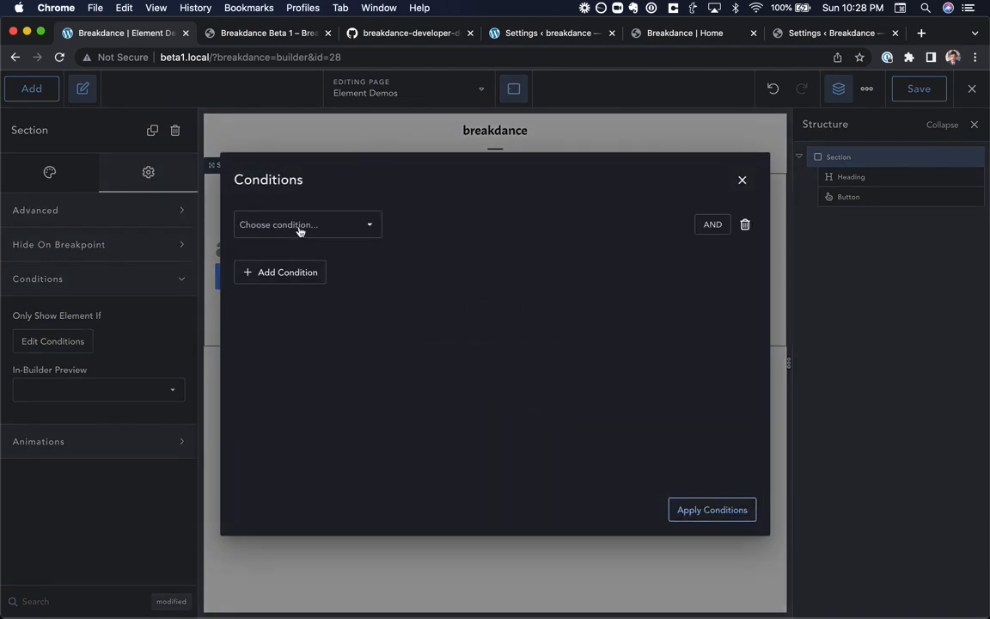
left_click(306, 223)
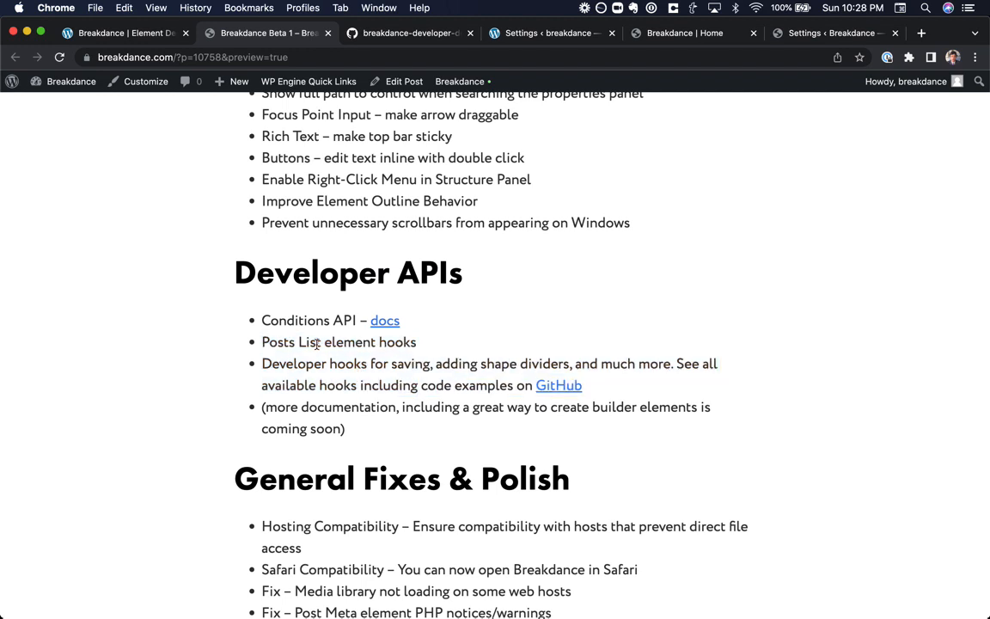
mouse_move(634, 356)
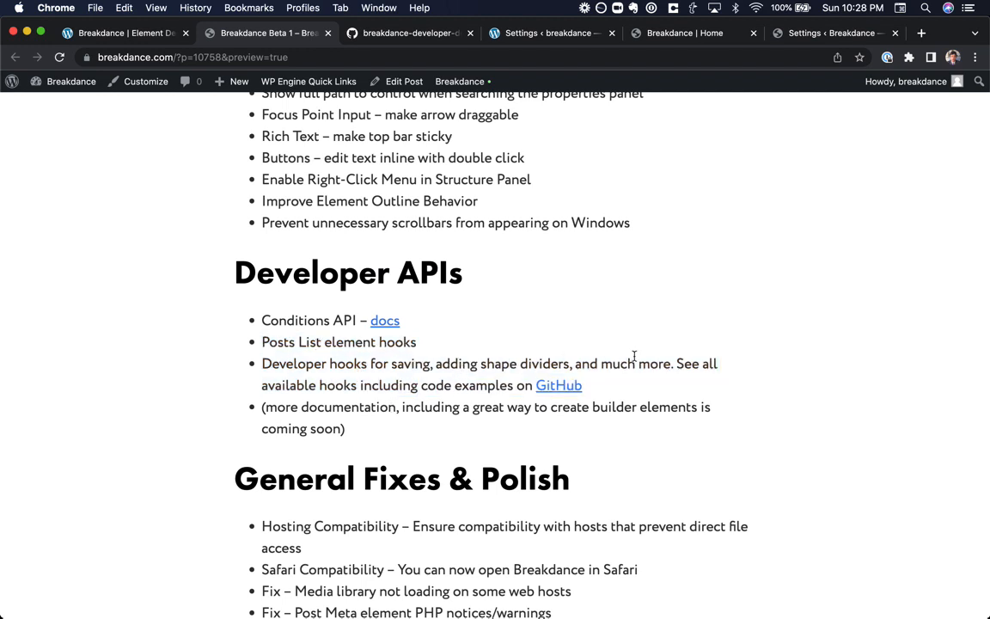
mouse_move(559, 385)
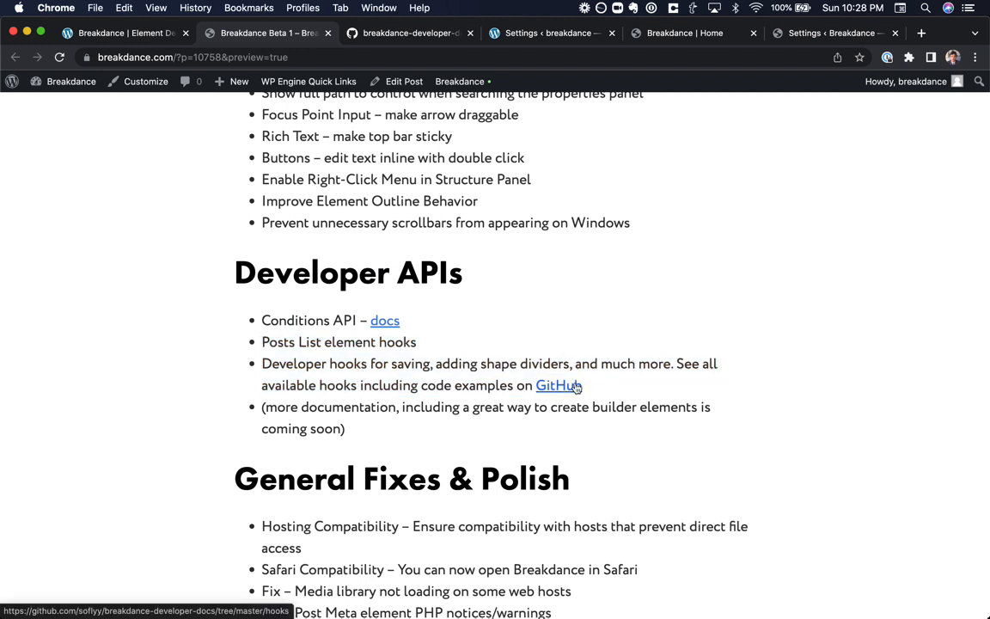
Browse the hooks/posts-list.php example on GitHub, then go back to the repository root
left_click(557, 385)
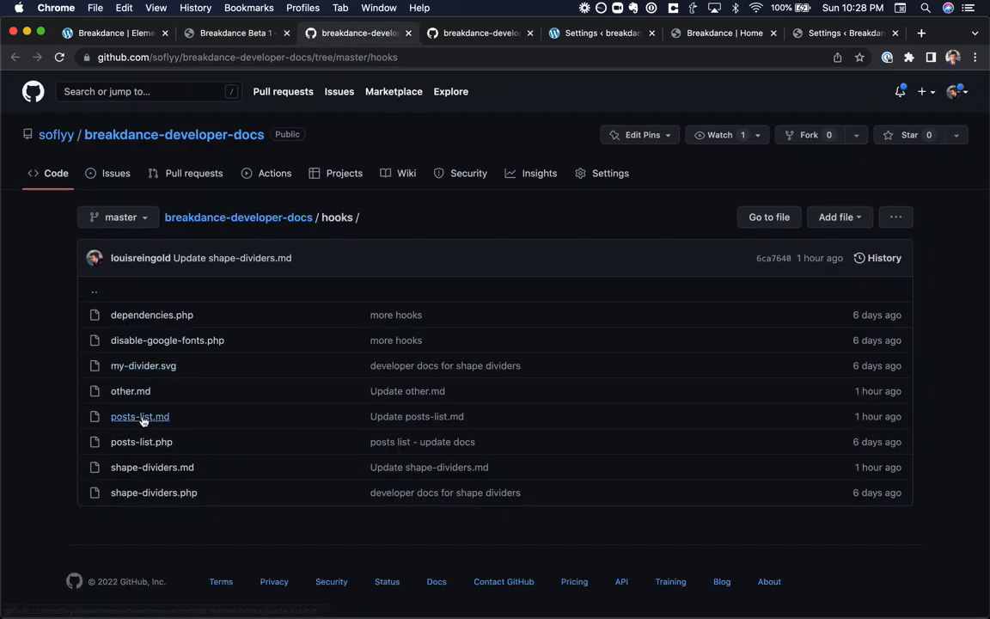
left_click(139, 416)
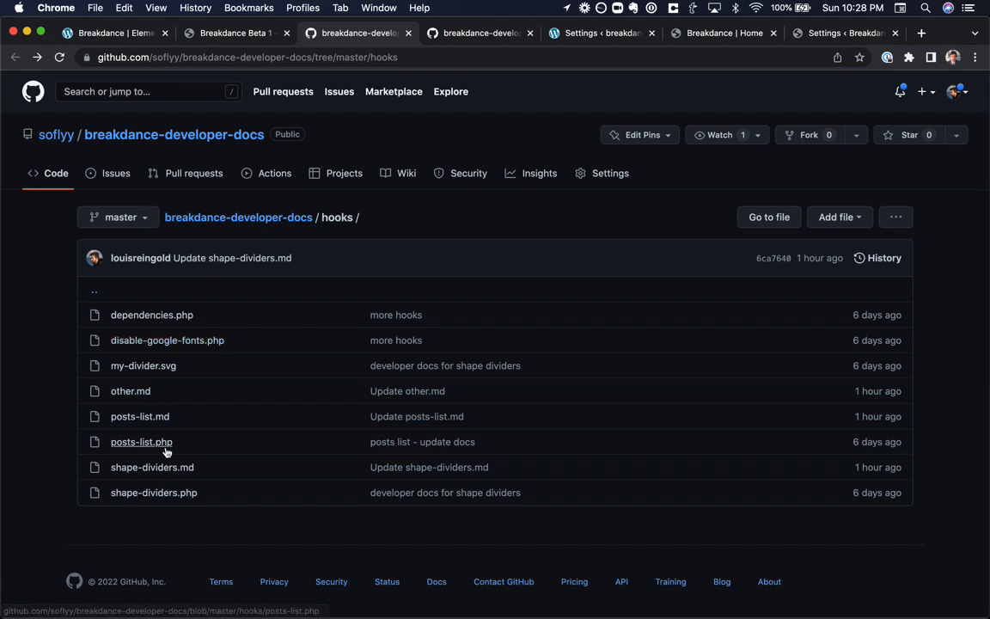
left_click(141, 440)
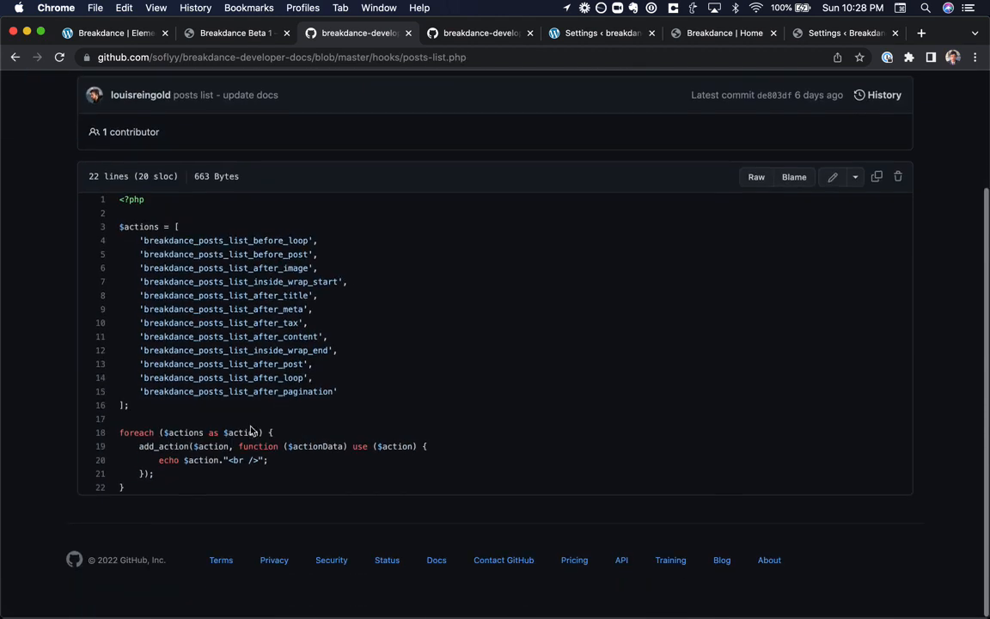
scroll("up", 3)
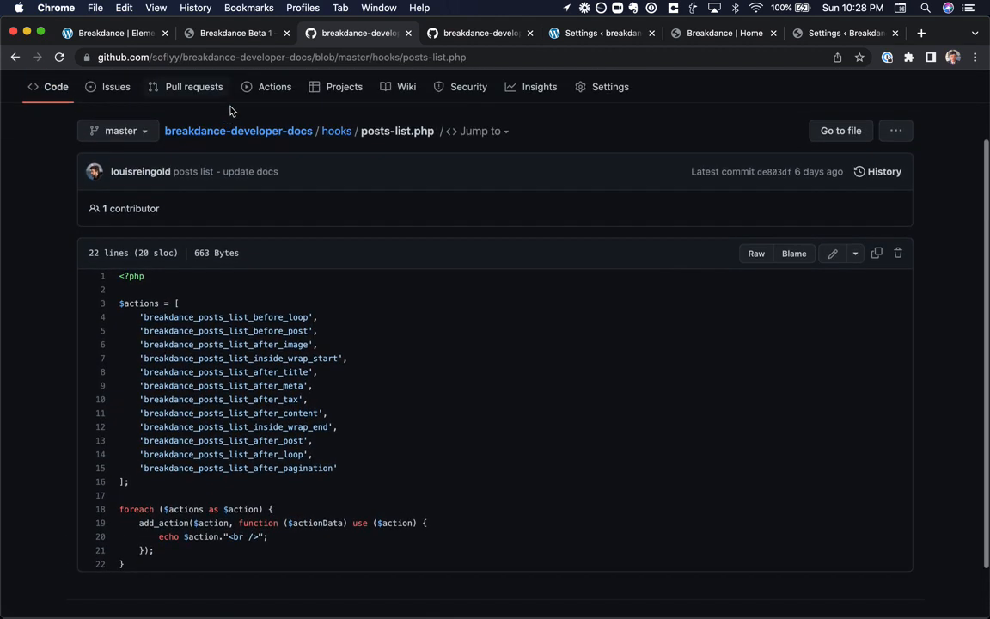
left_click(237, 130)
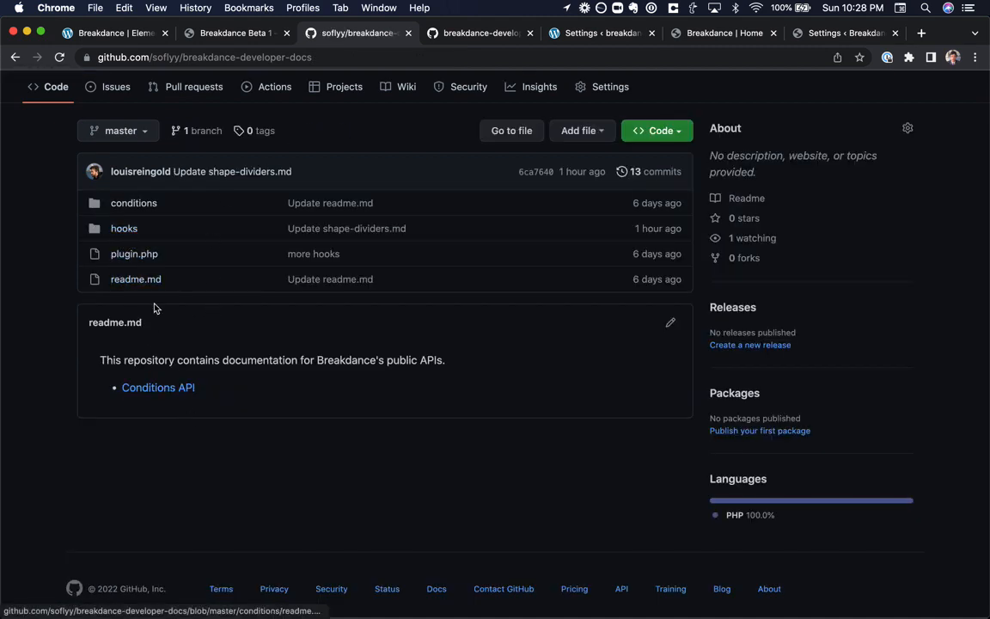
mouse_move(230, 50)
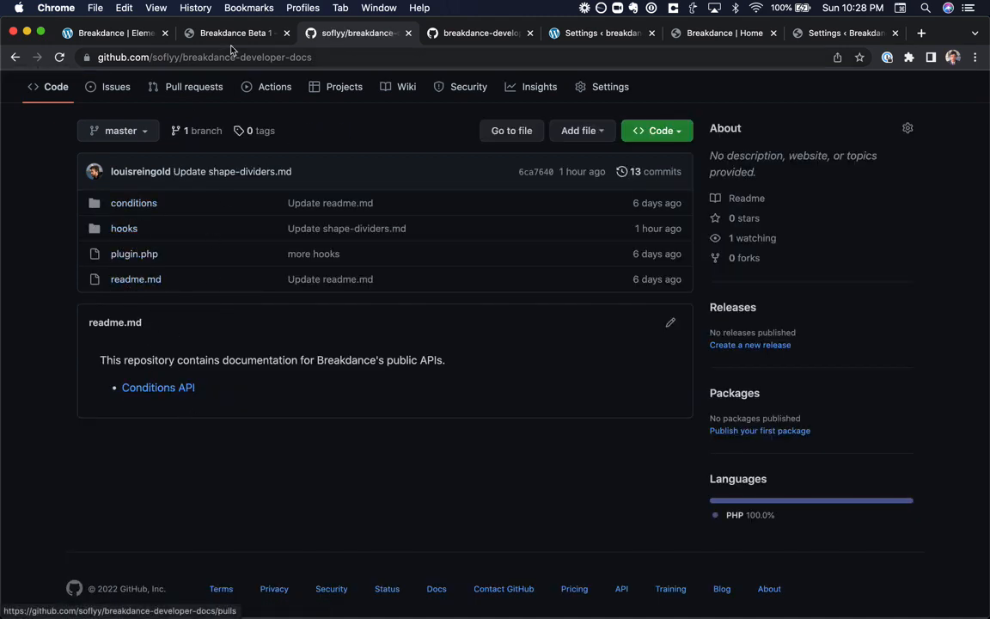
Scroll the release notes to General Fixes & Polish, highlighting a run of fix entries
left_click(232, 32)
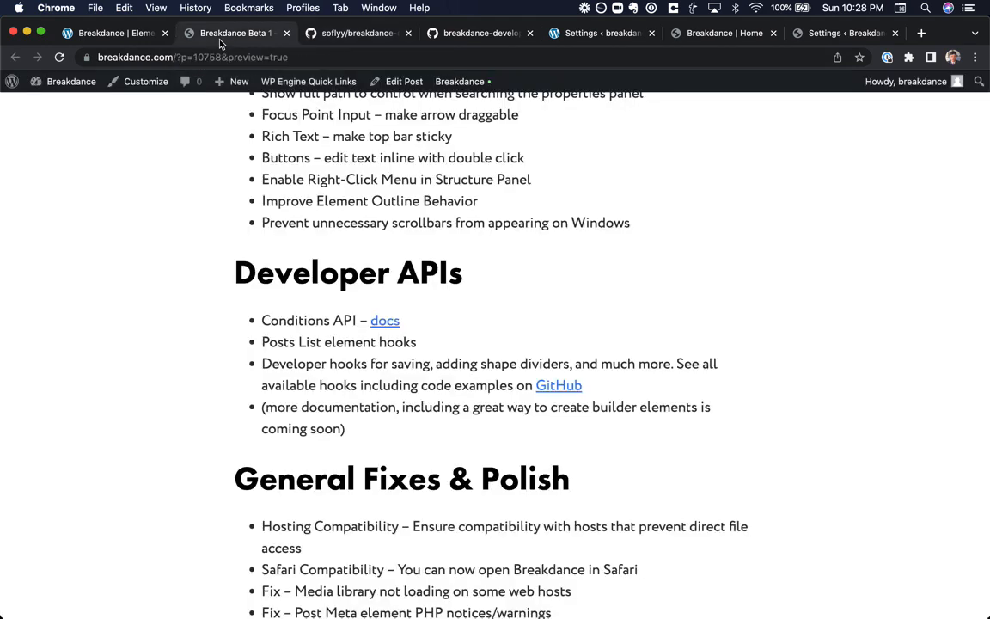
mouse_move(368, 433)
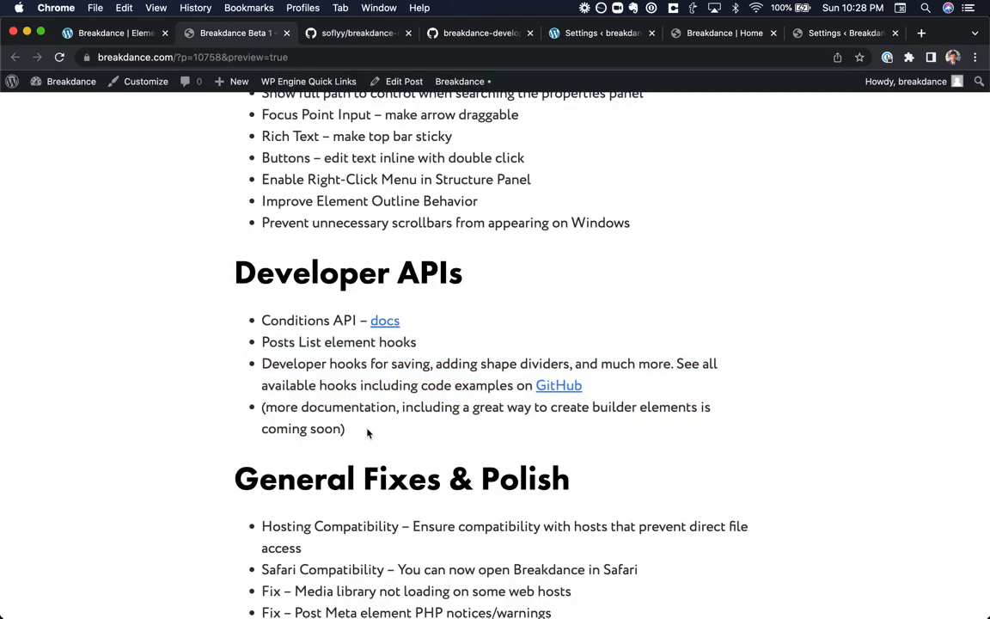
scroll("down", 3)
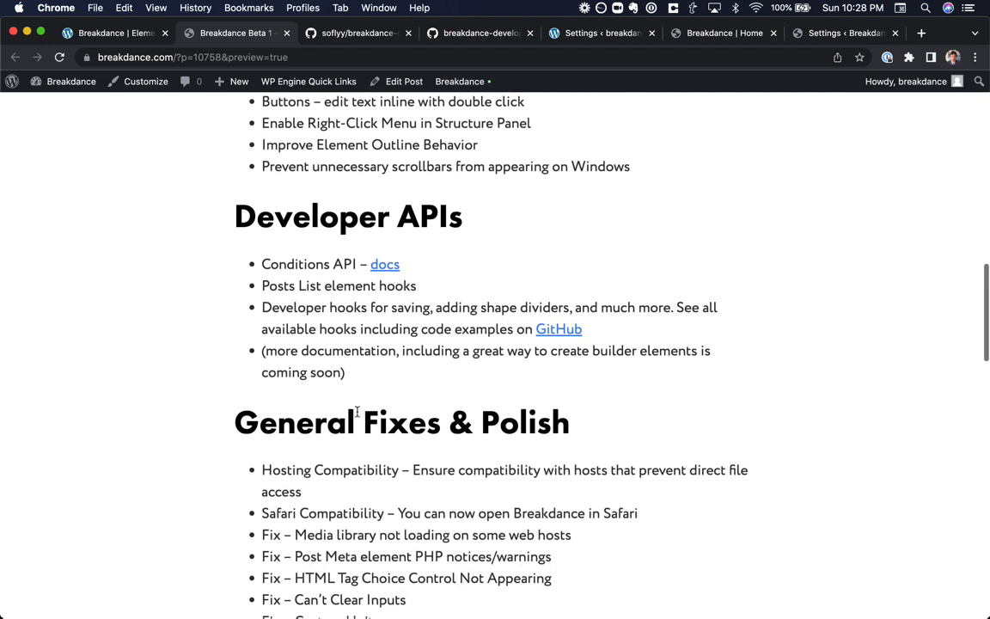
mouse_move(318, 335)
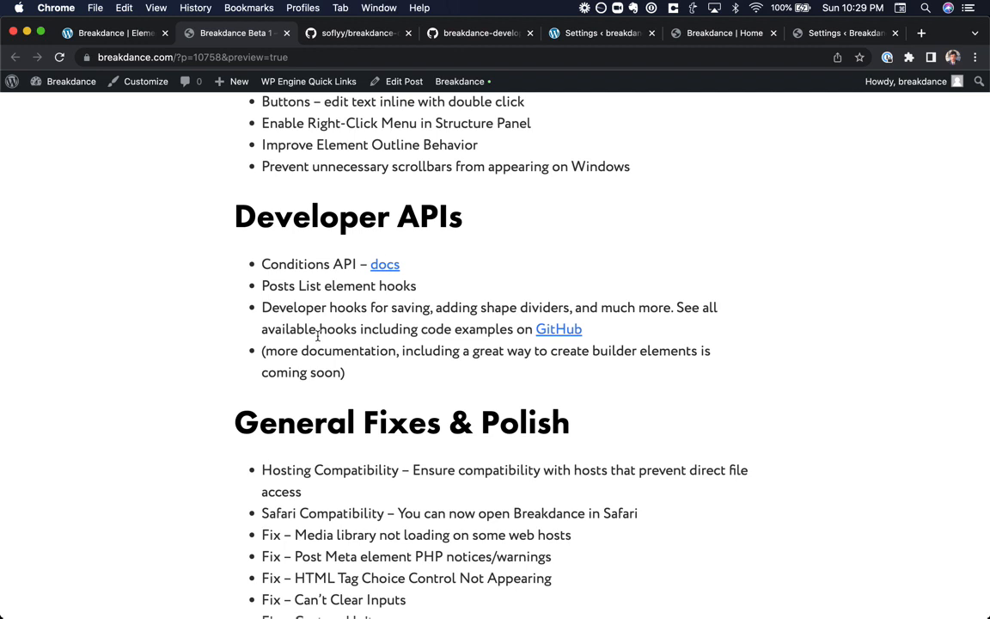
mouse_move(370, 390)
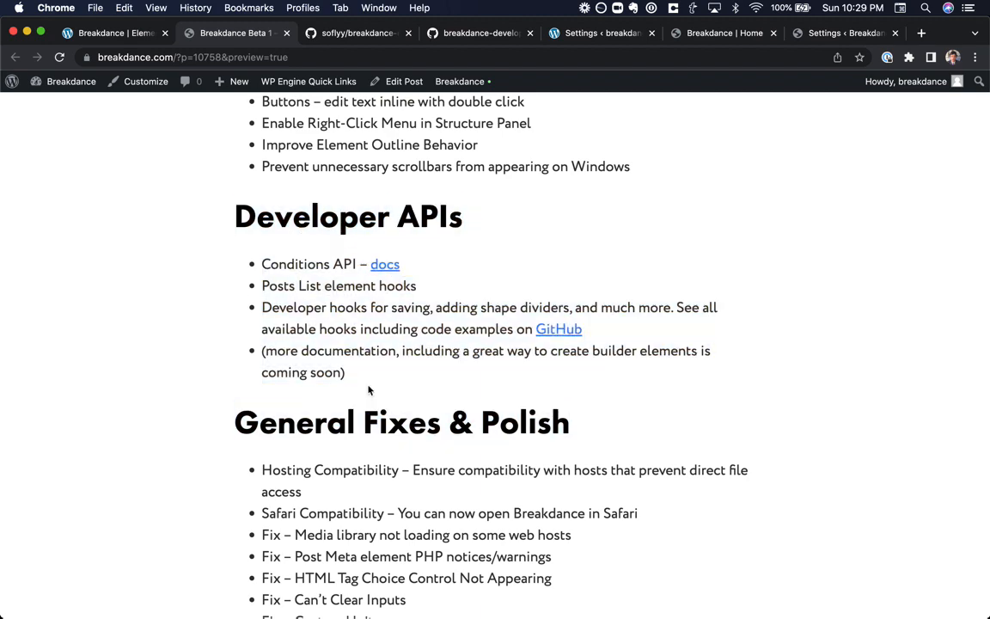
scroll("down", 3)
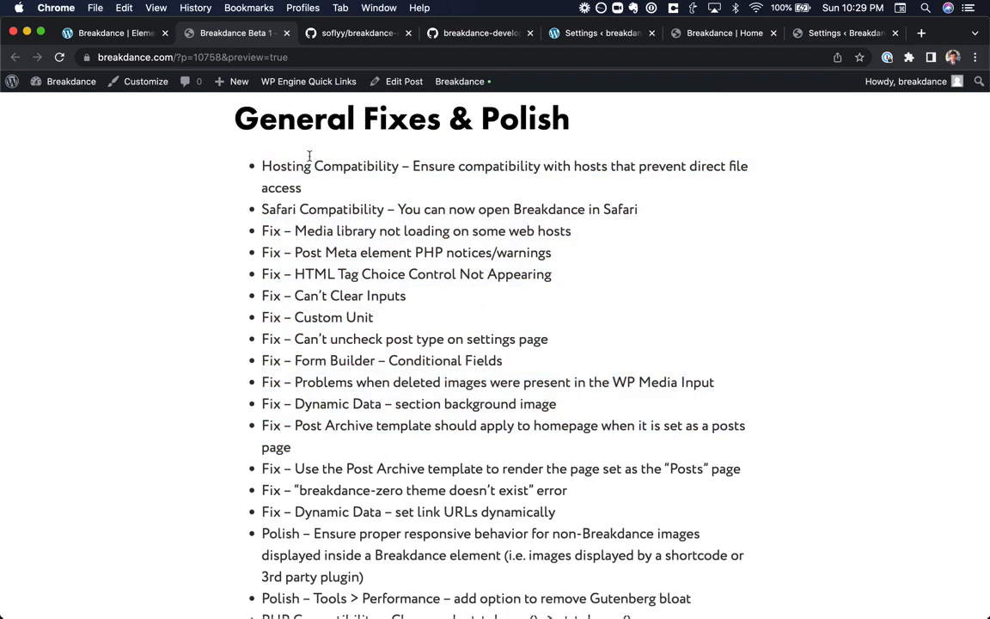
mouse_move(340, 201)
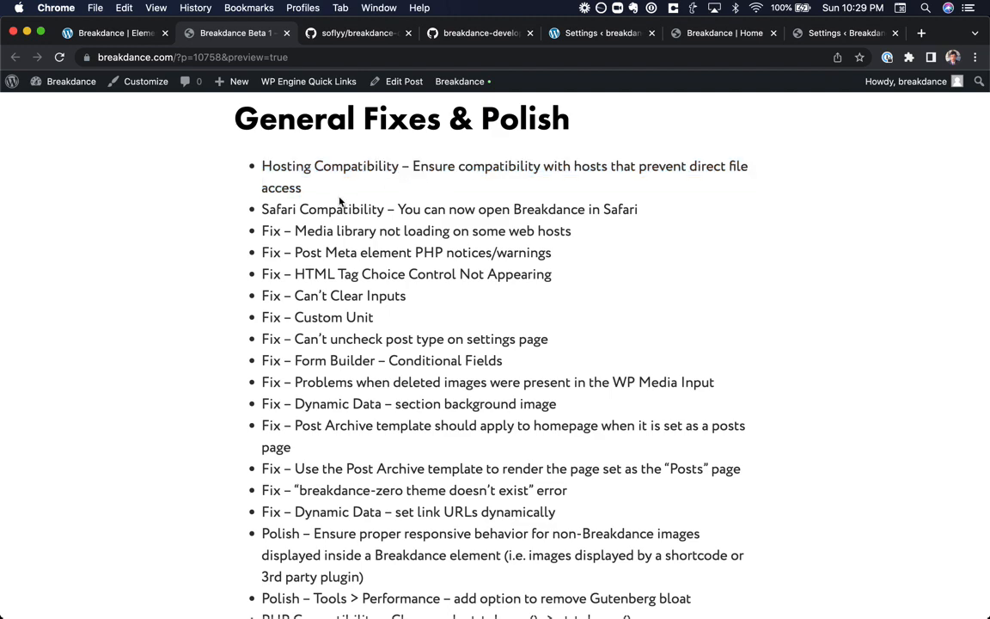
left_click_drag(262, 230, 714, 382)
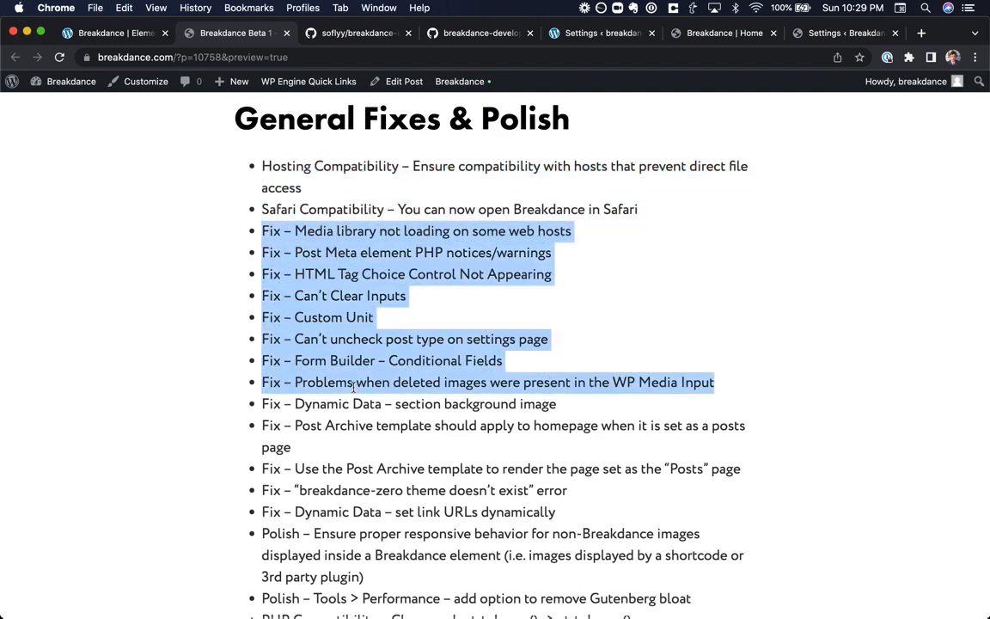
Continue scrolling the notes down to the Element Fixes & Polish list
scroll("down", 3)
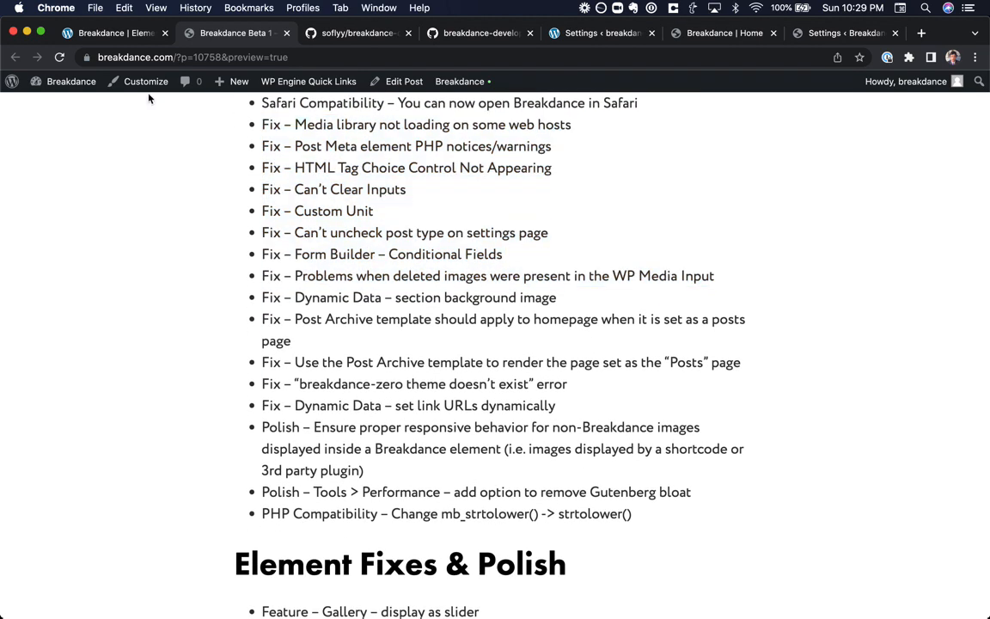
scroll("down", 3)
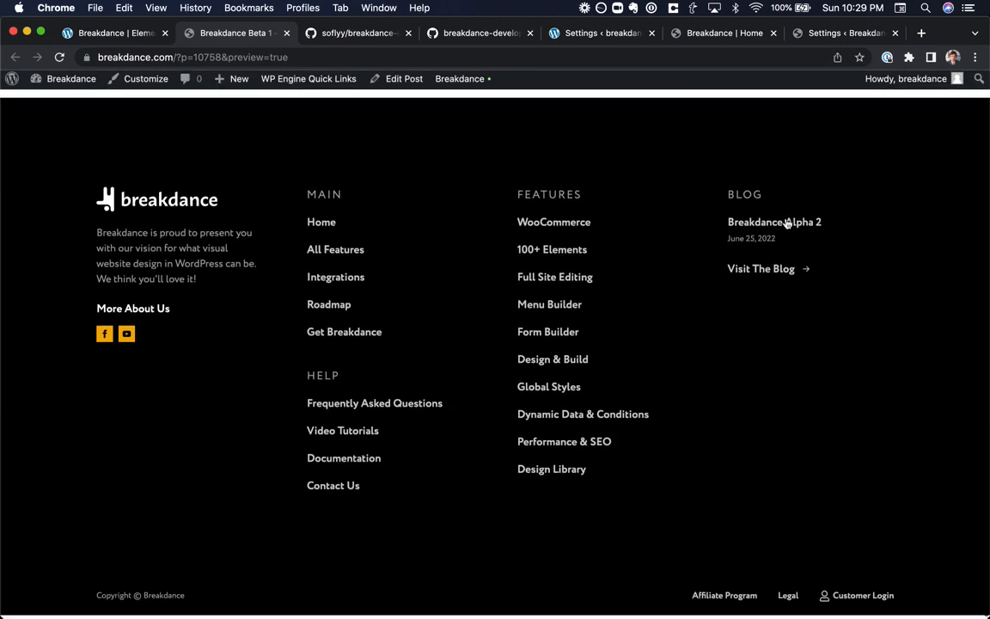
scroll("up", 3)
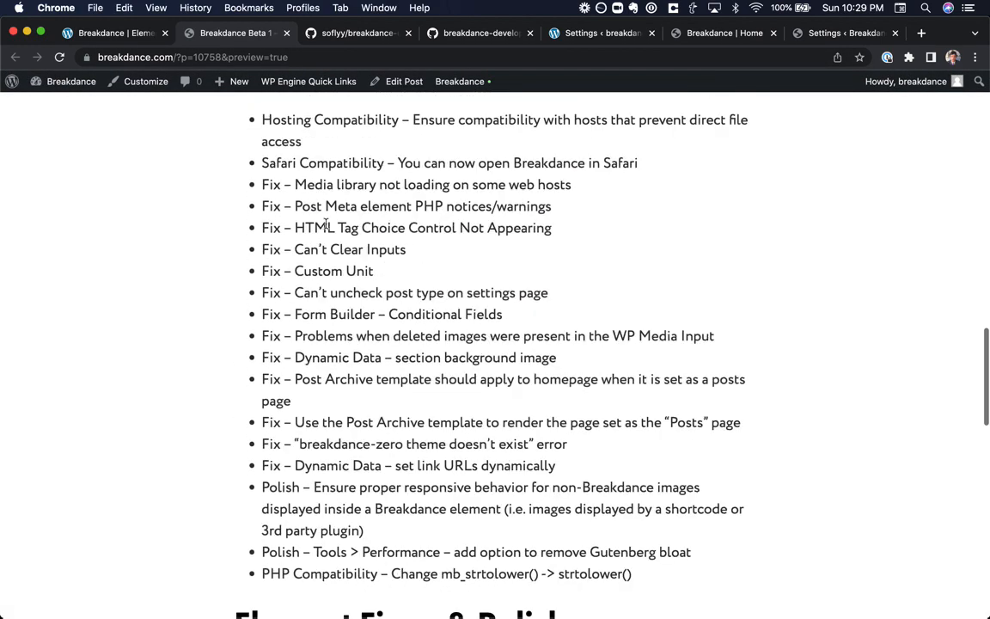
scroll("down", 3)
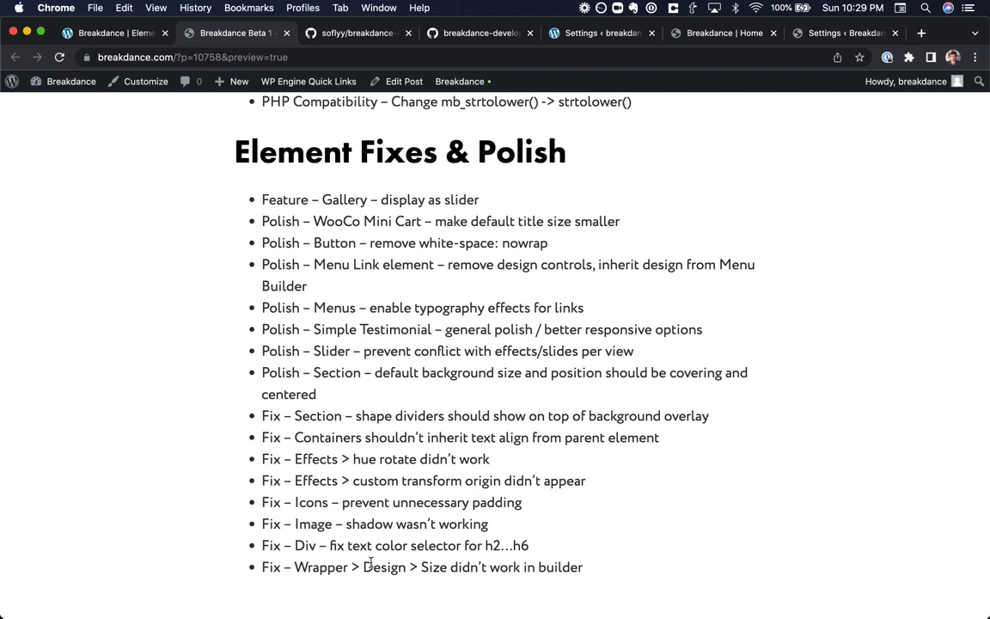
mouse_move(286, 196)
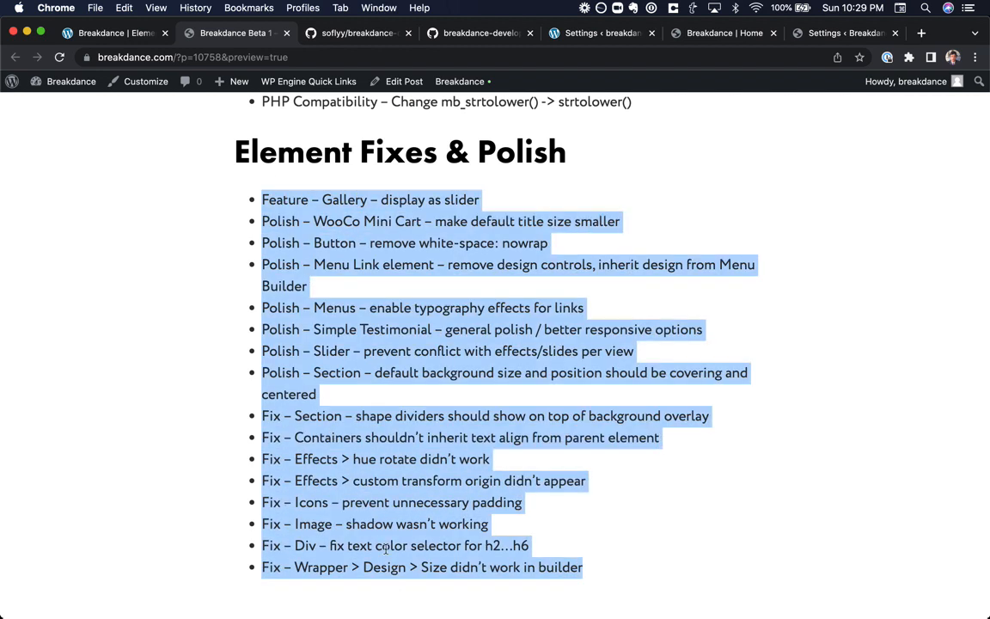
Clear the highlight and select an entry while reading the Element Fixes & Polish notes
left_click(325, 321)
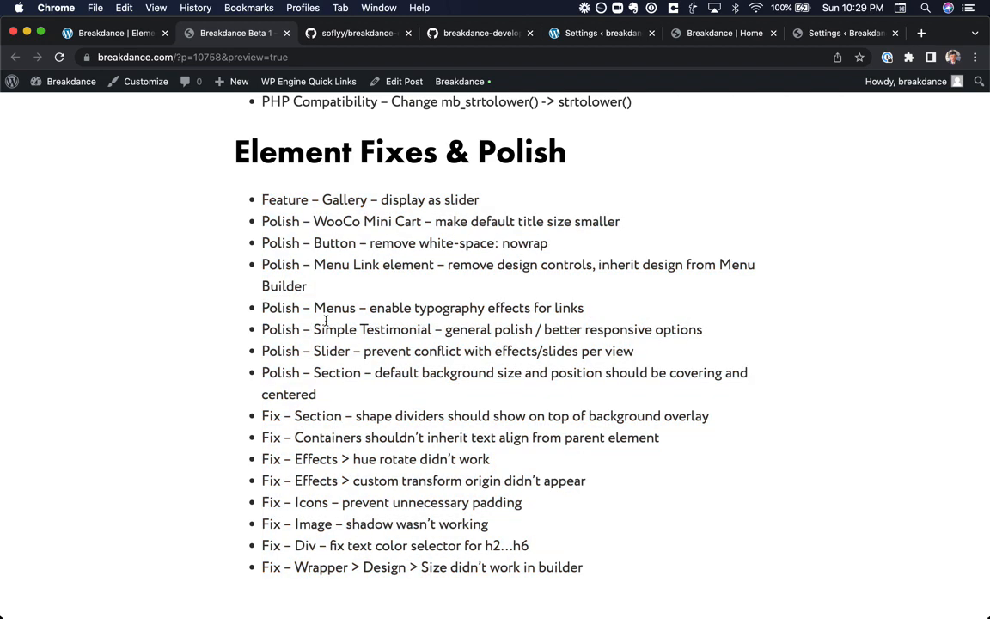
mouse_move(419, 295)
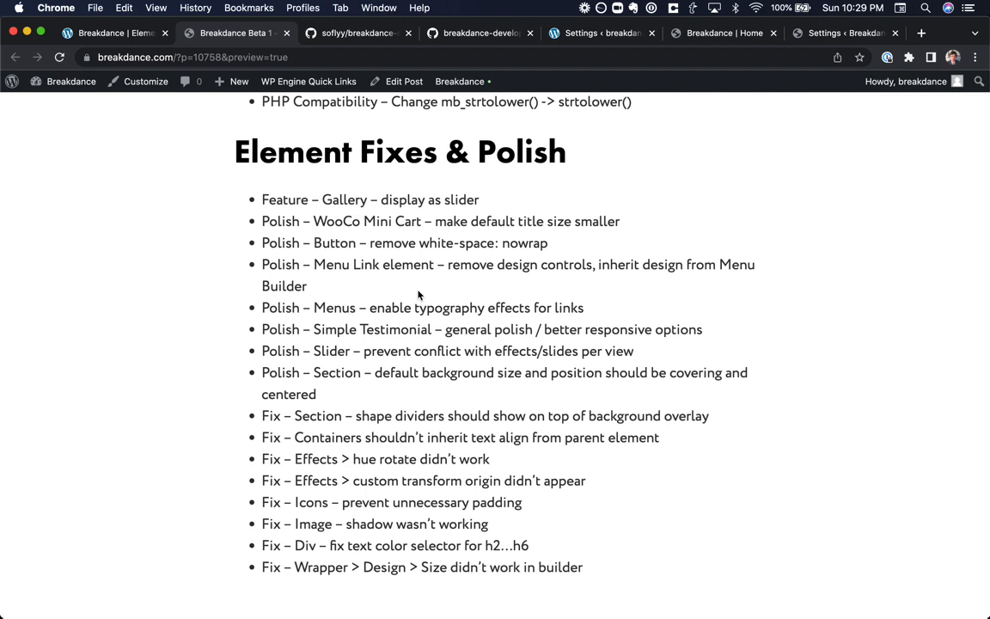
mouse_move(512, 351)
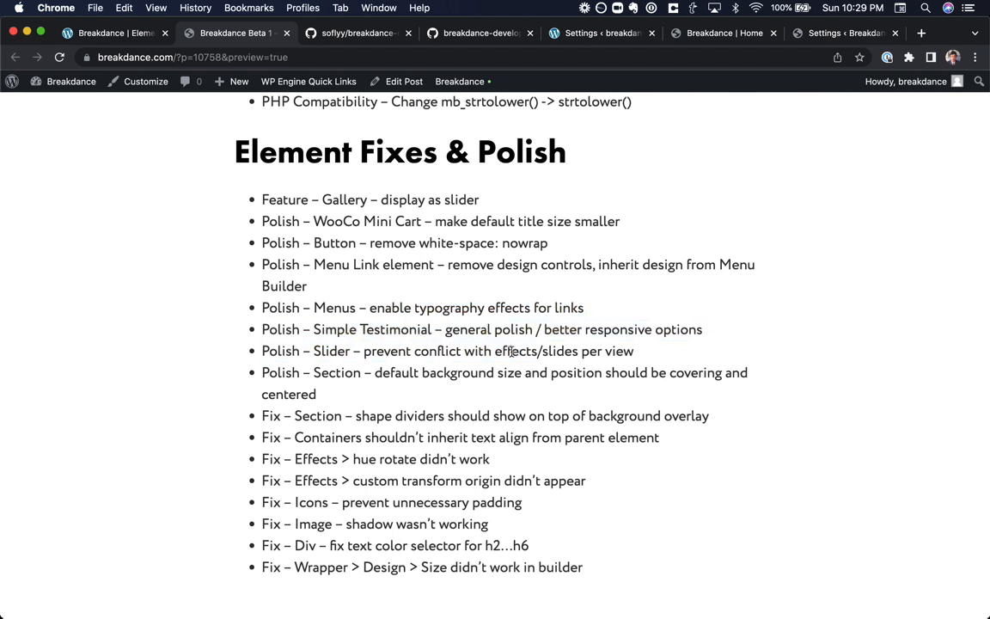
double_click(280, 308)
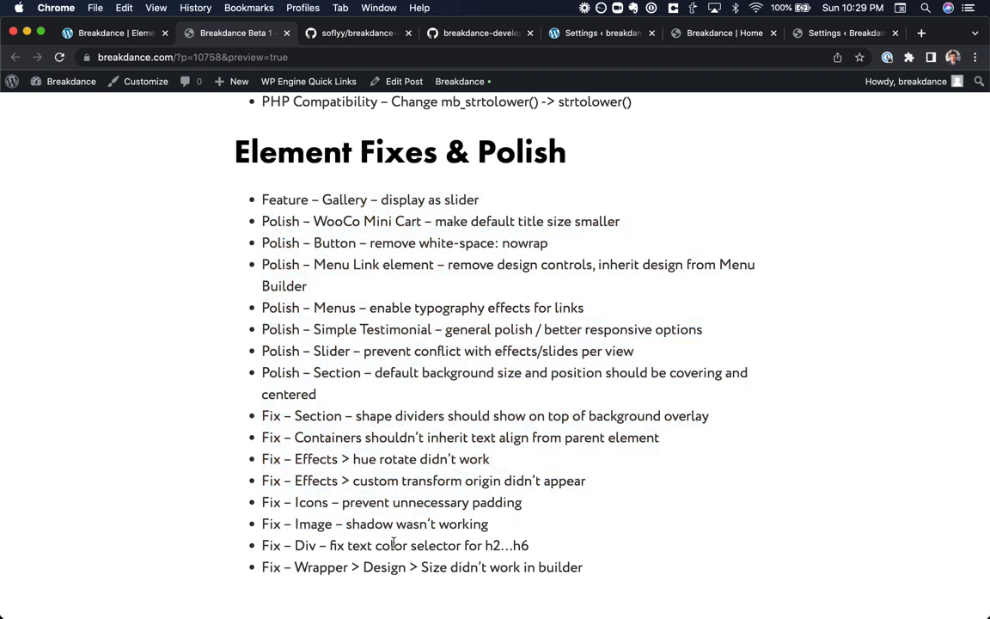
mouse_move(158, 31)
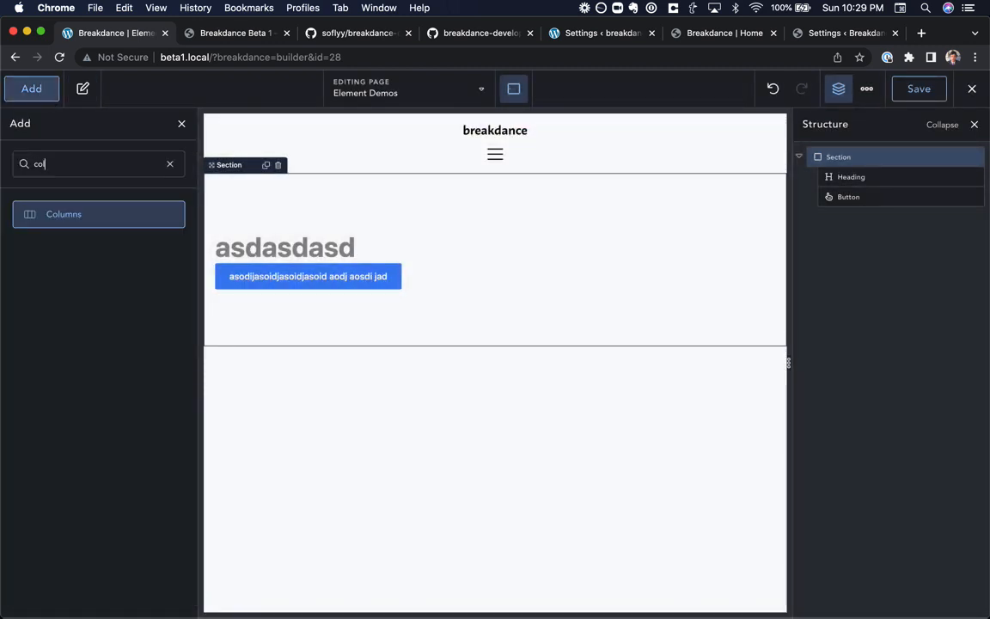
Add a Columns element with a two-column structure, checking desktop and phone previews
left_click(98, 213)
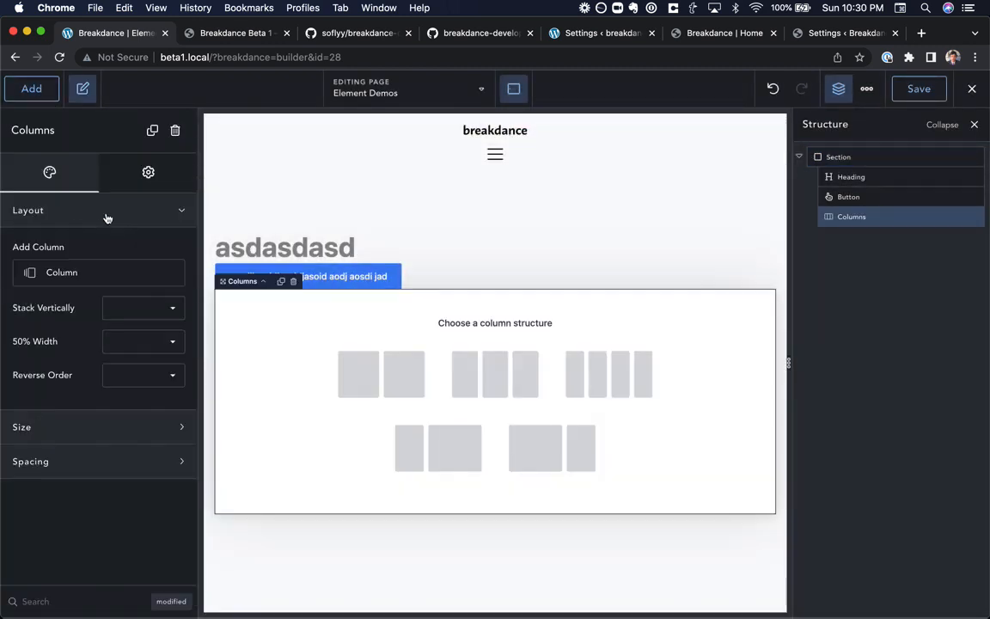
left_click(512, 89)
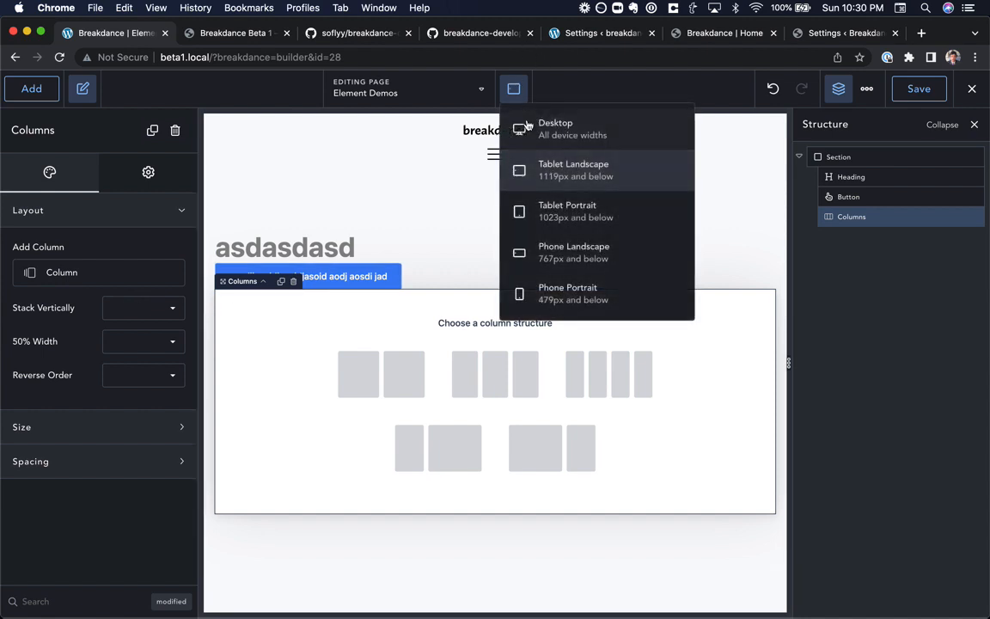
left_click(512, 90)
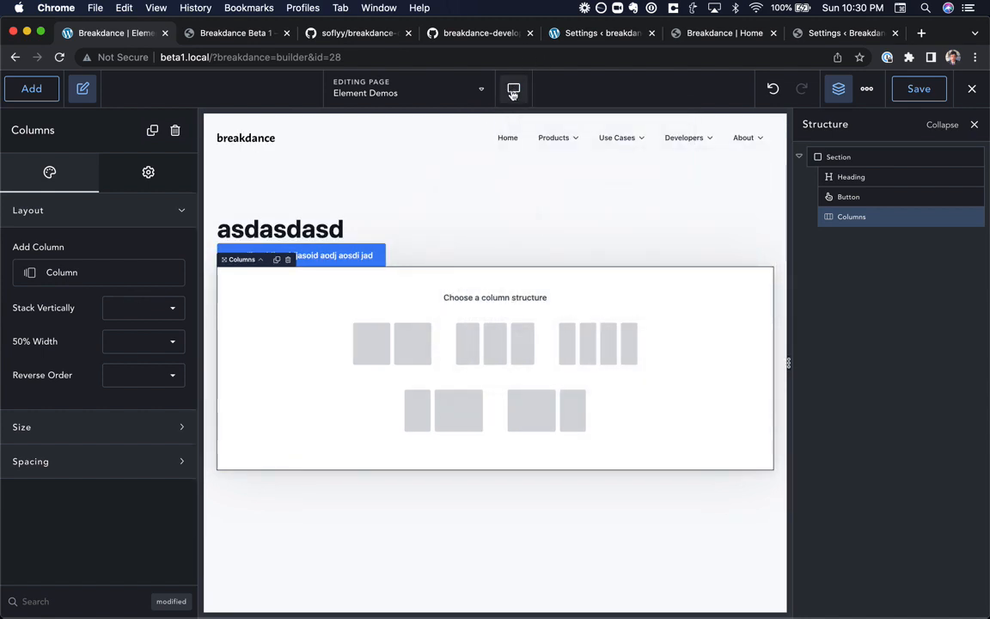
left_click(512, 89)
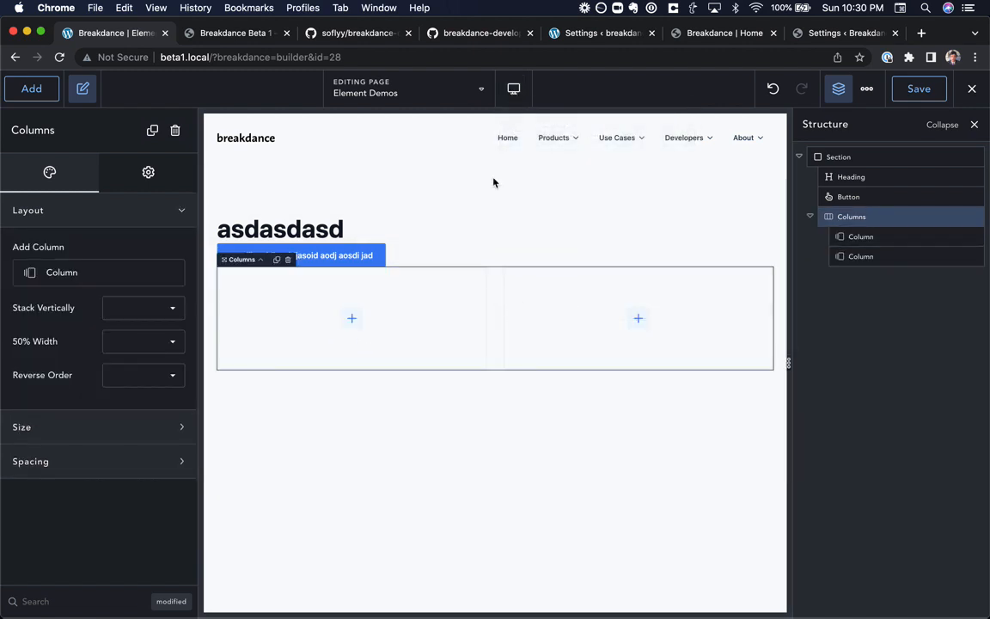
left_click(513, 90)
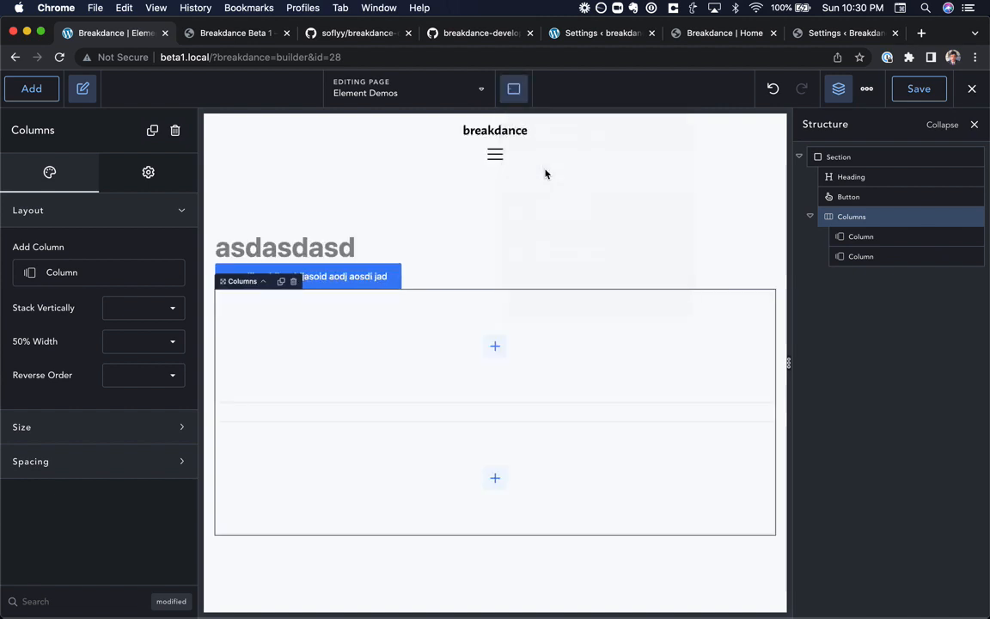
mouse_move(99, 271)
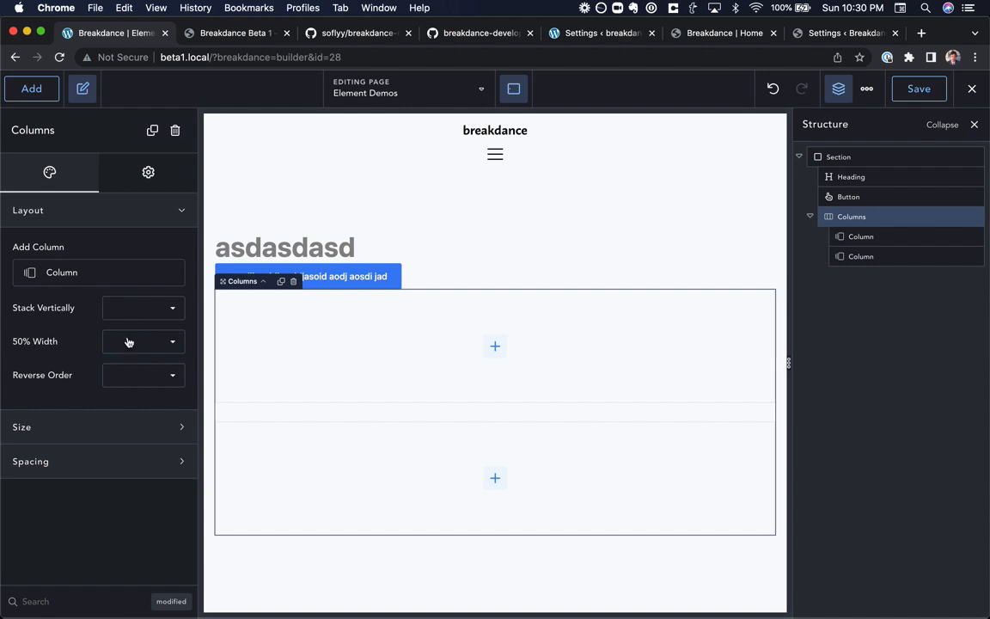
mouse_move(127, 364)
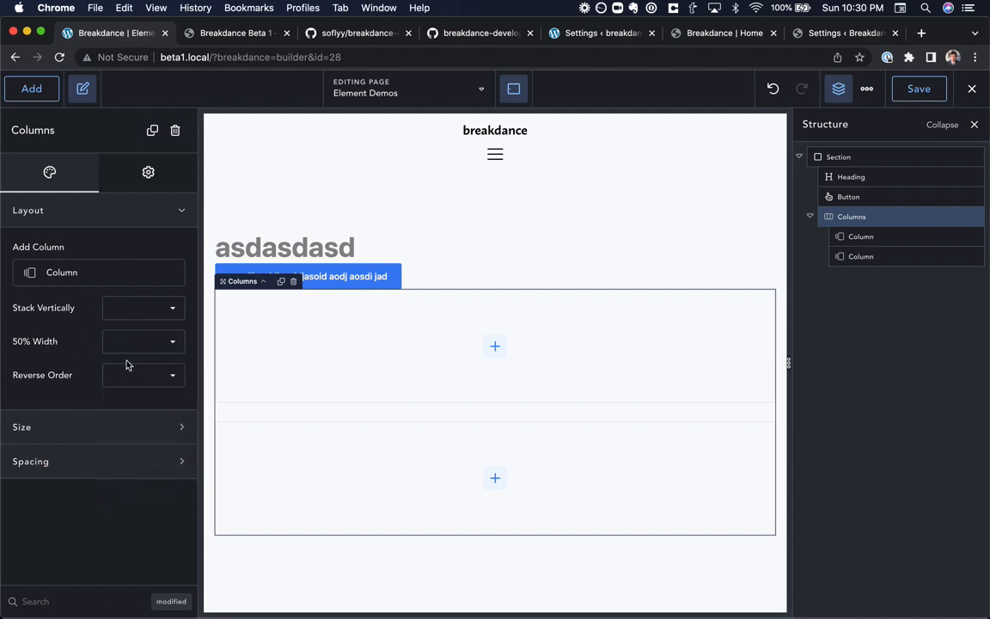
mouse_move(169, 309)
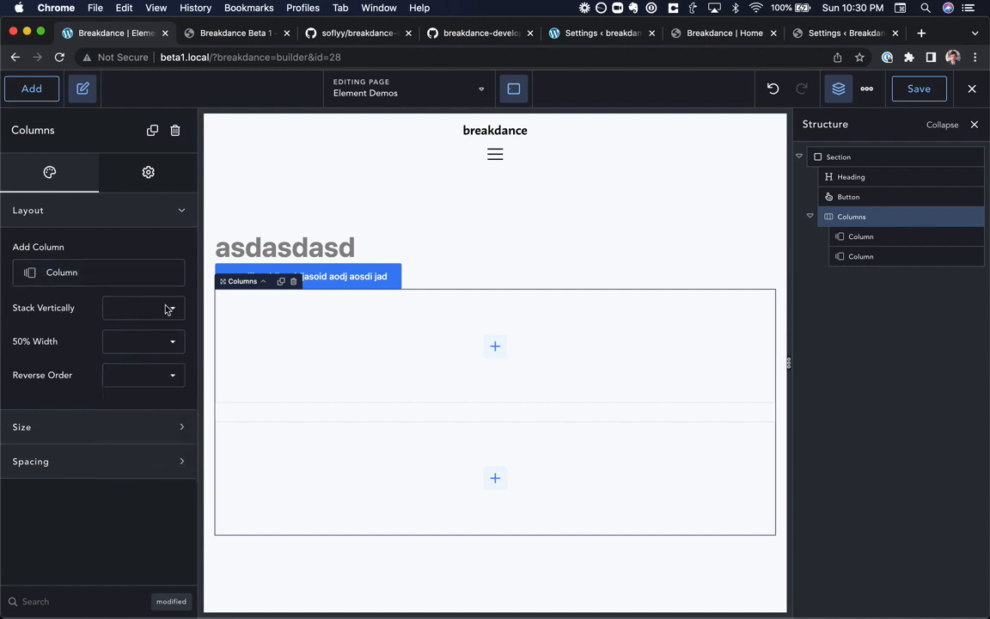
Set the columns to Stack Vertically from Tablet Portrait down
left_click(100, 209)
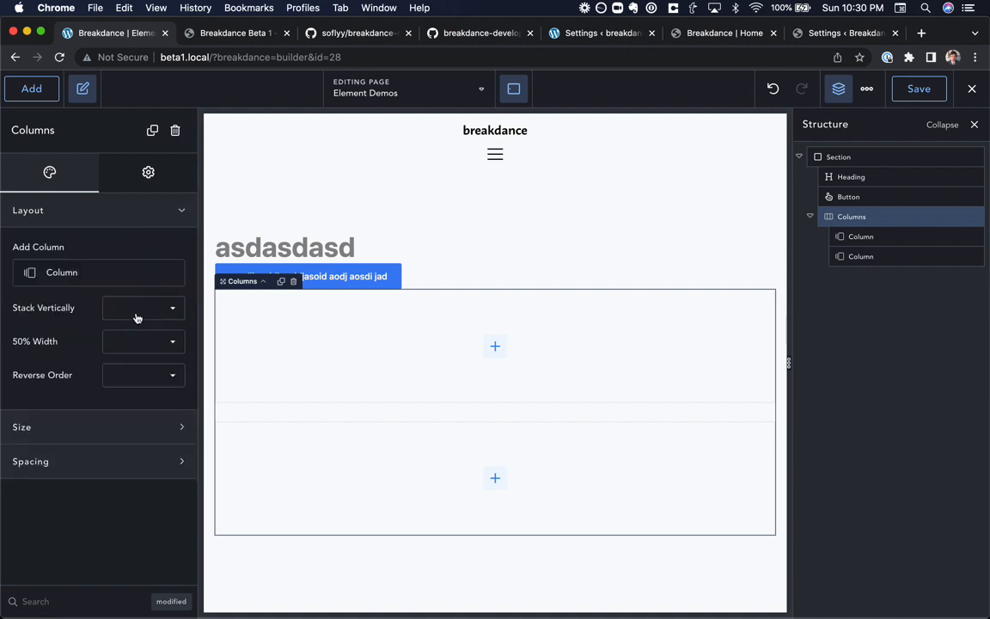
left_click(512, 90)
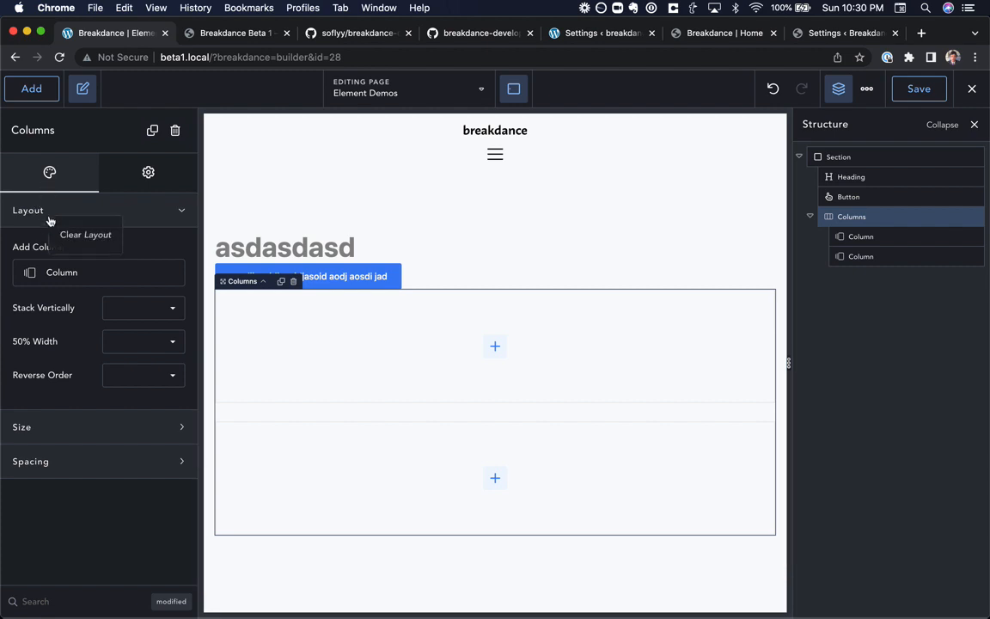
left_click(143, 306)
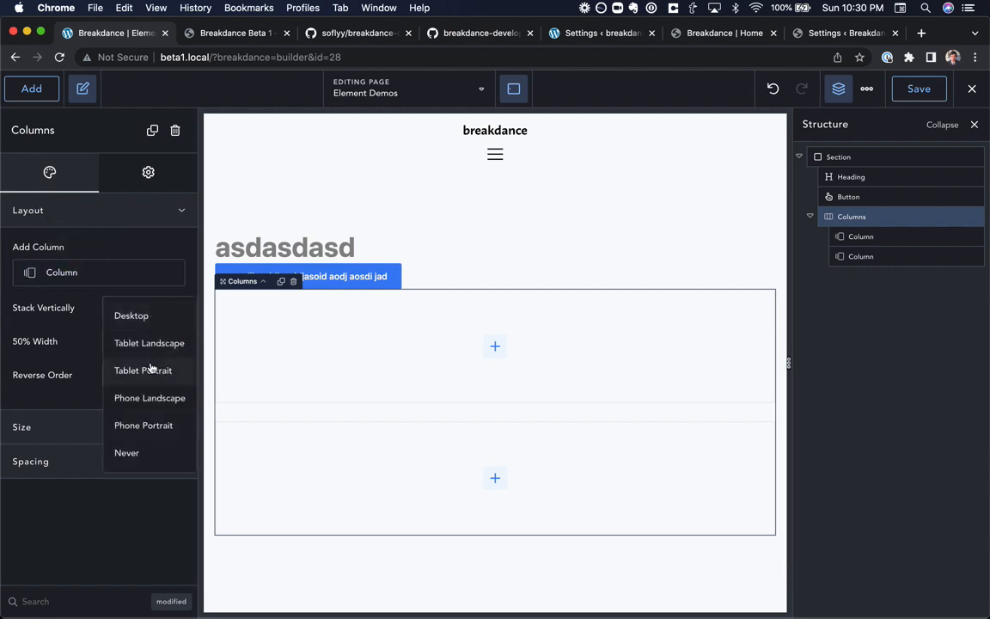
left_click(145, 370)
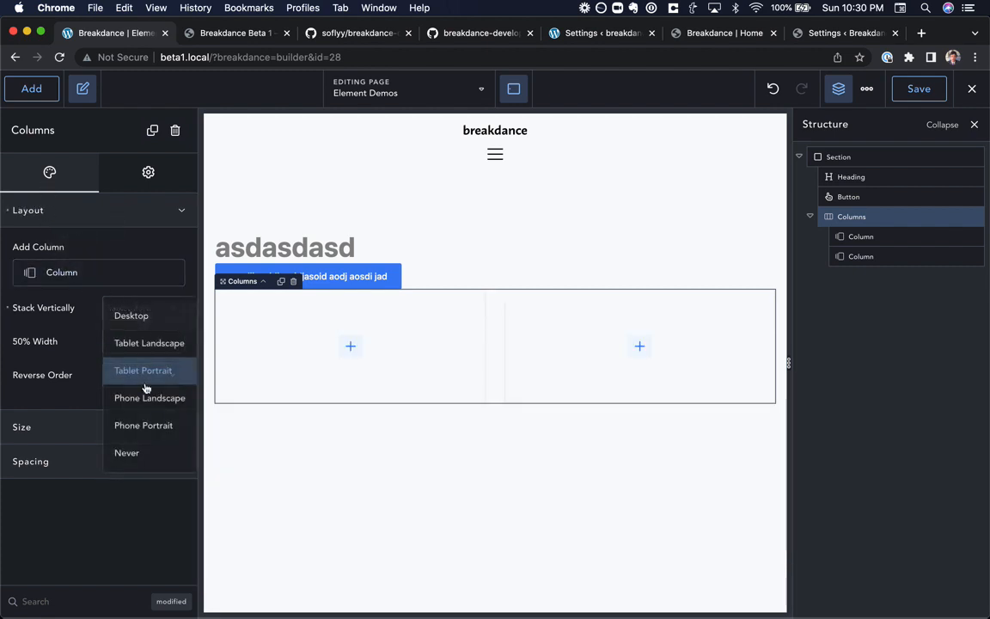